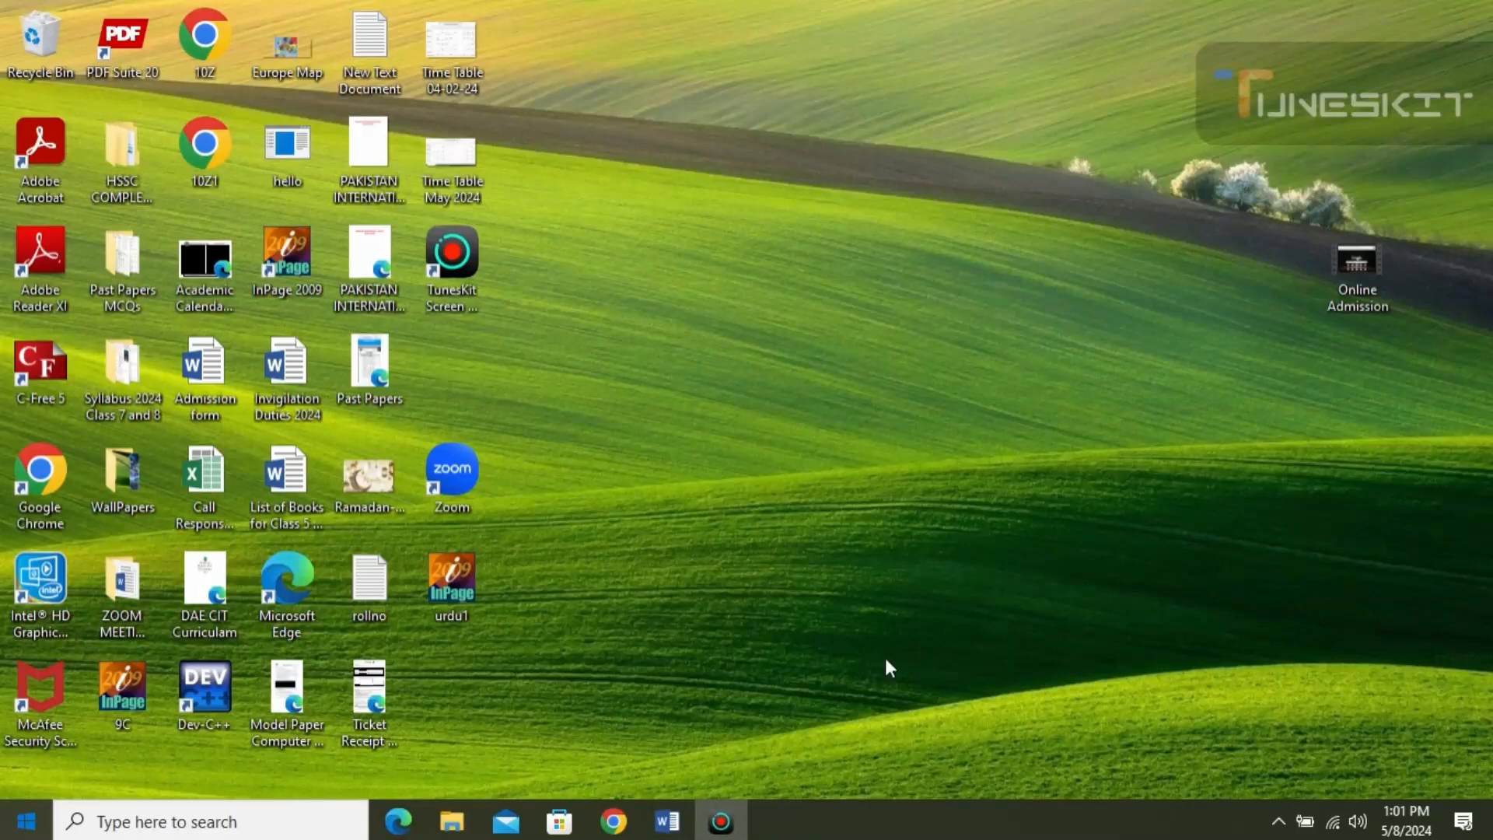
Step: Launch Google Chrome from the desktop to a new tab
left_click(613, 821)
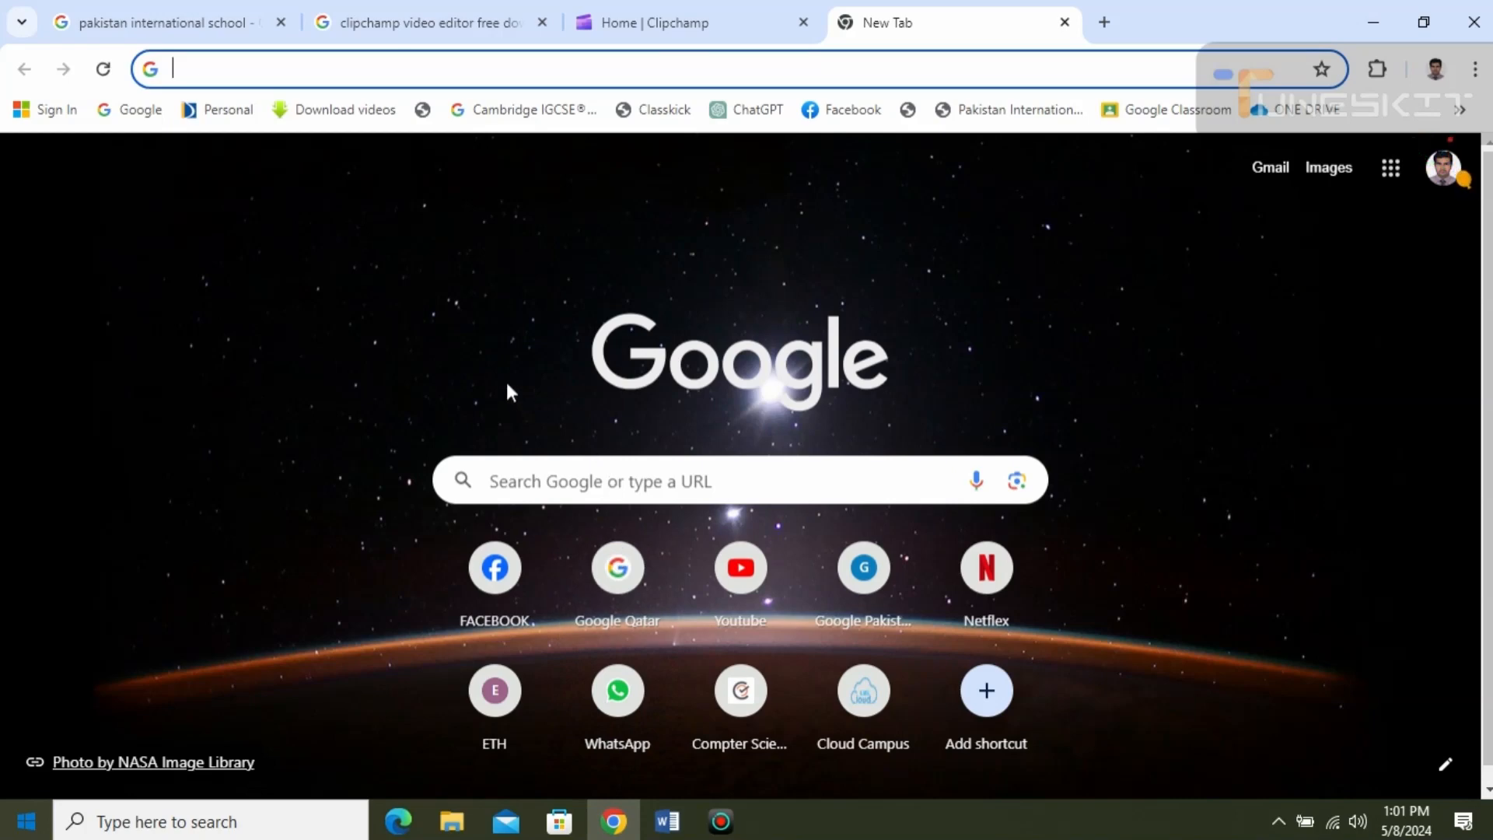
Step: Look up the school in the address bar and land on pisqdoha.com
left_click(467, 69)
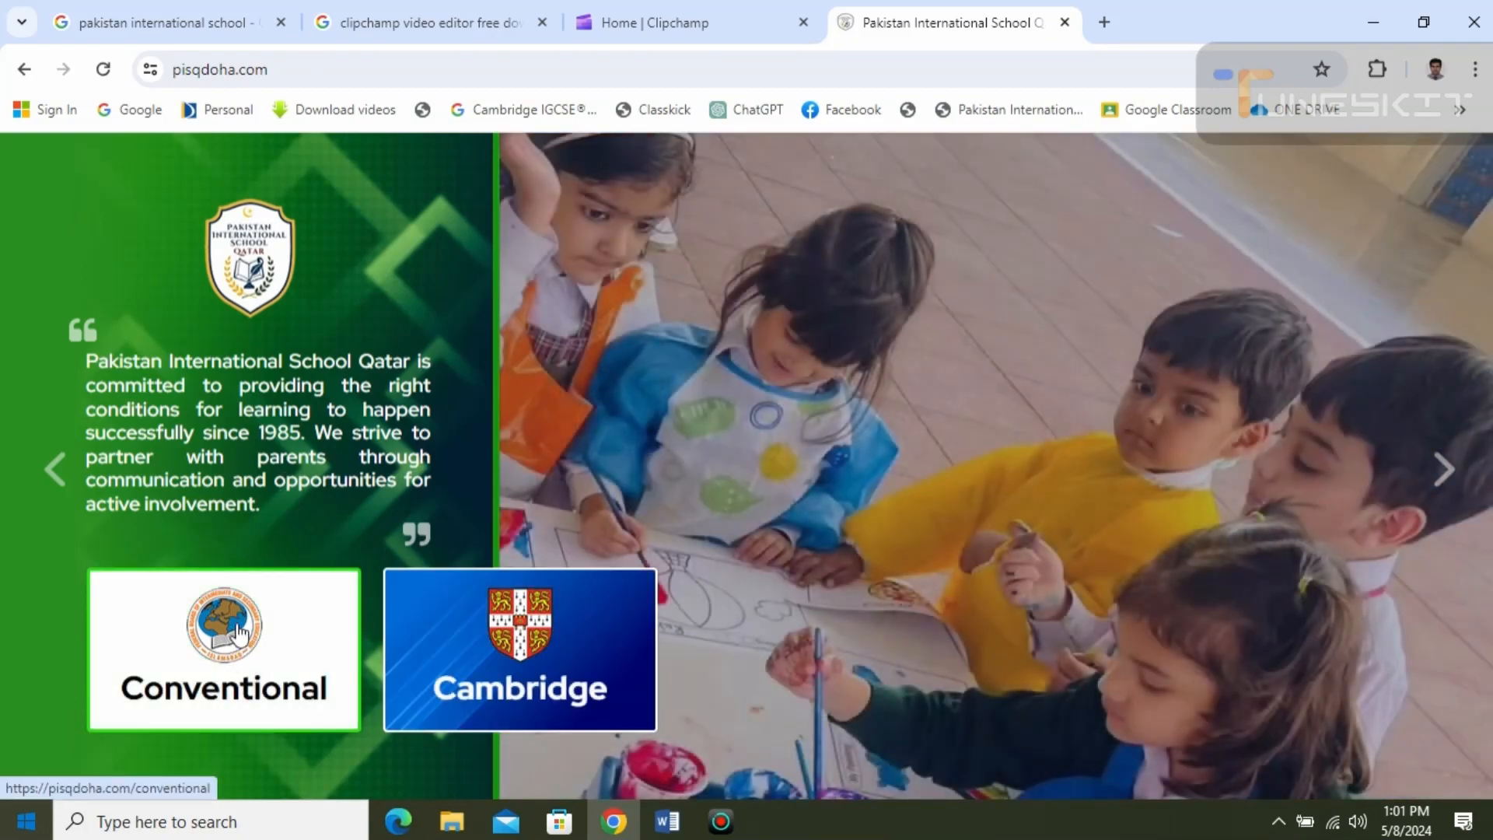
Step: Go to the Conventional campus site and launch Online Admission at applyonline.pisqdoha.com
left_click(223, 650)
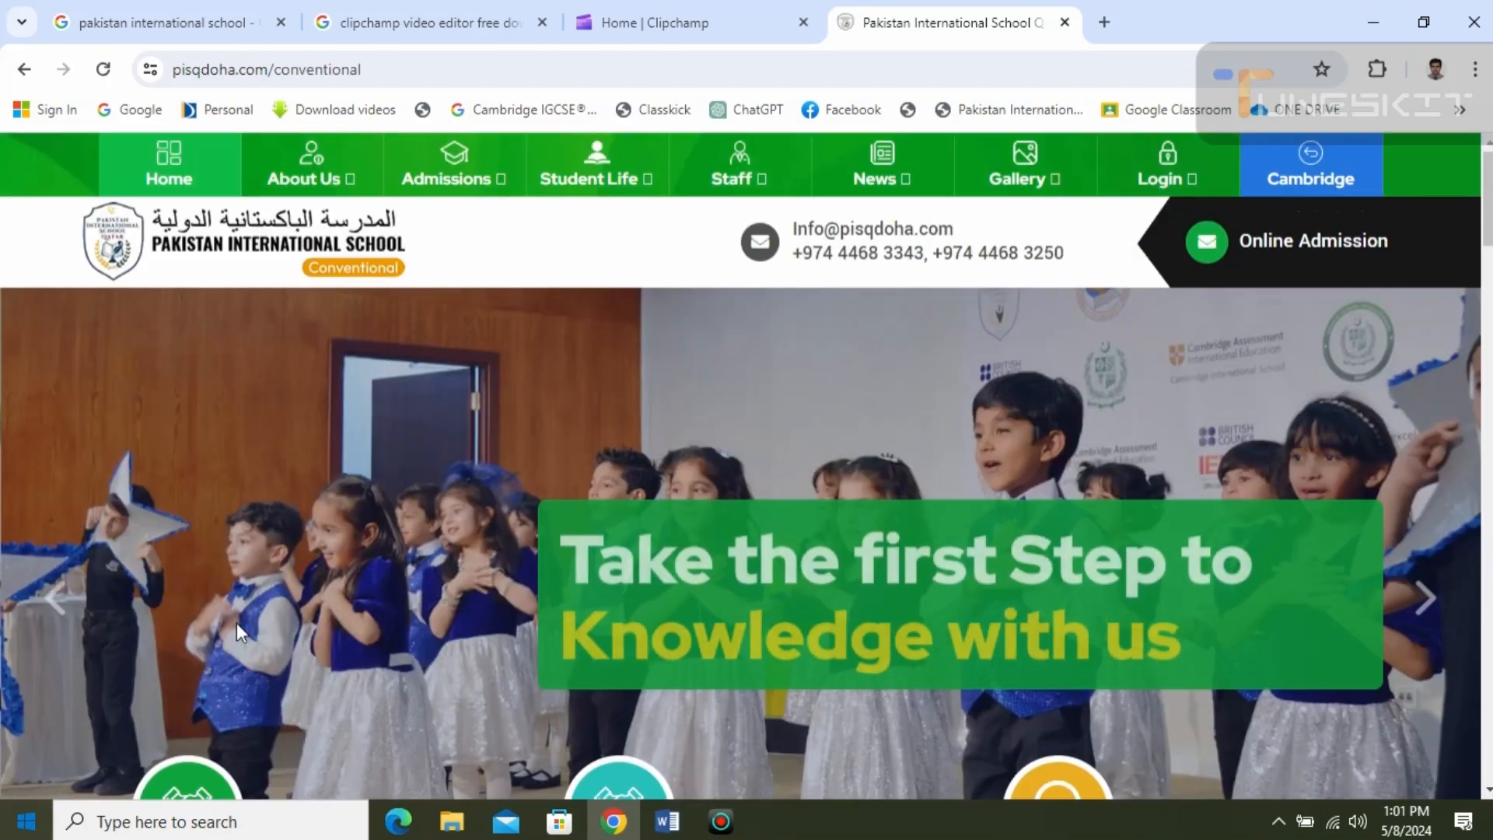
mouse_move(667, 453)
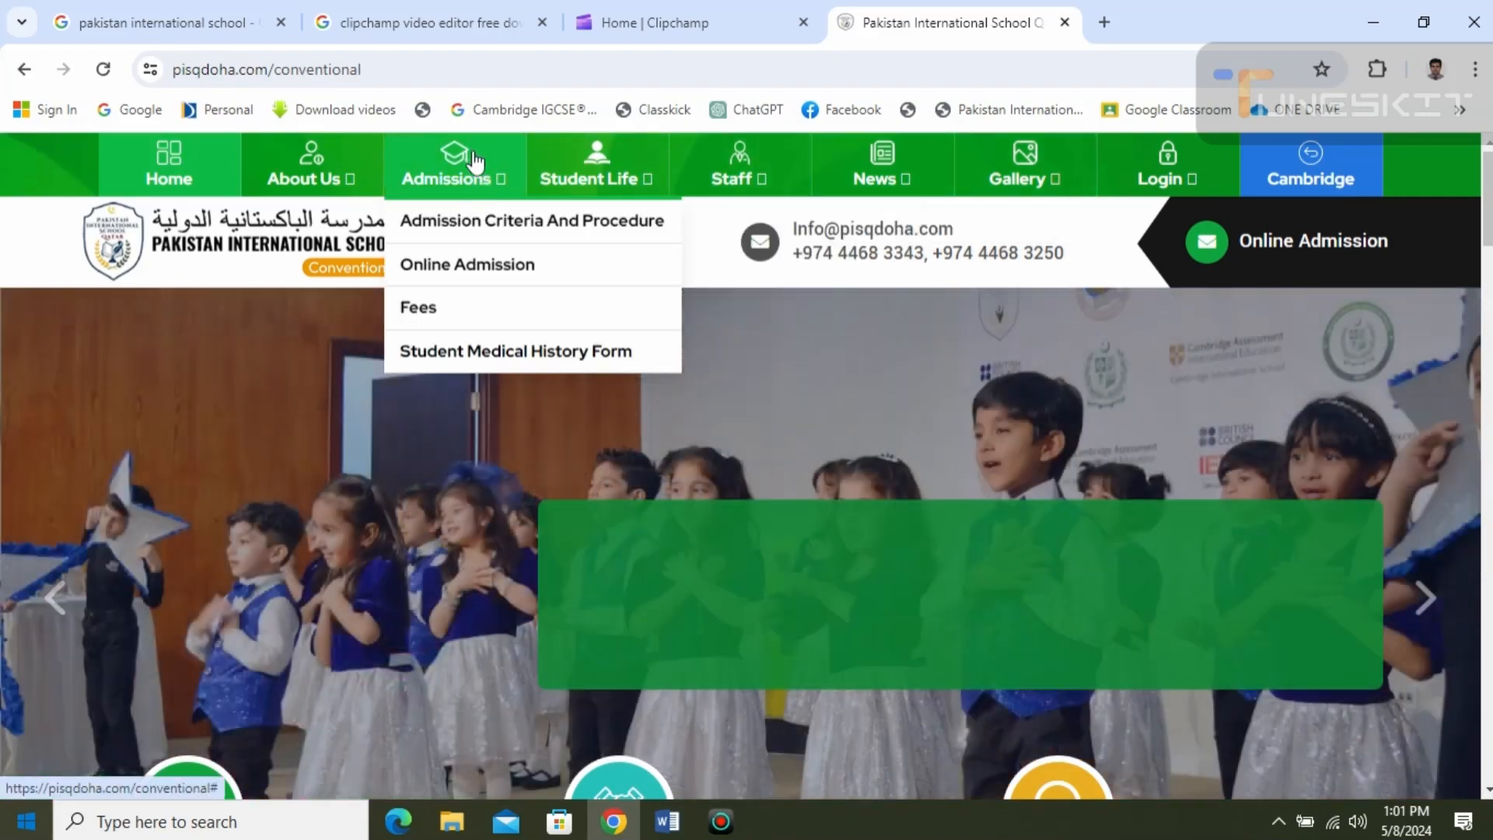
mouse_move(466, 264)
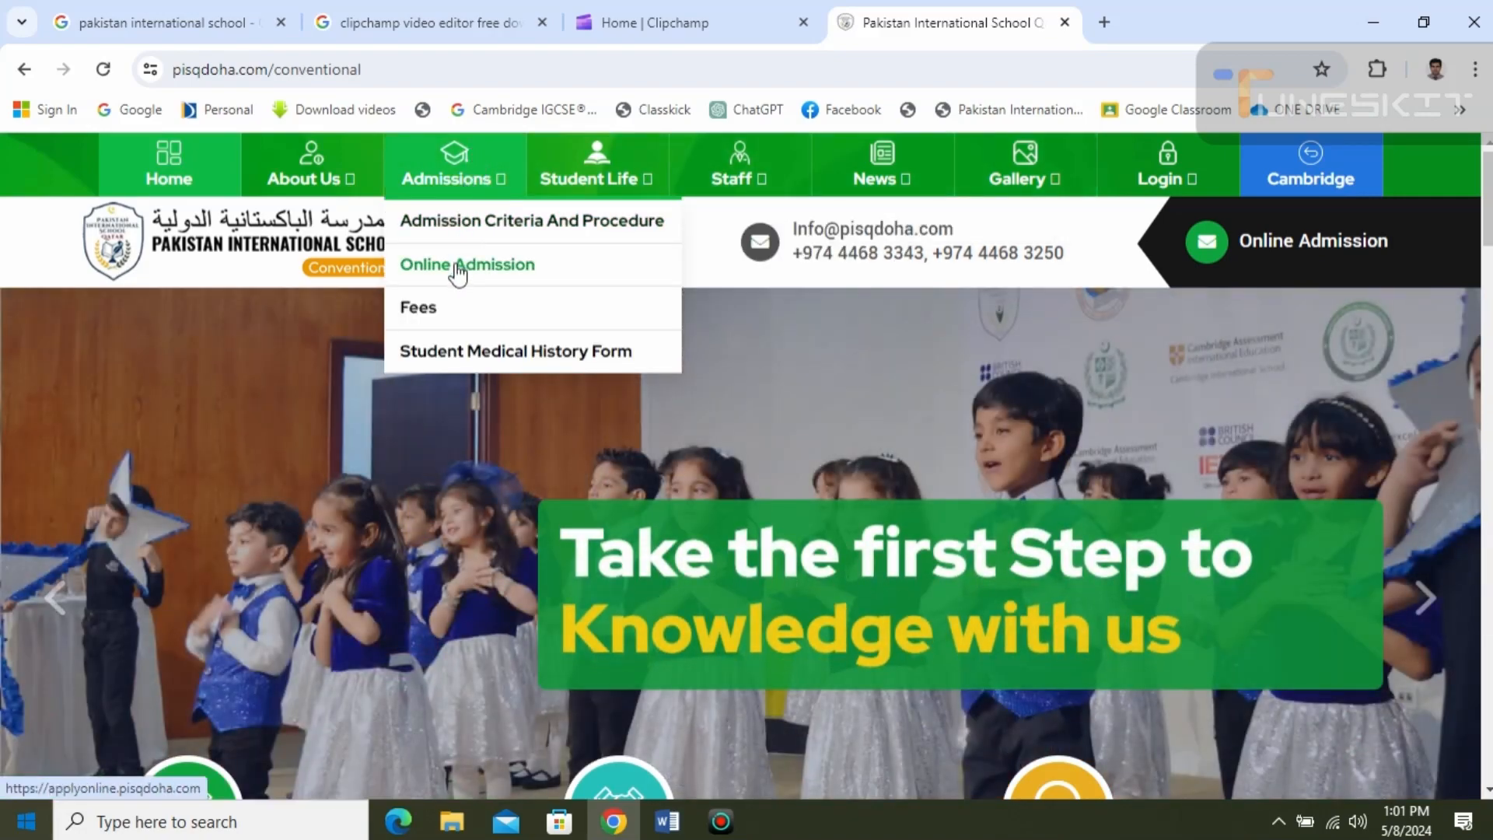
mouse_move(519, 274)
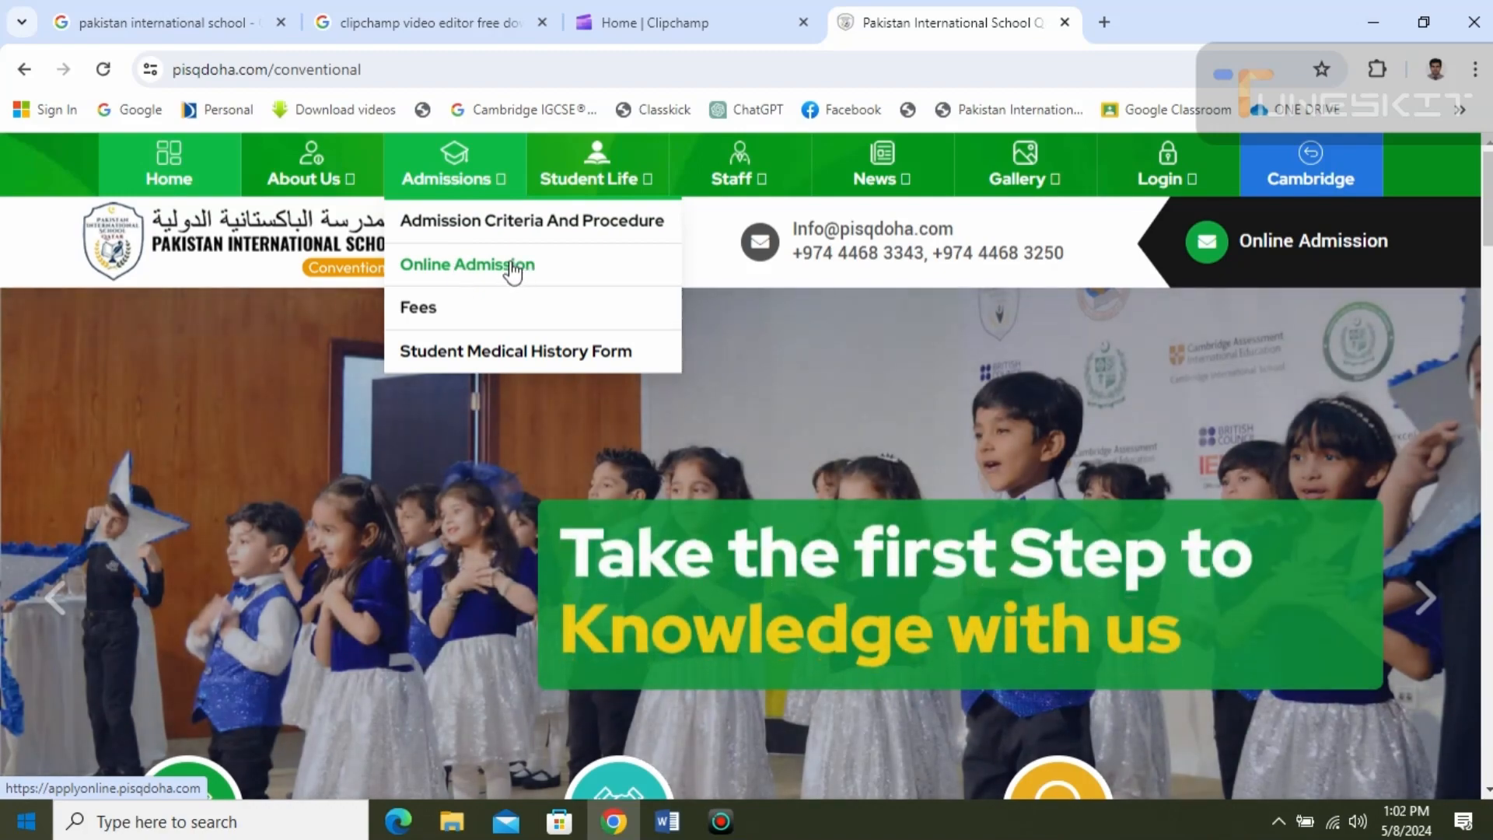
left_click(467, 264)
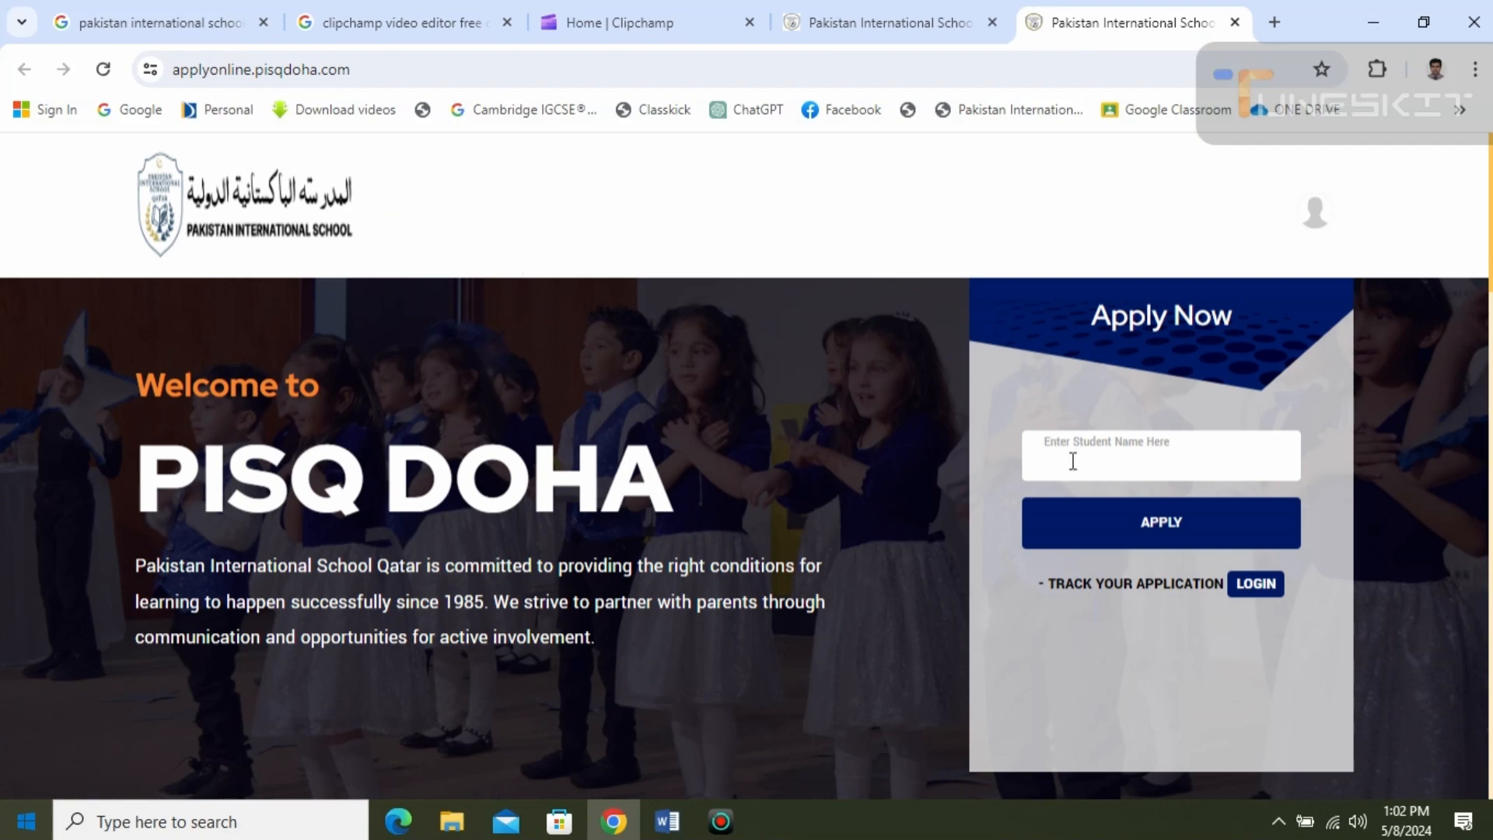
Step: Enter student name 'Ahmed' and apply to reach the Create Your Account form
left_click(1161, 455)
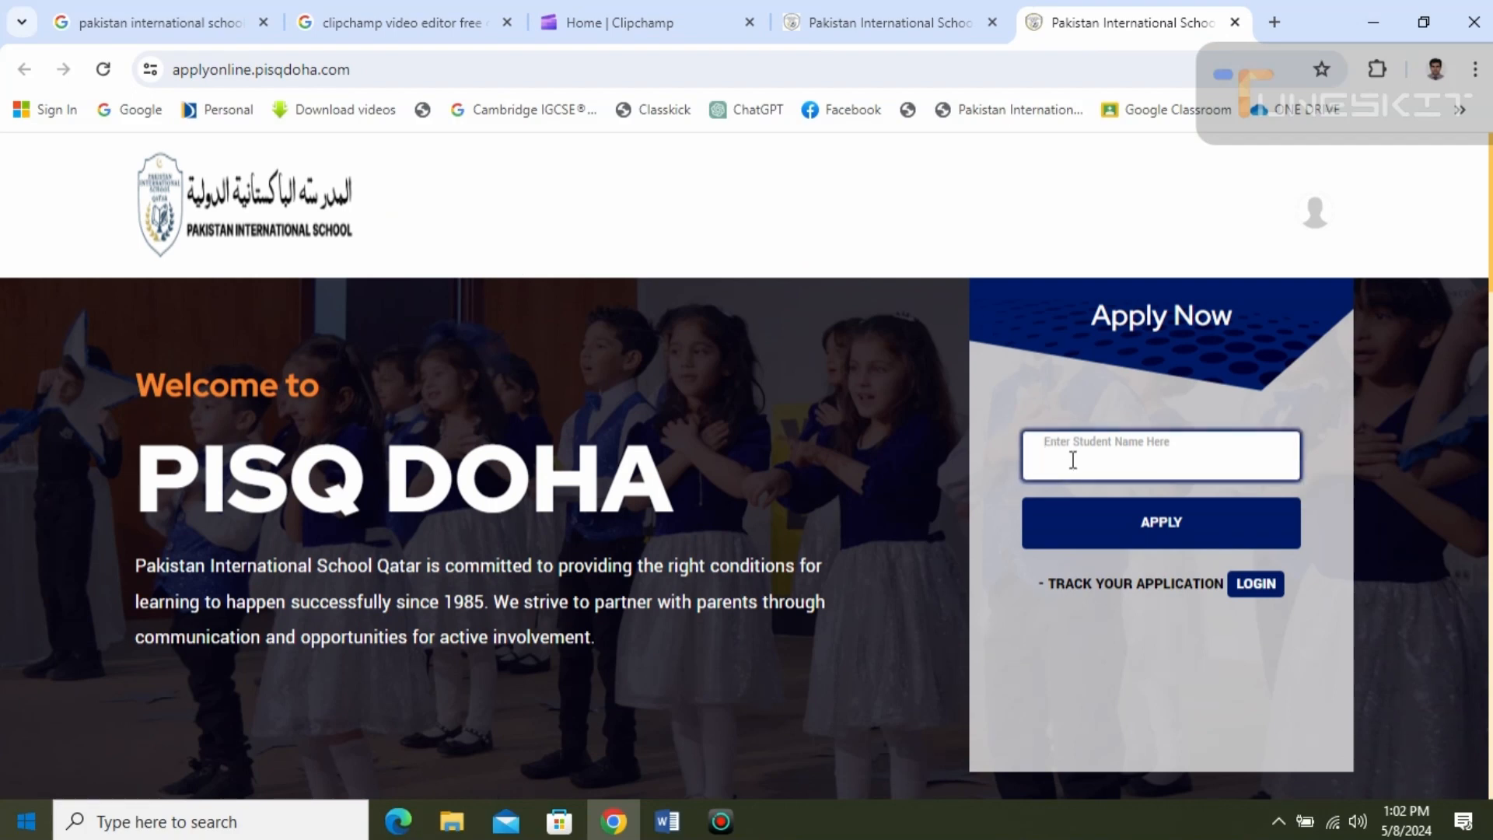
type("Ahmed")
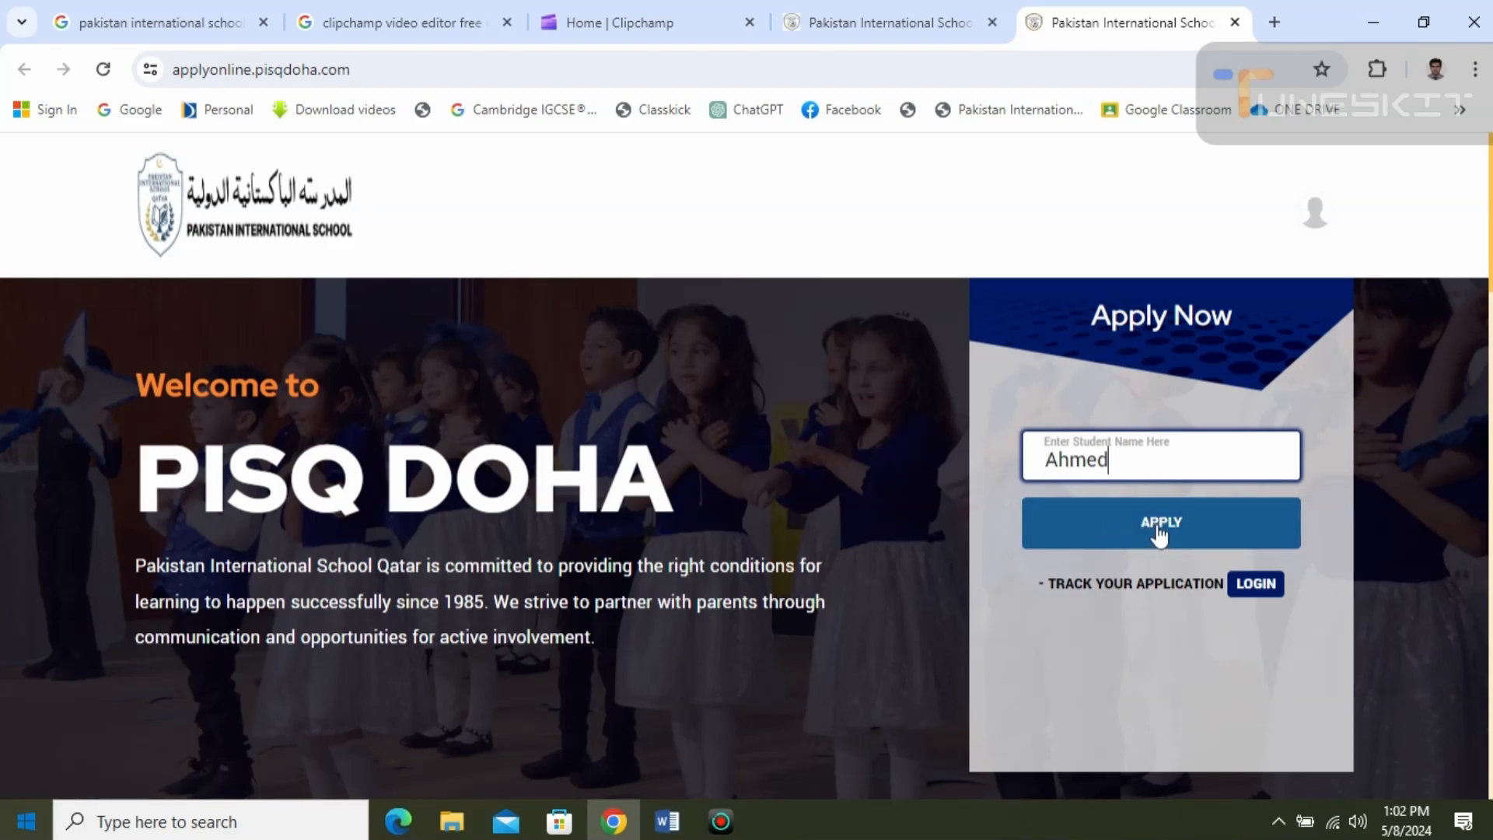
left_click(1159, 522)
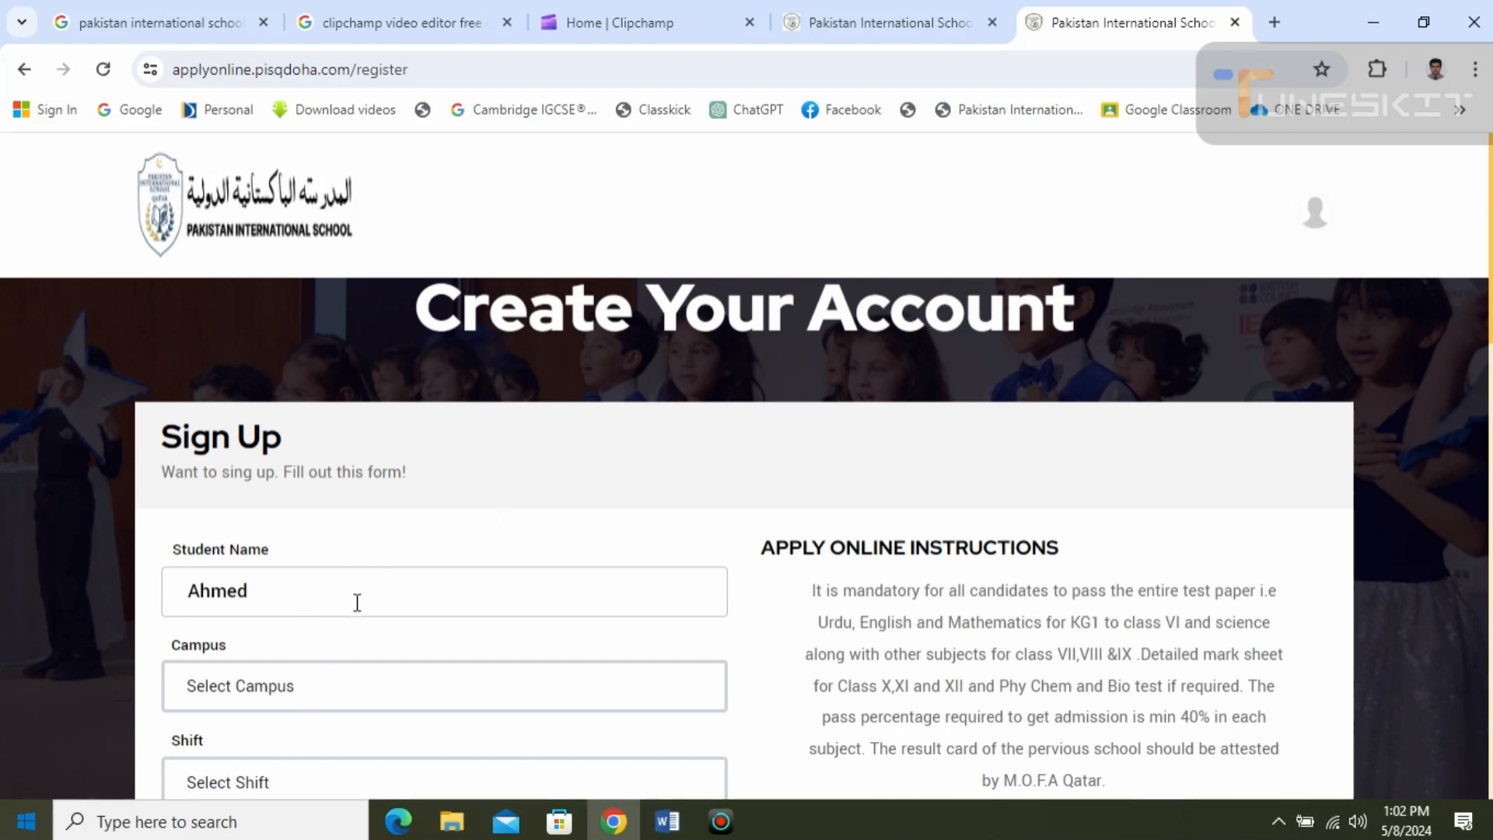
Step: Choose 10th Boys Wing as the applying class and set the birth date to 01/02/2010
scroll("down", 3)
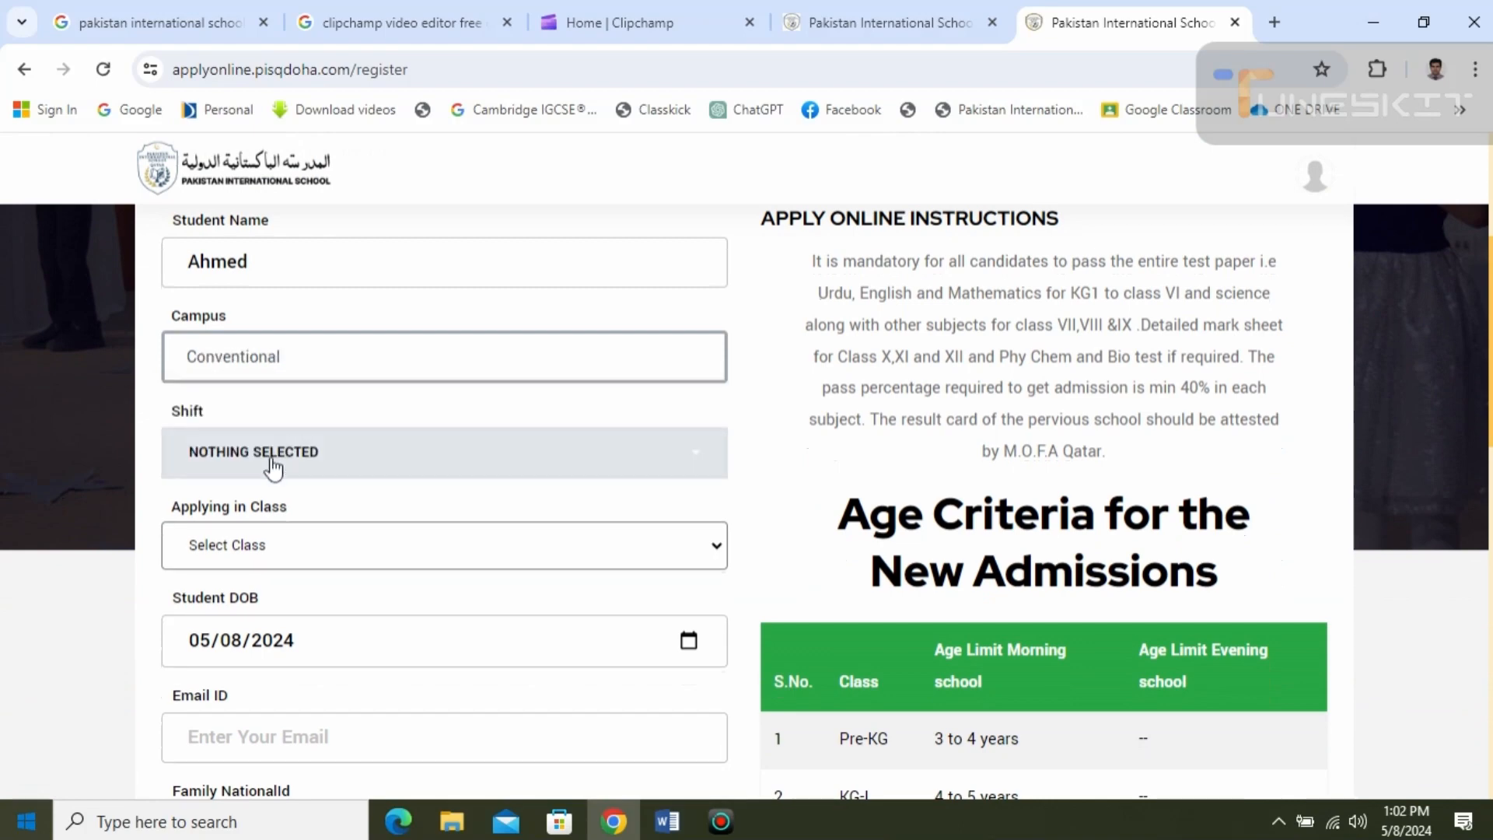
left_click(442, 545)
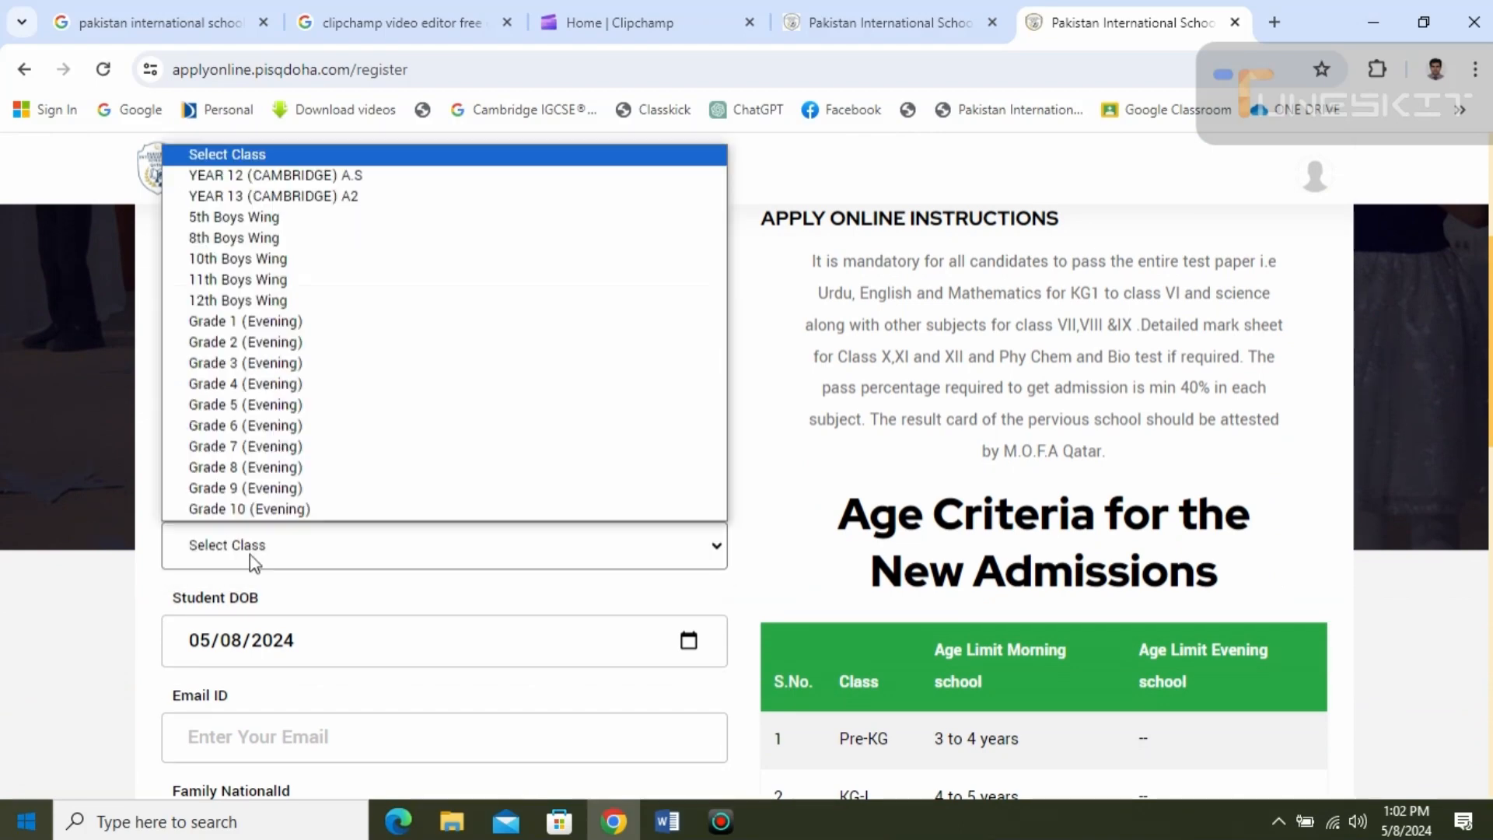
left_click(234, 237)
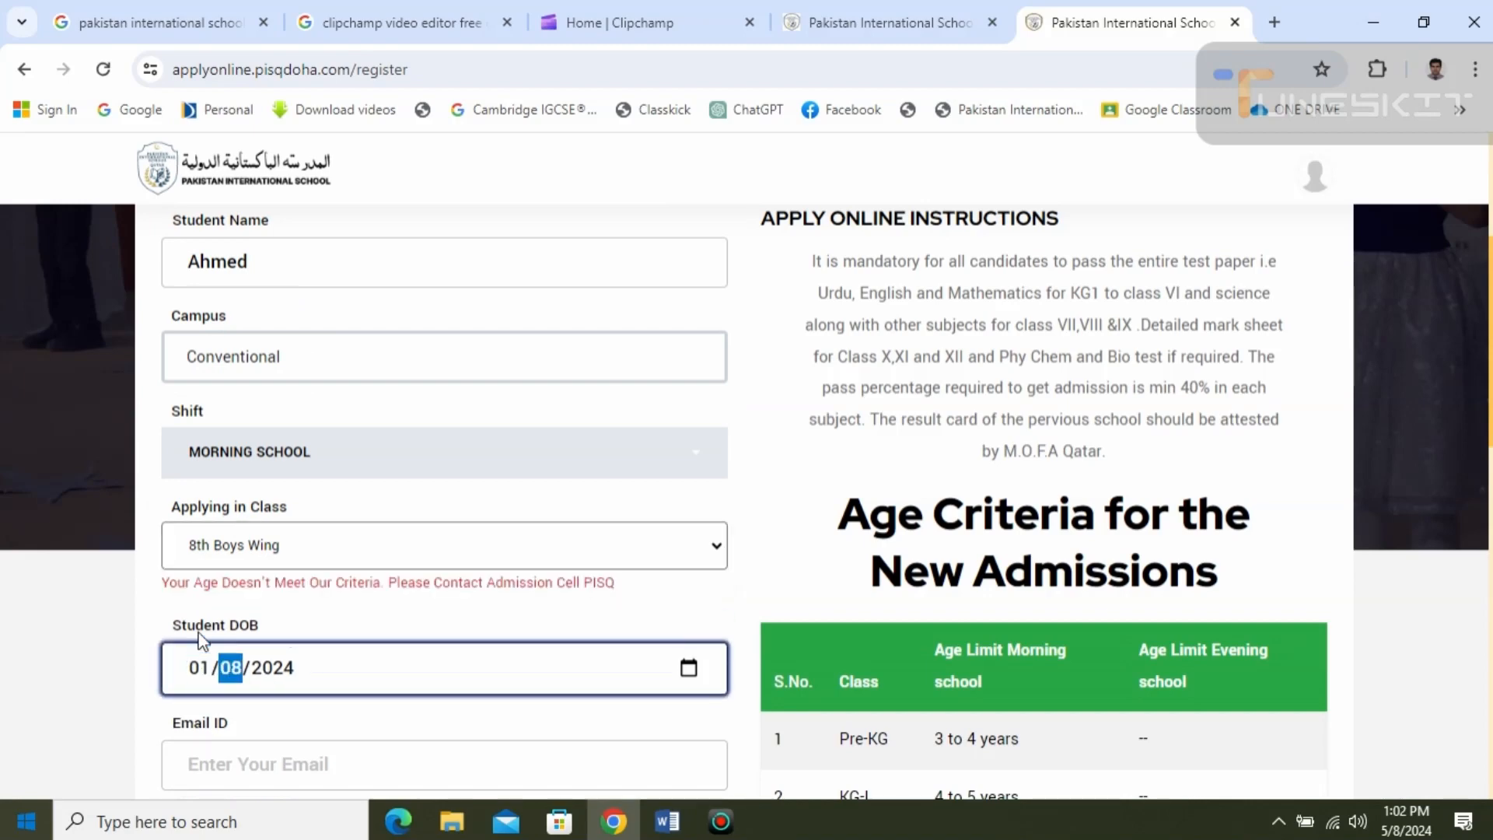
type("02")
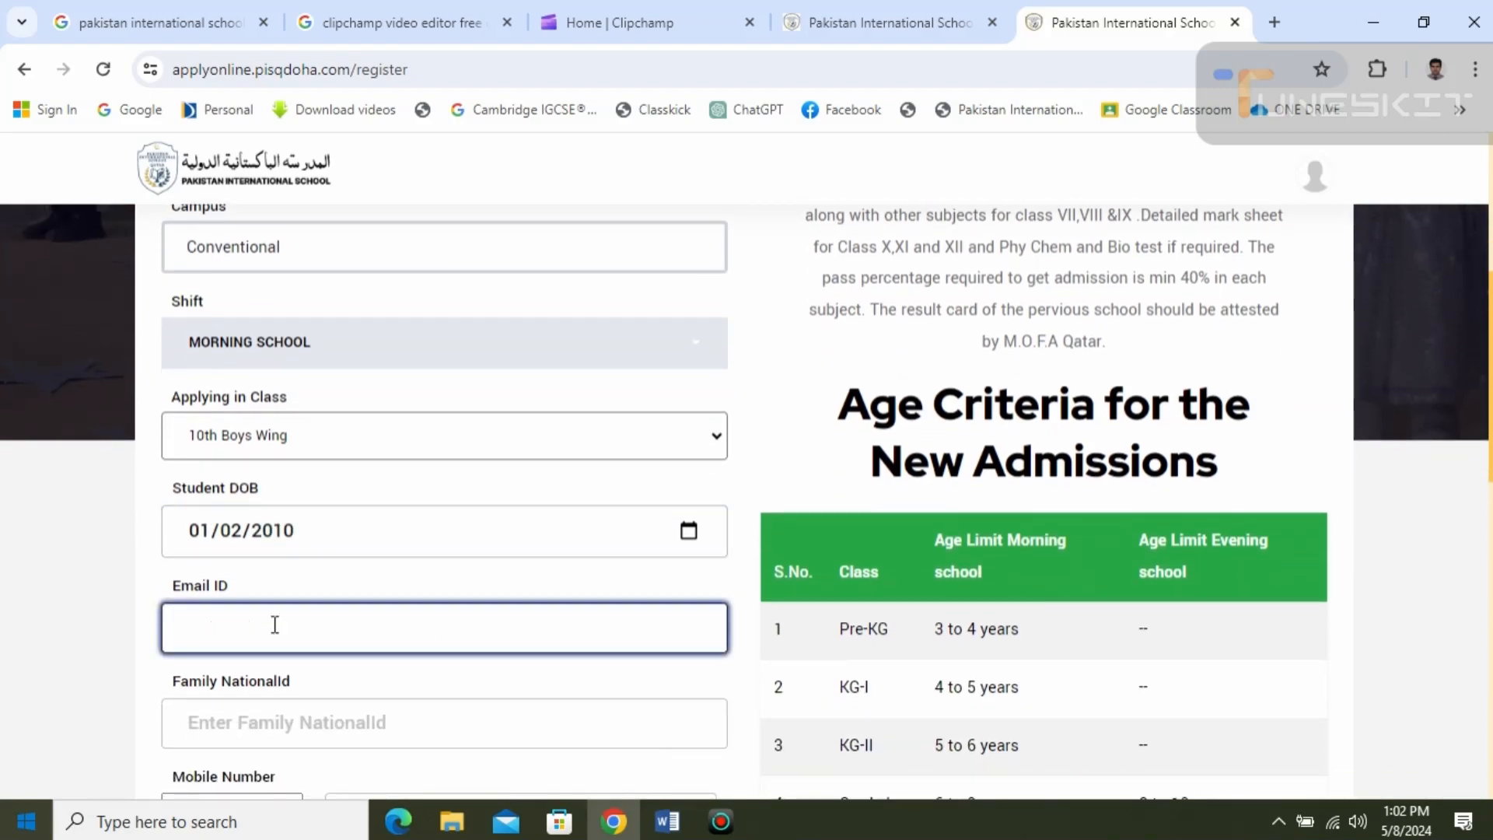
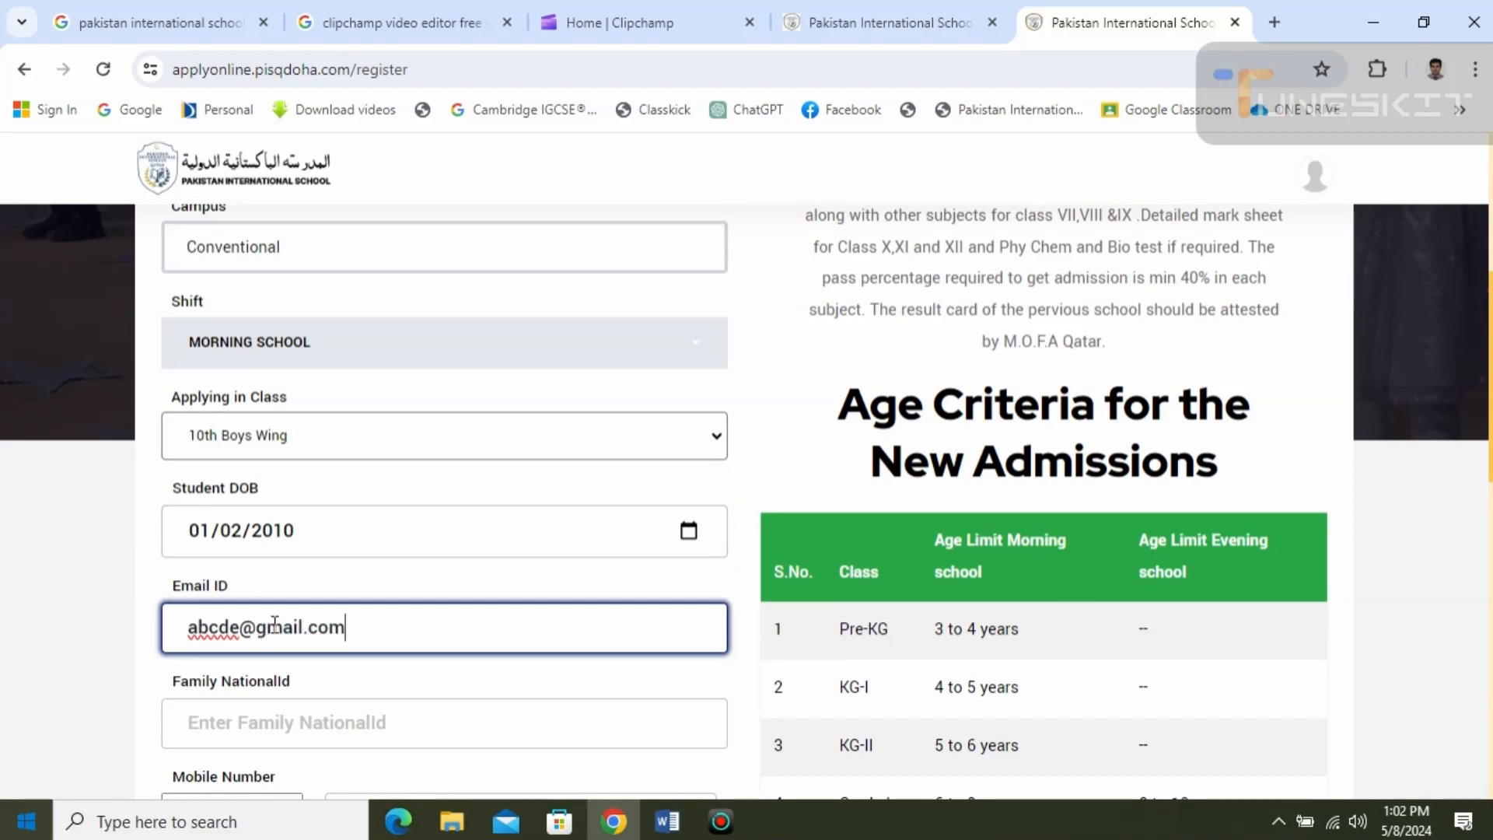
left_click(443, 752)
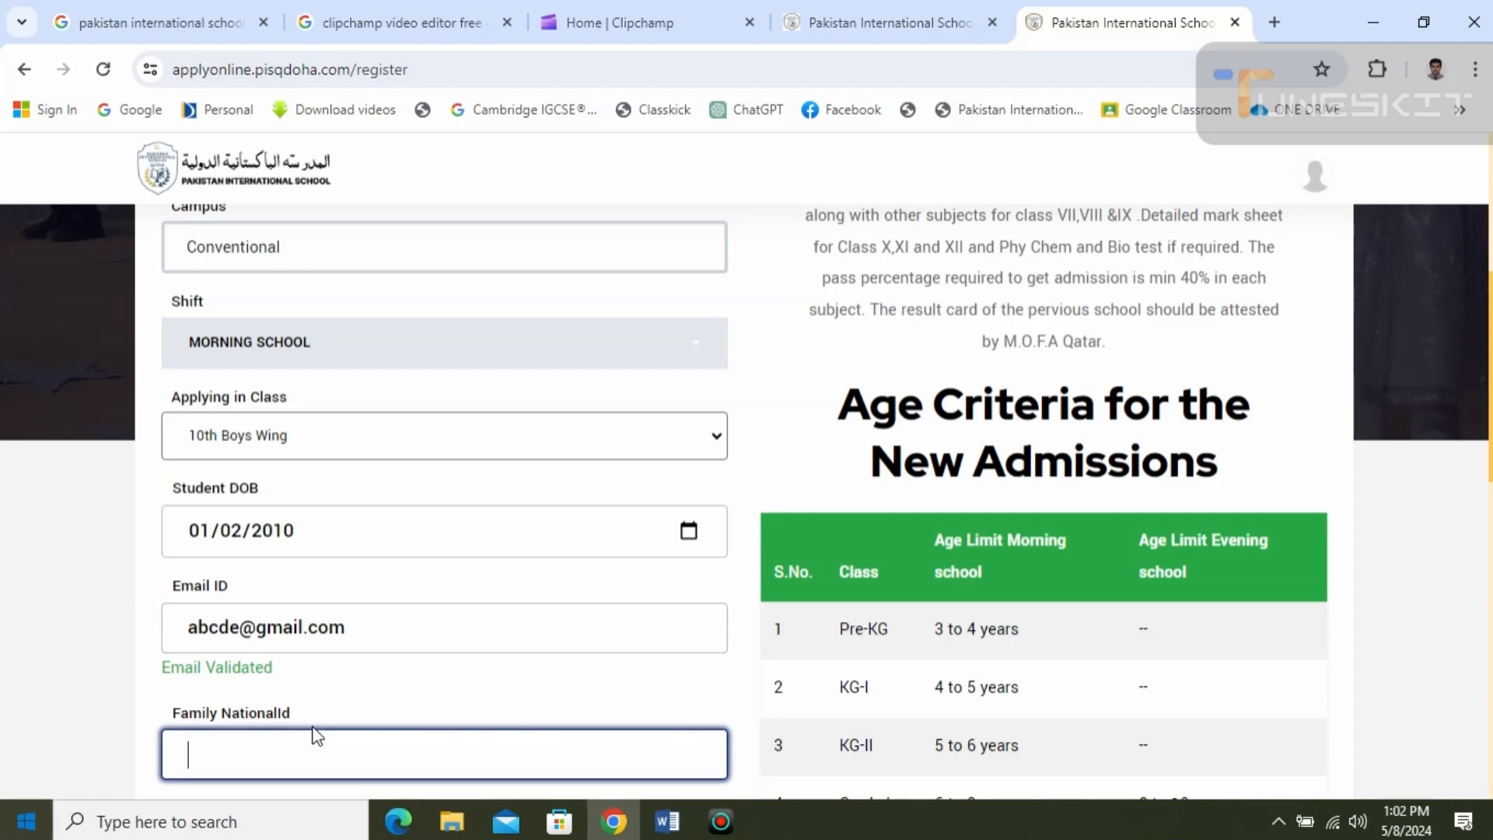
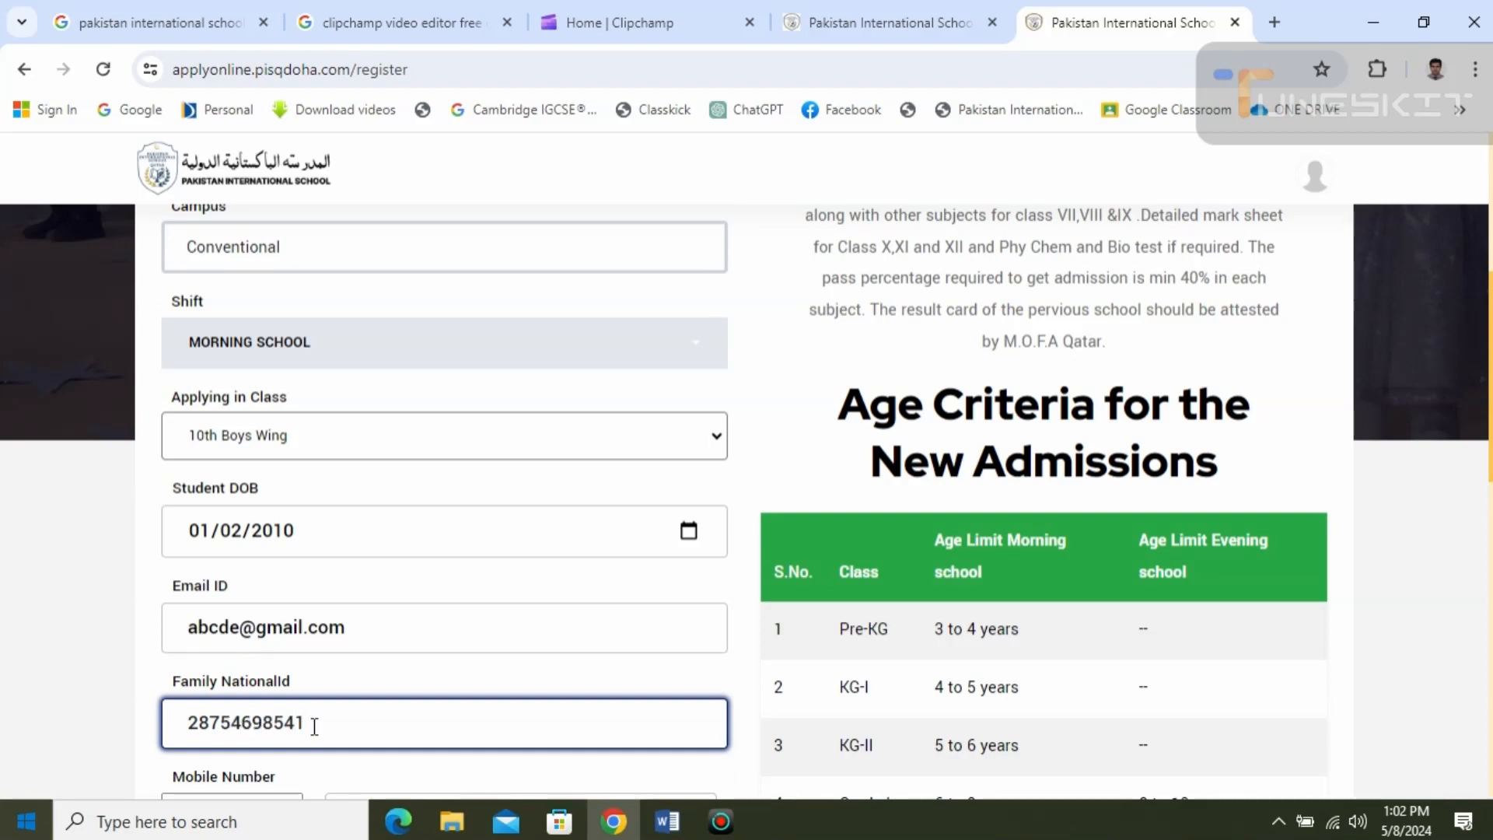
scroll("down", 3)
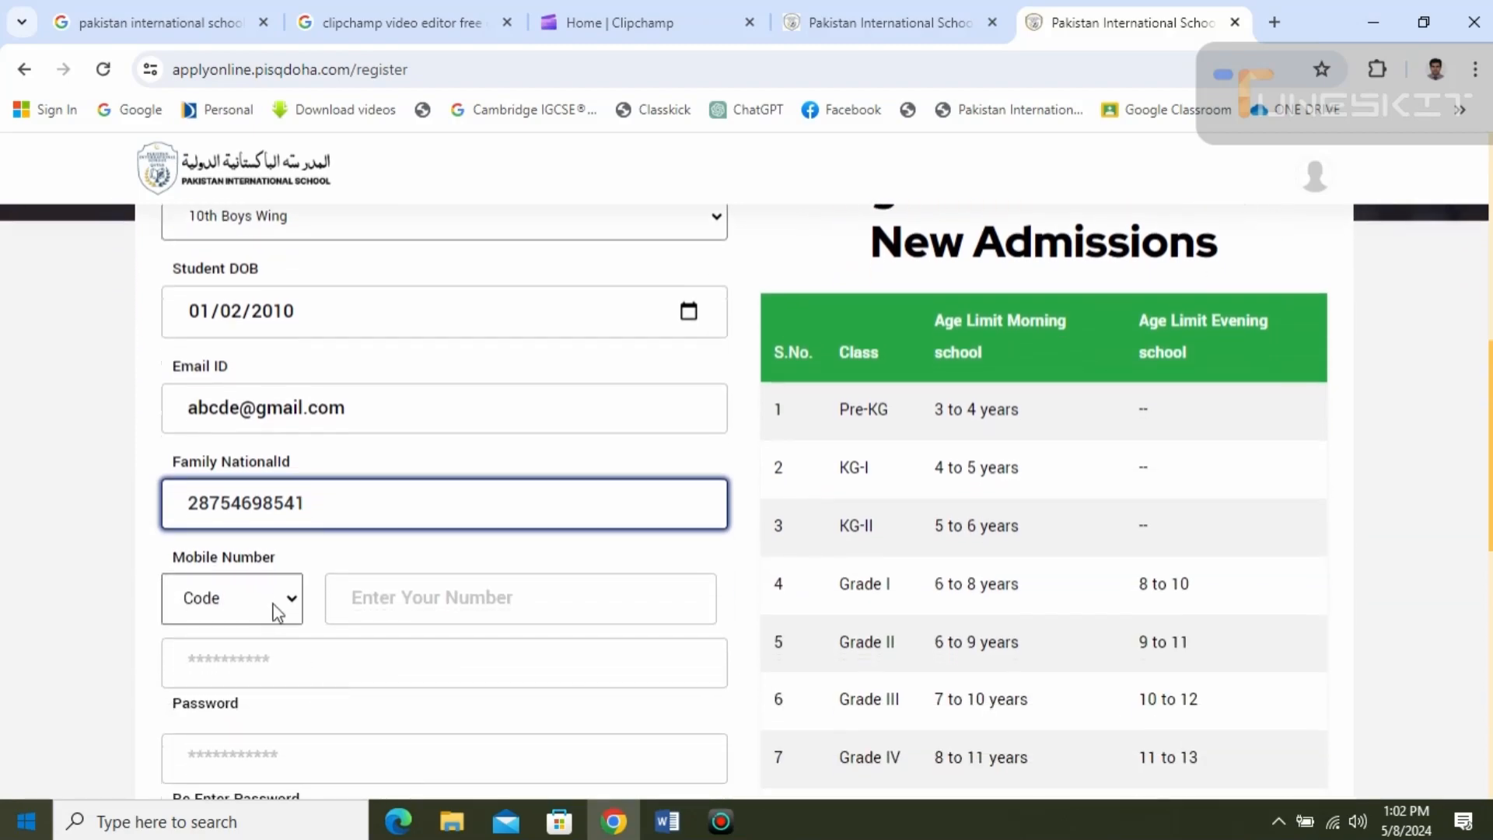
left_click(232, 598)
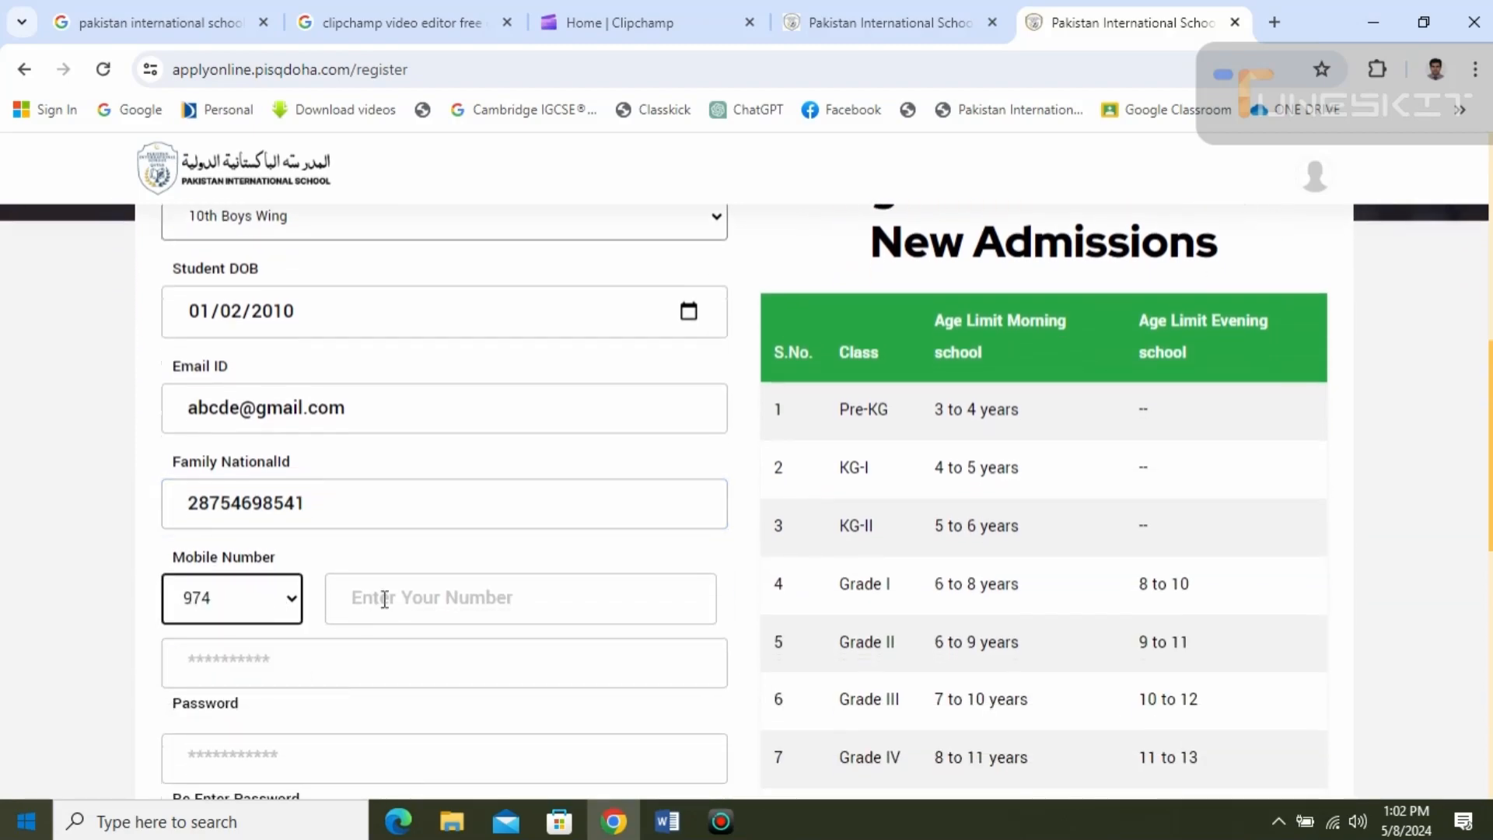
left_click(520, 598)
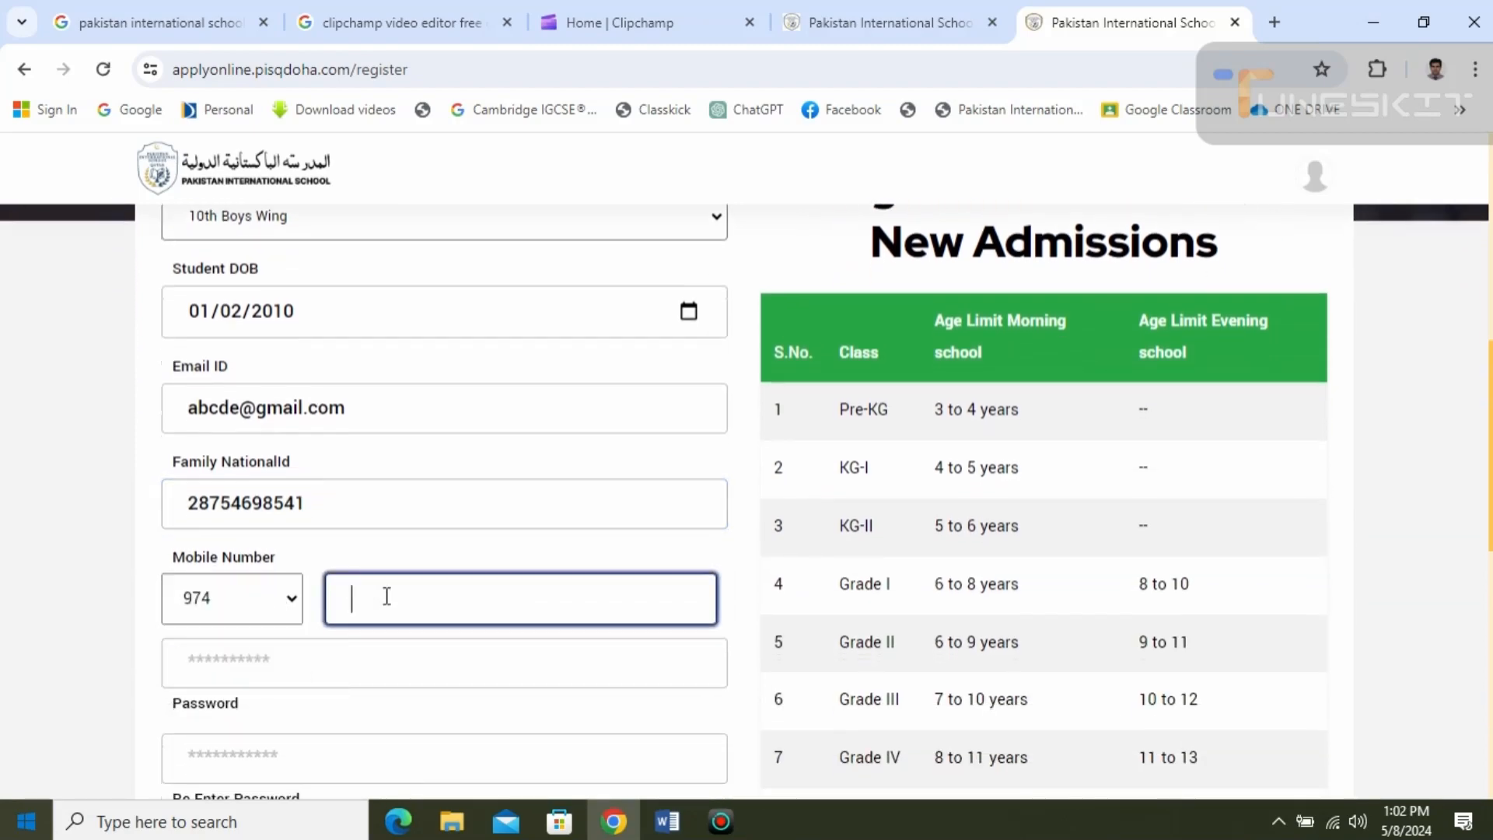
type("65478954")
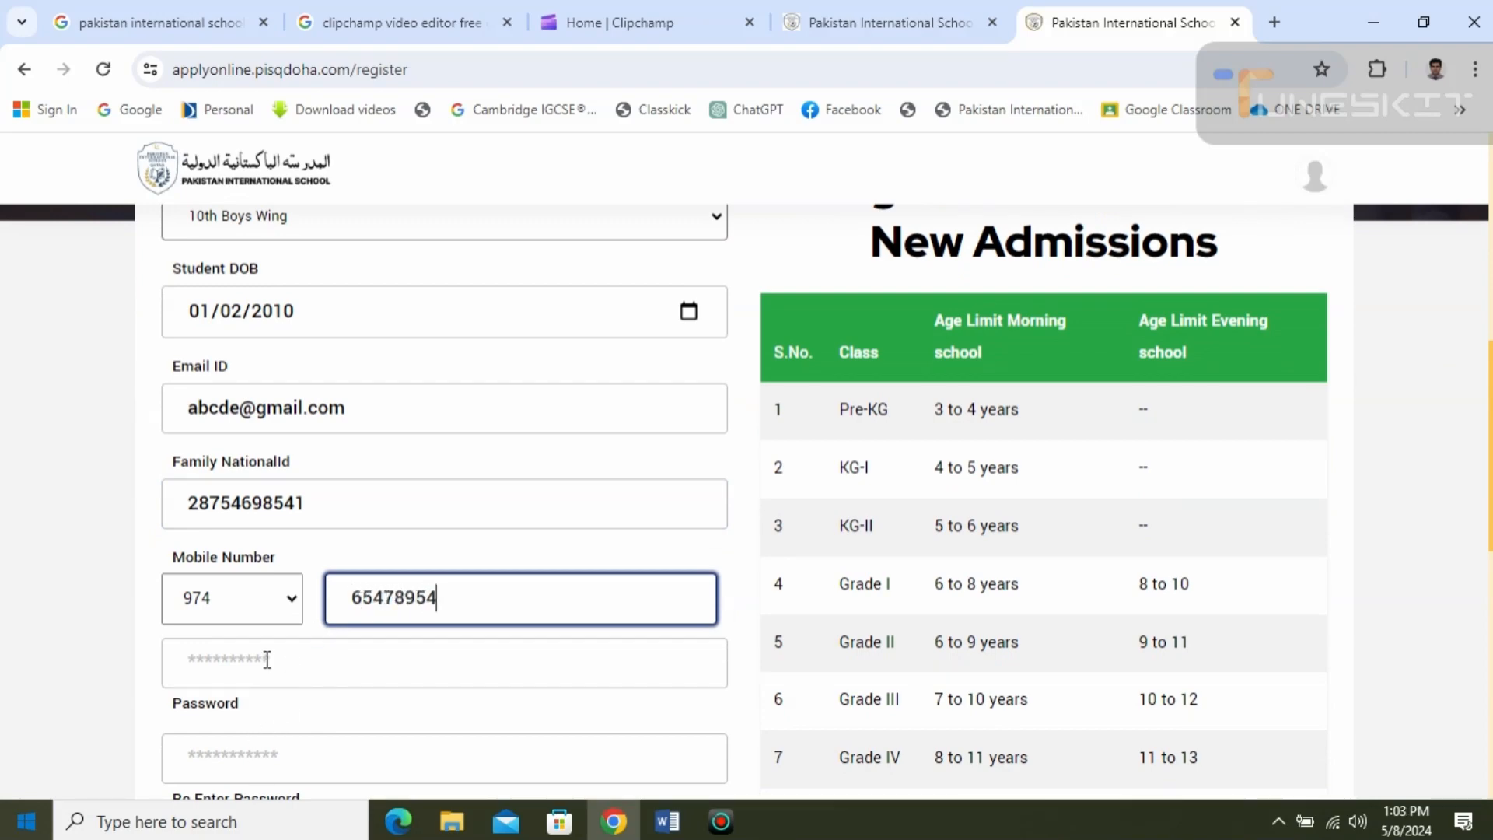
scroll("down", 3)
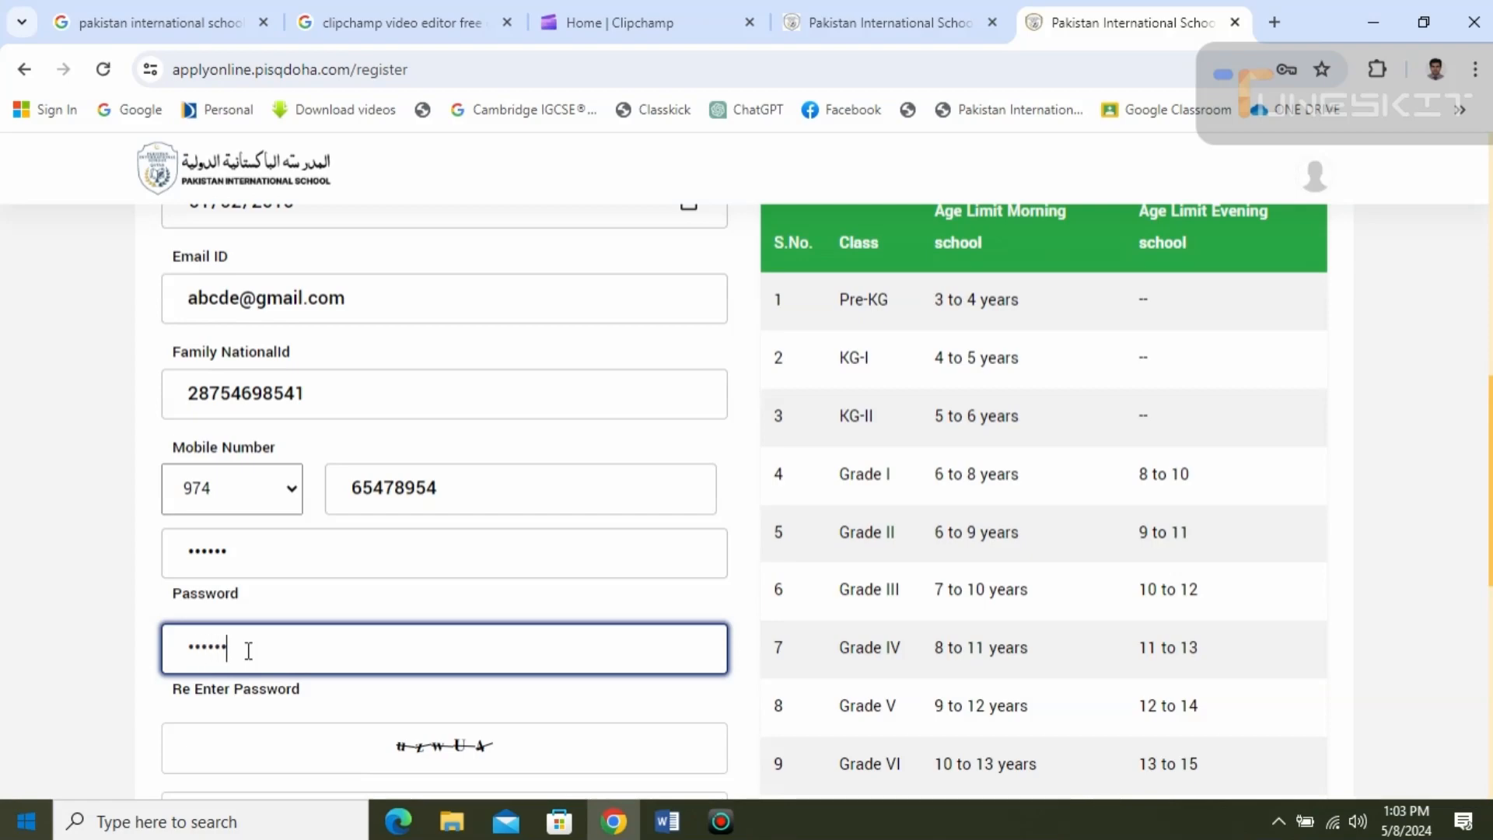
scroll("down", 3)
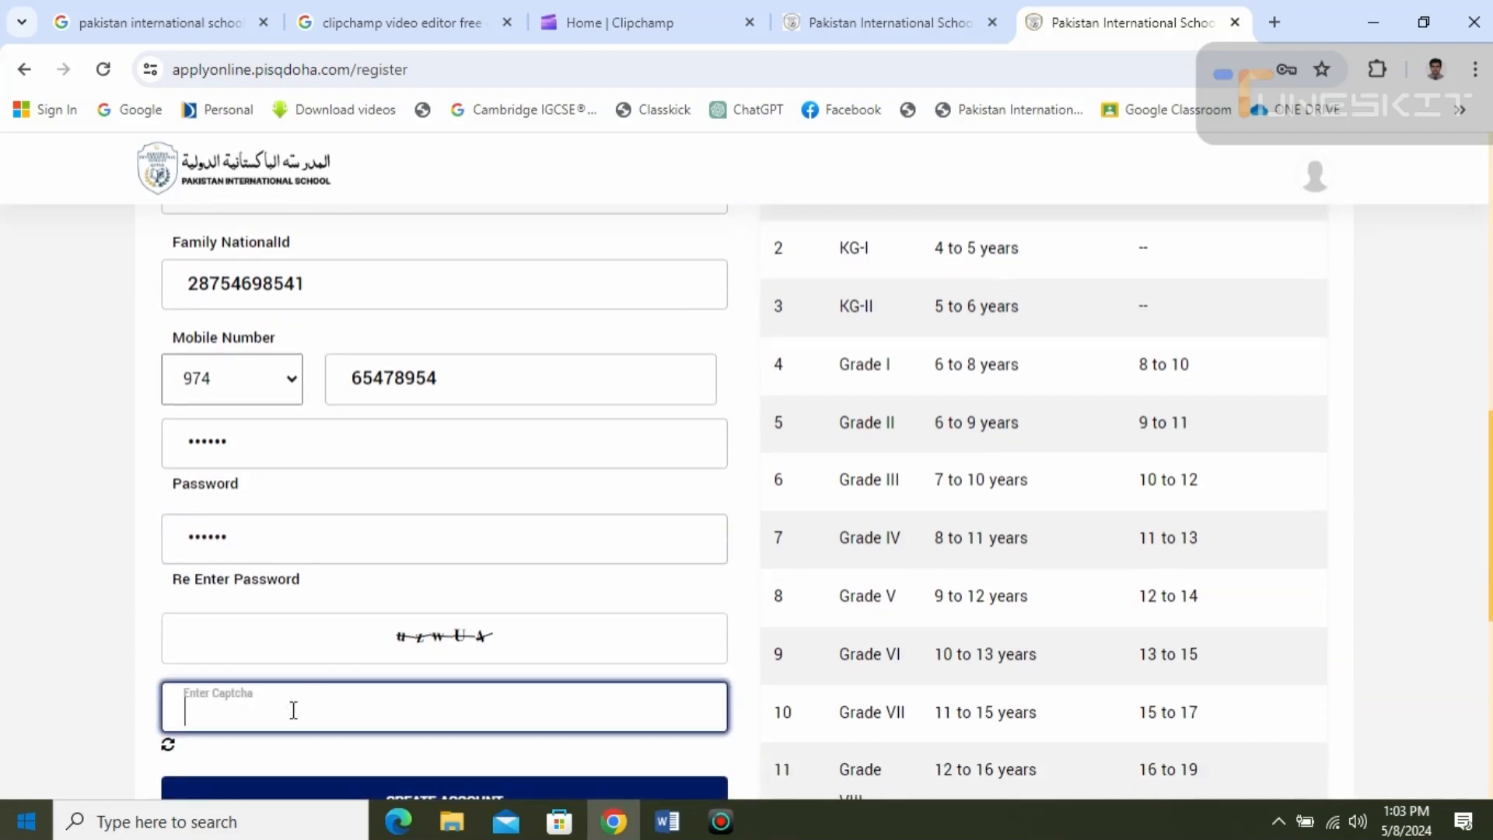
Step: Fill in the captcha and create the account, reaching Ahmed's application at 40%
type("u")
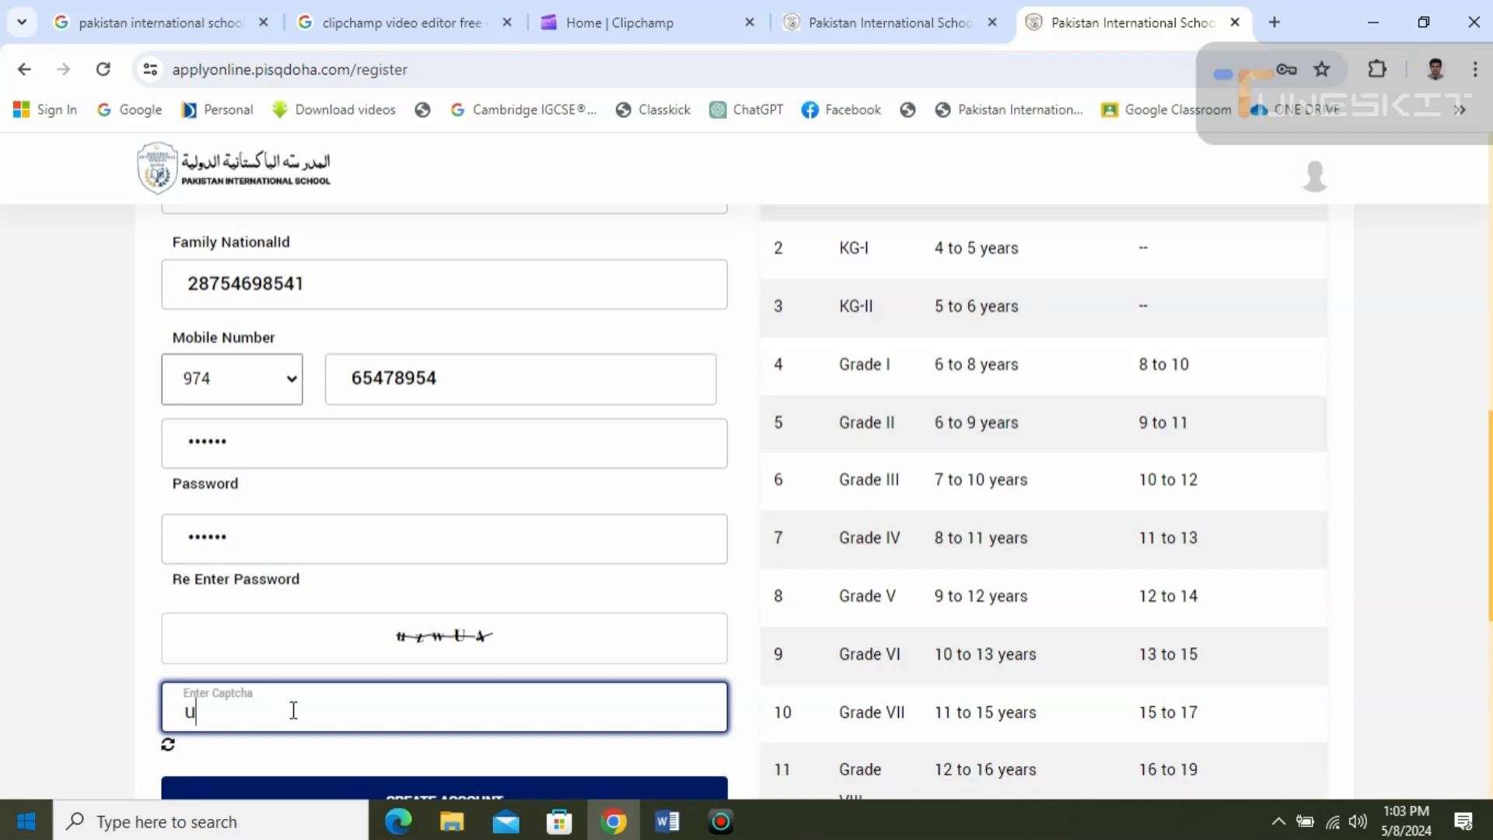
type("ZW")
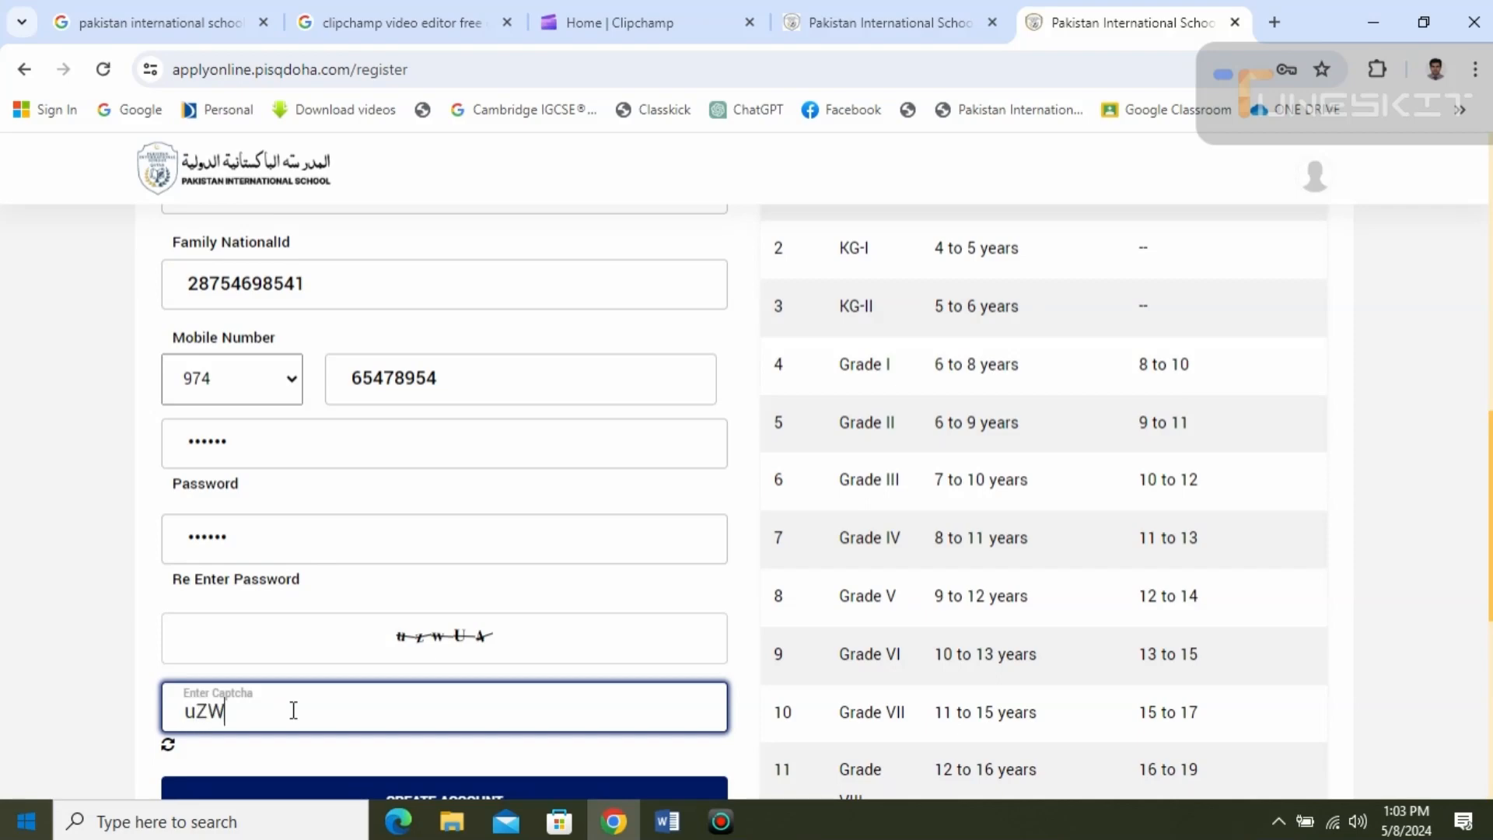
type("U")
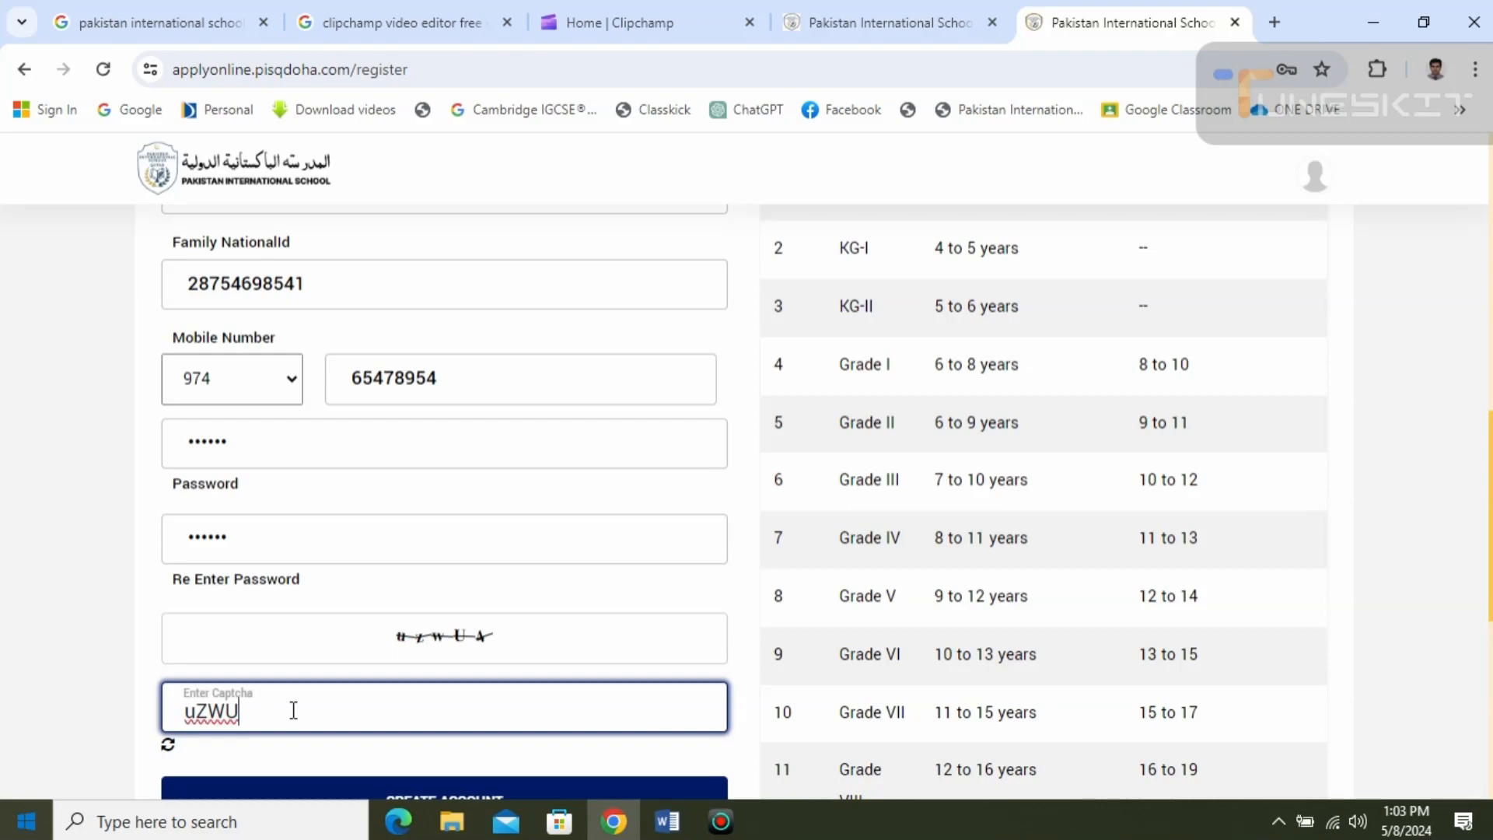
type("4")
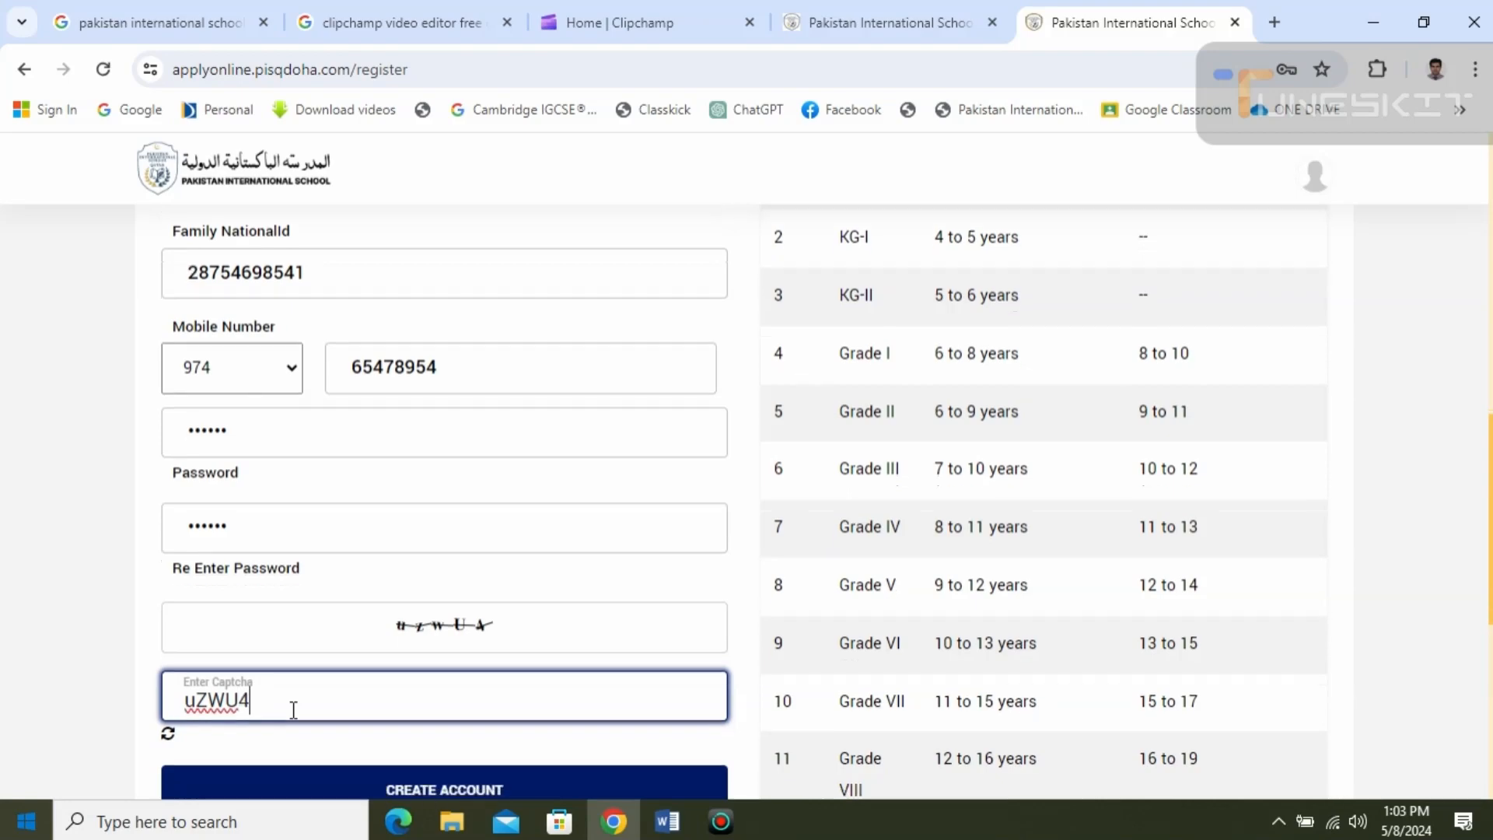
left_click(443, 788)
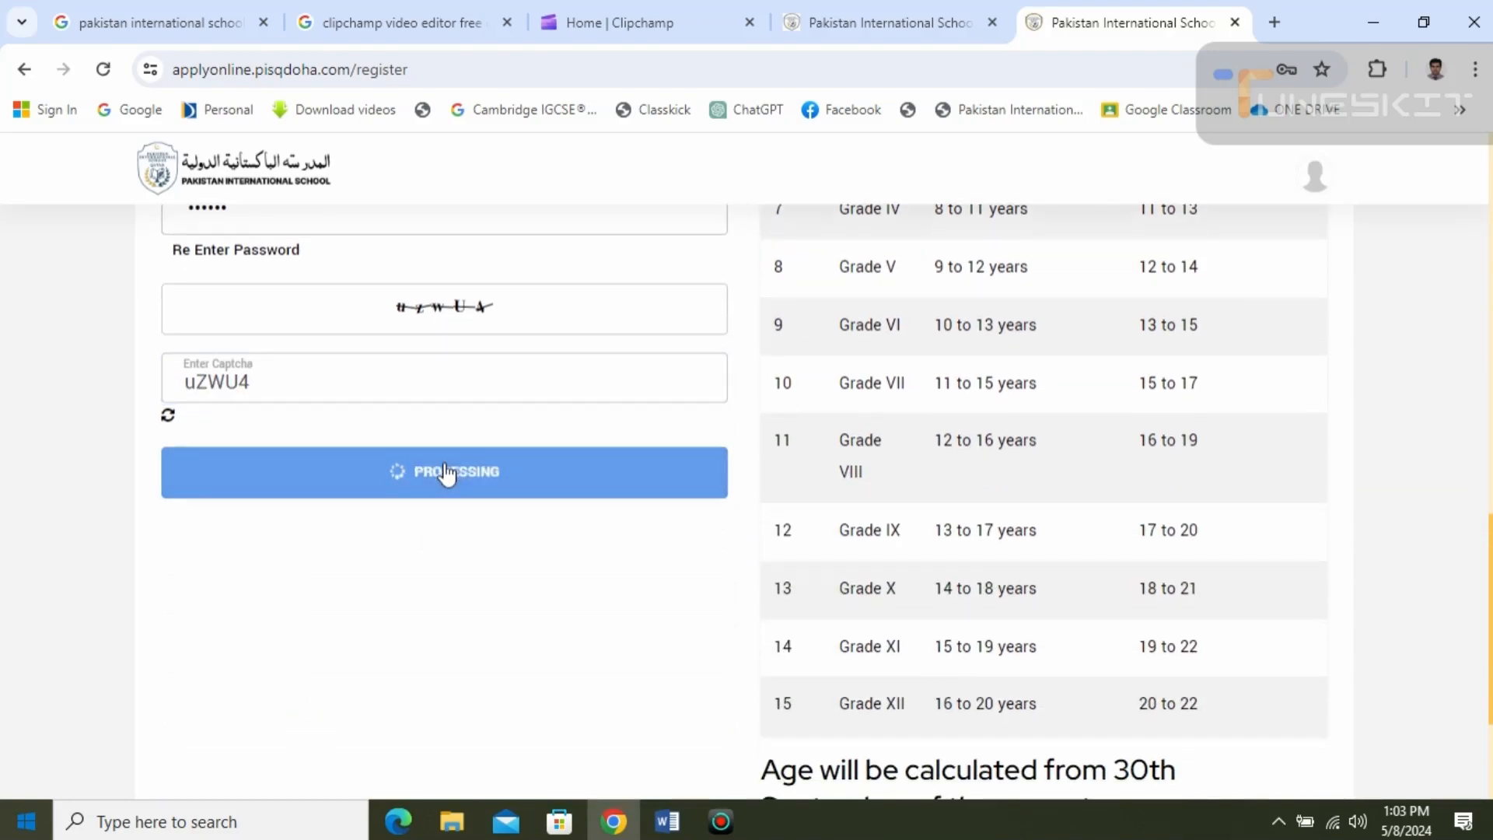
left_click(444, 472)
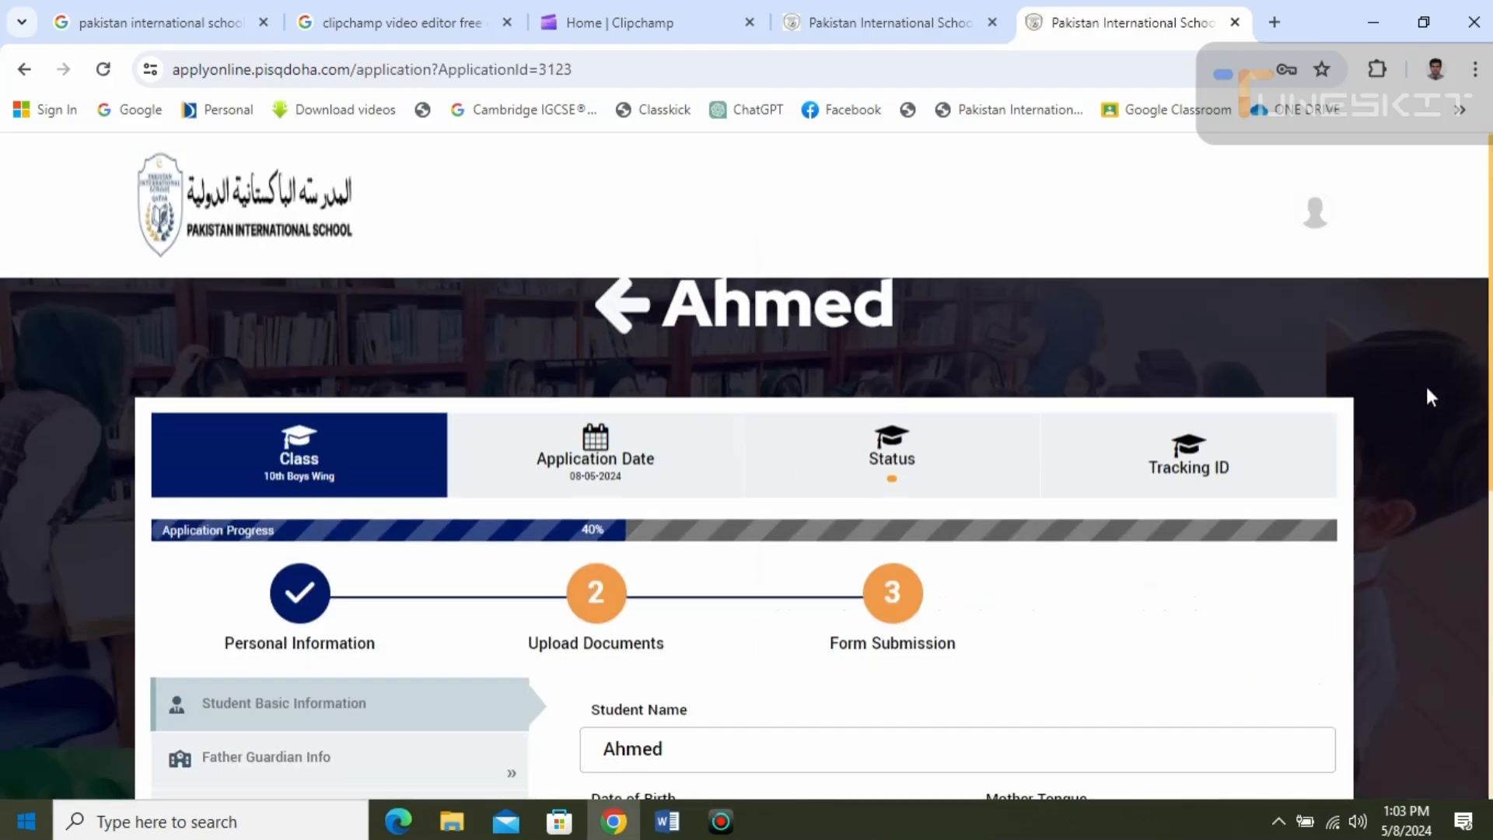
Step: Enter birth year 2010, mother tongue Urdu, nationality Pakistani, birthplace Lahore and religion Islam
scroll("down", 3)
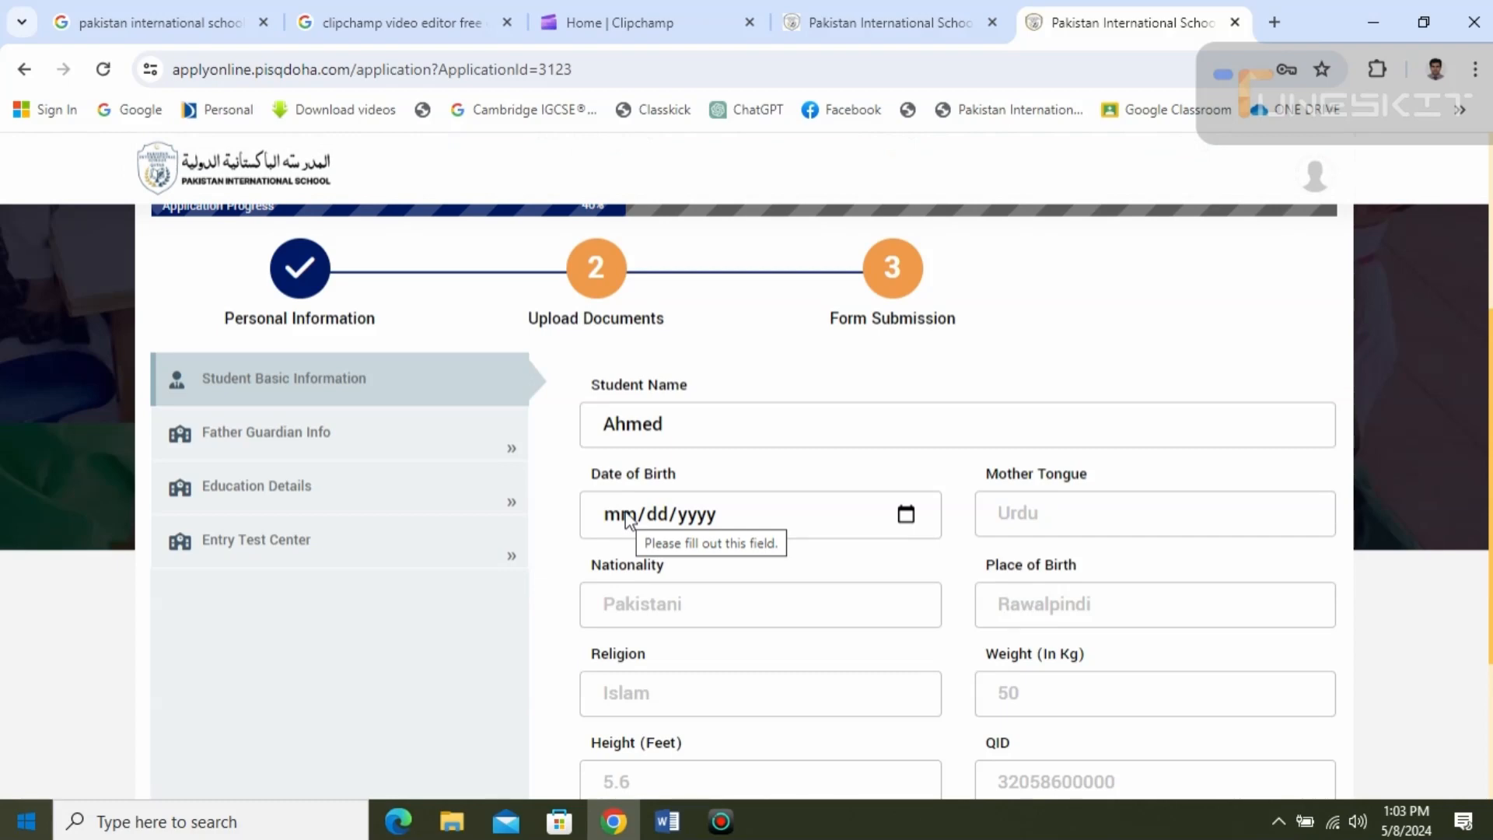
left_click(661, 514)
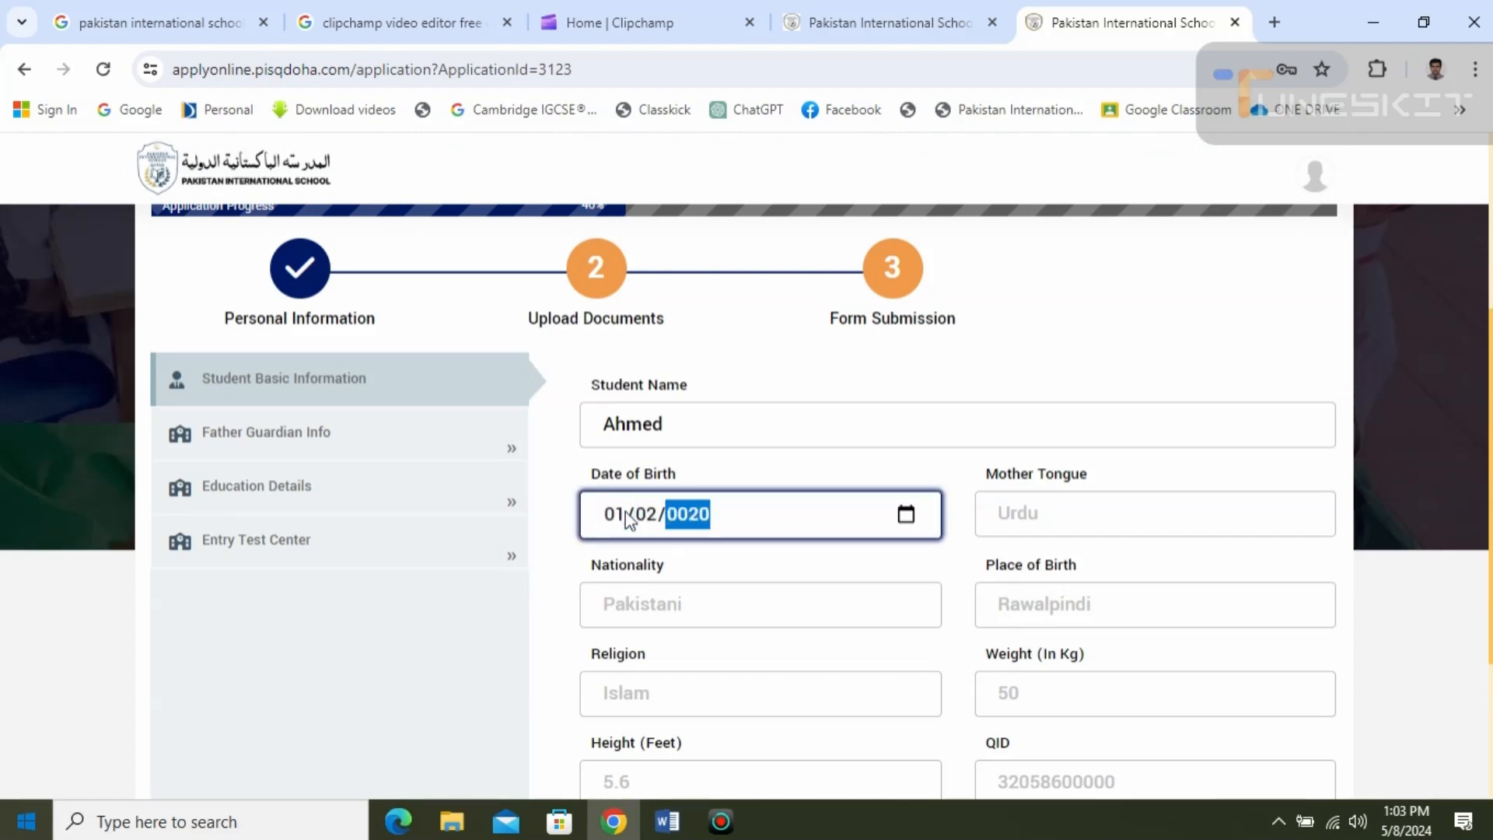
type("2010")
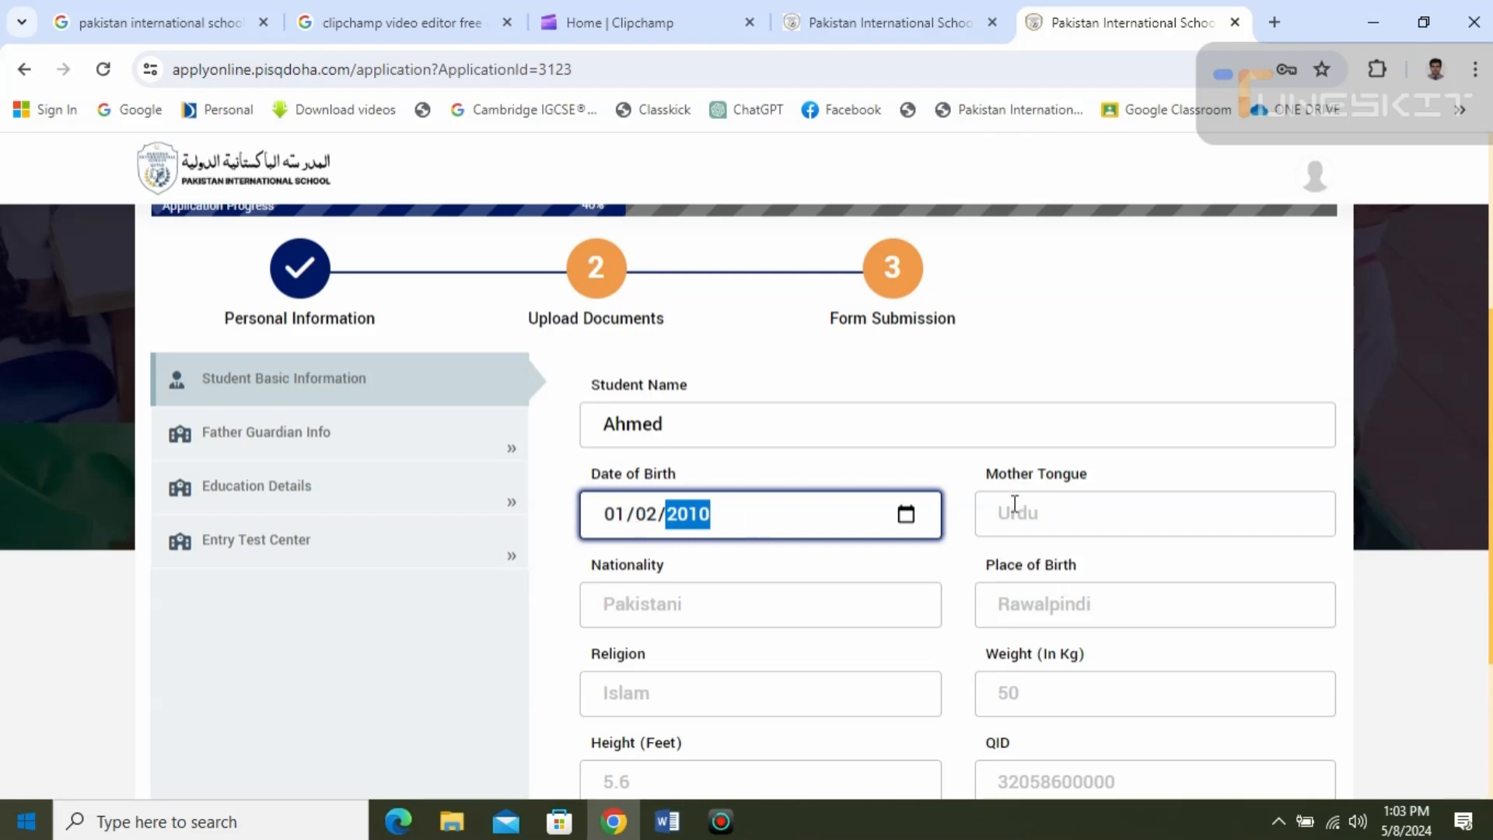
type("urdu")
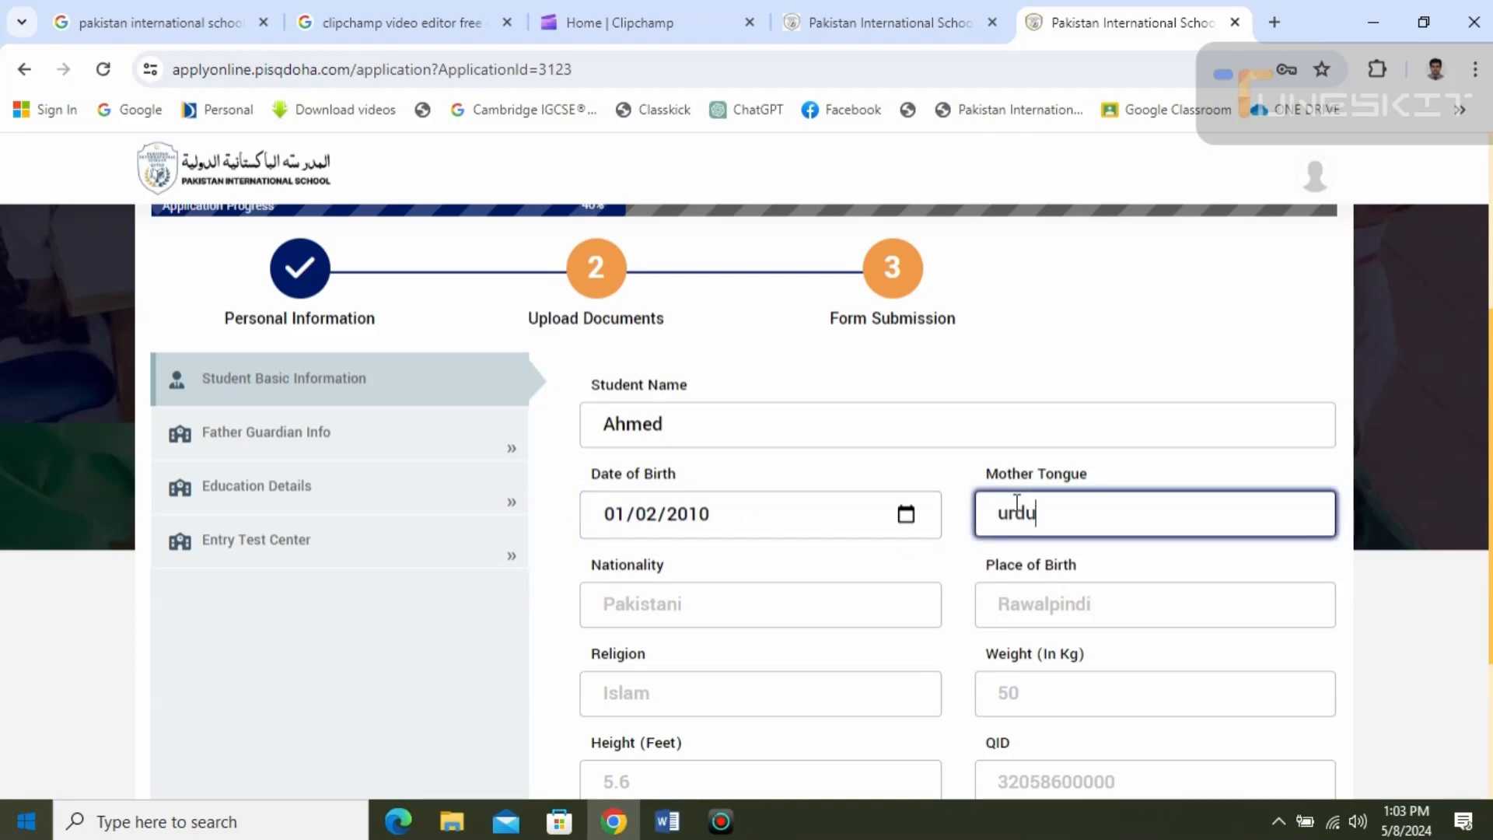
left_click(759, 602)
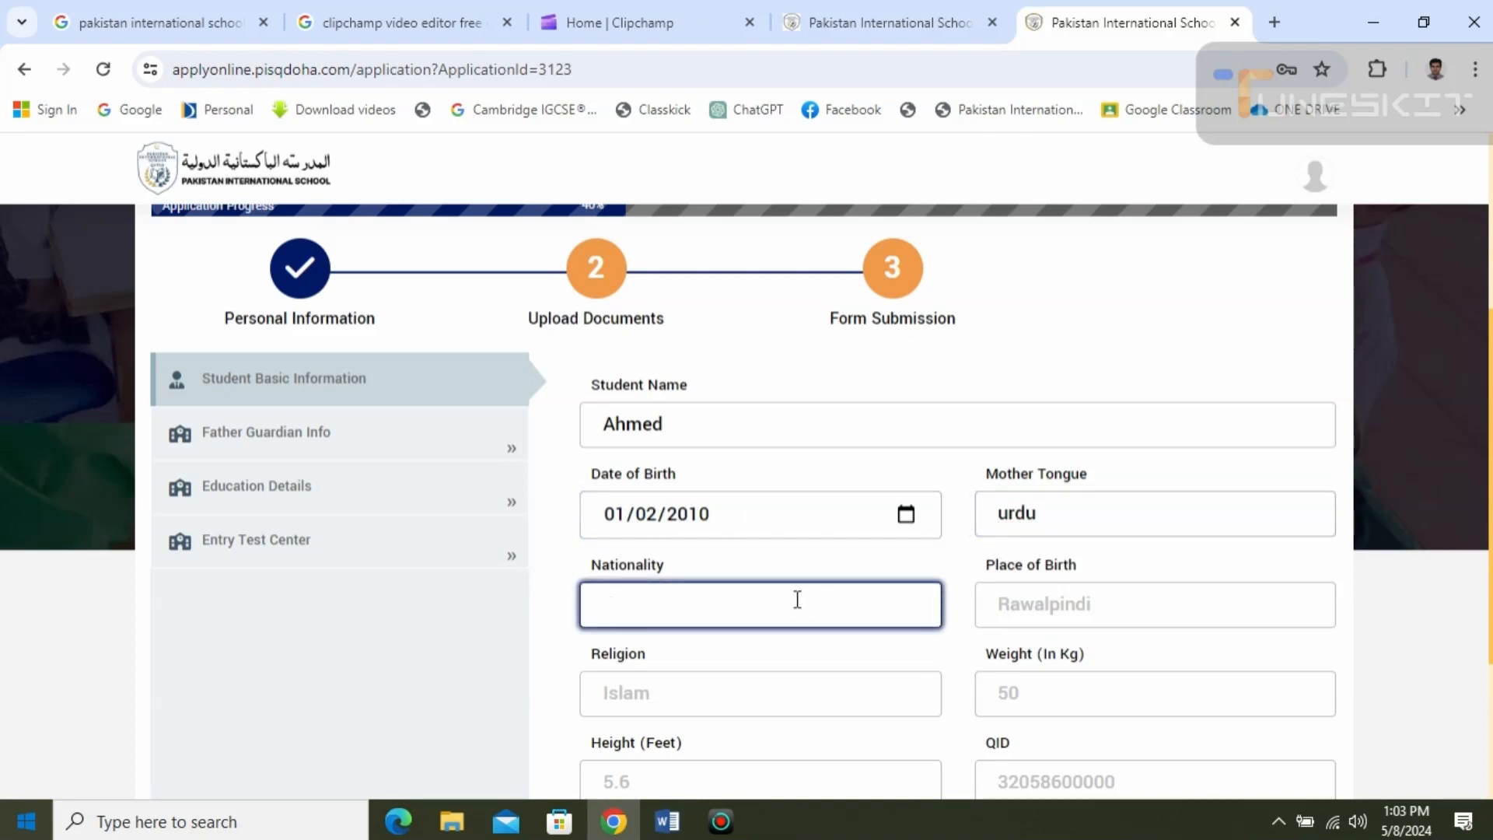
type("Pakis")
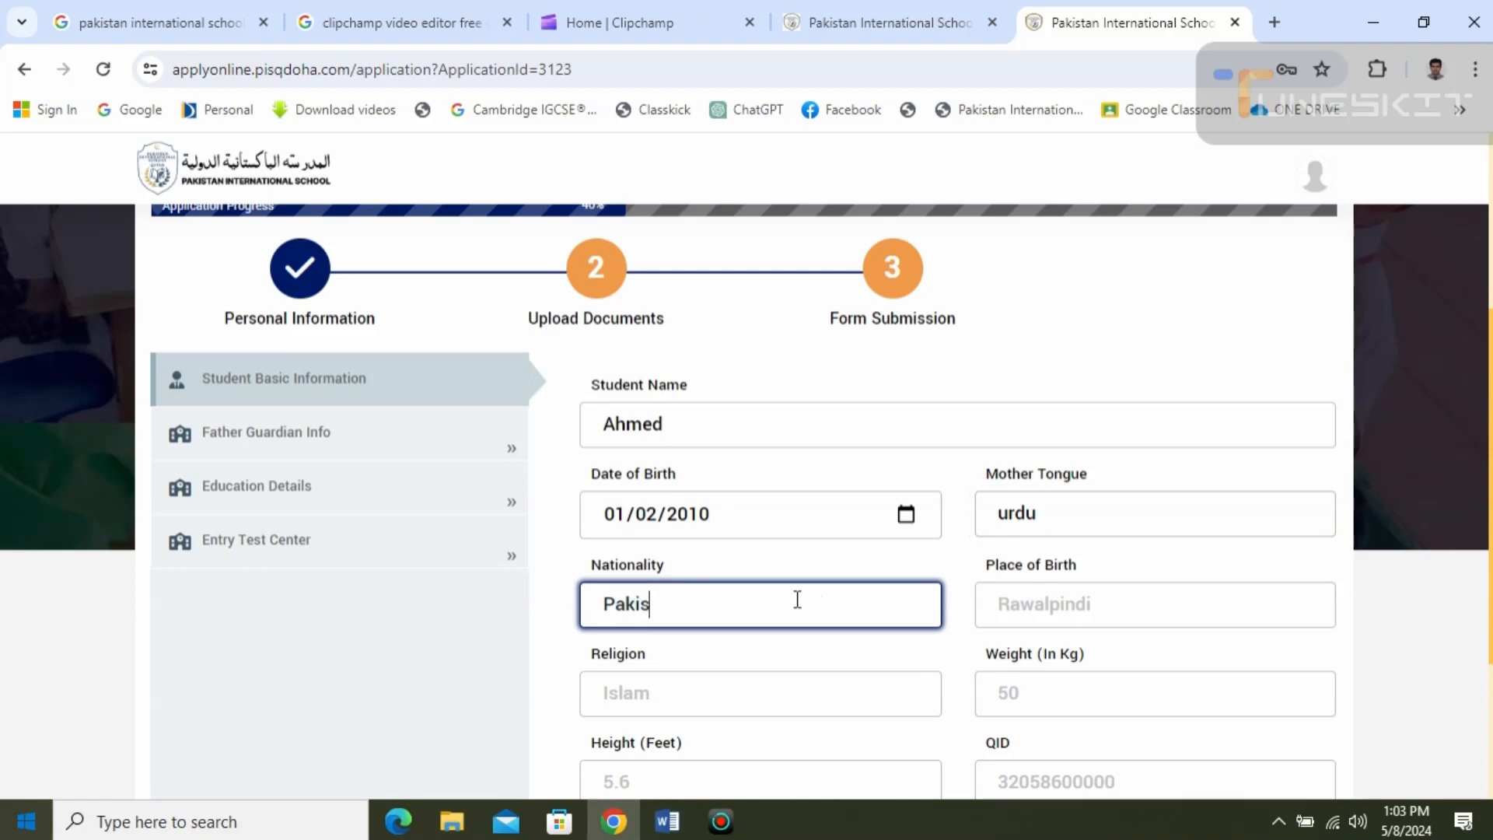
type("tani")
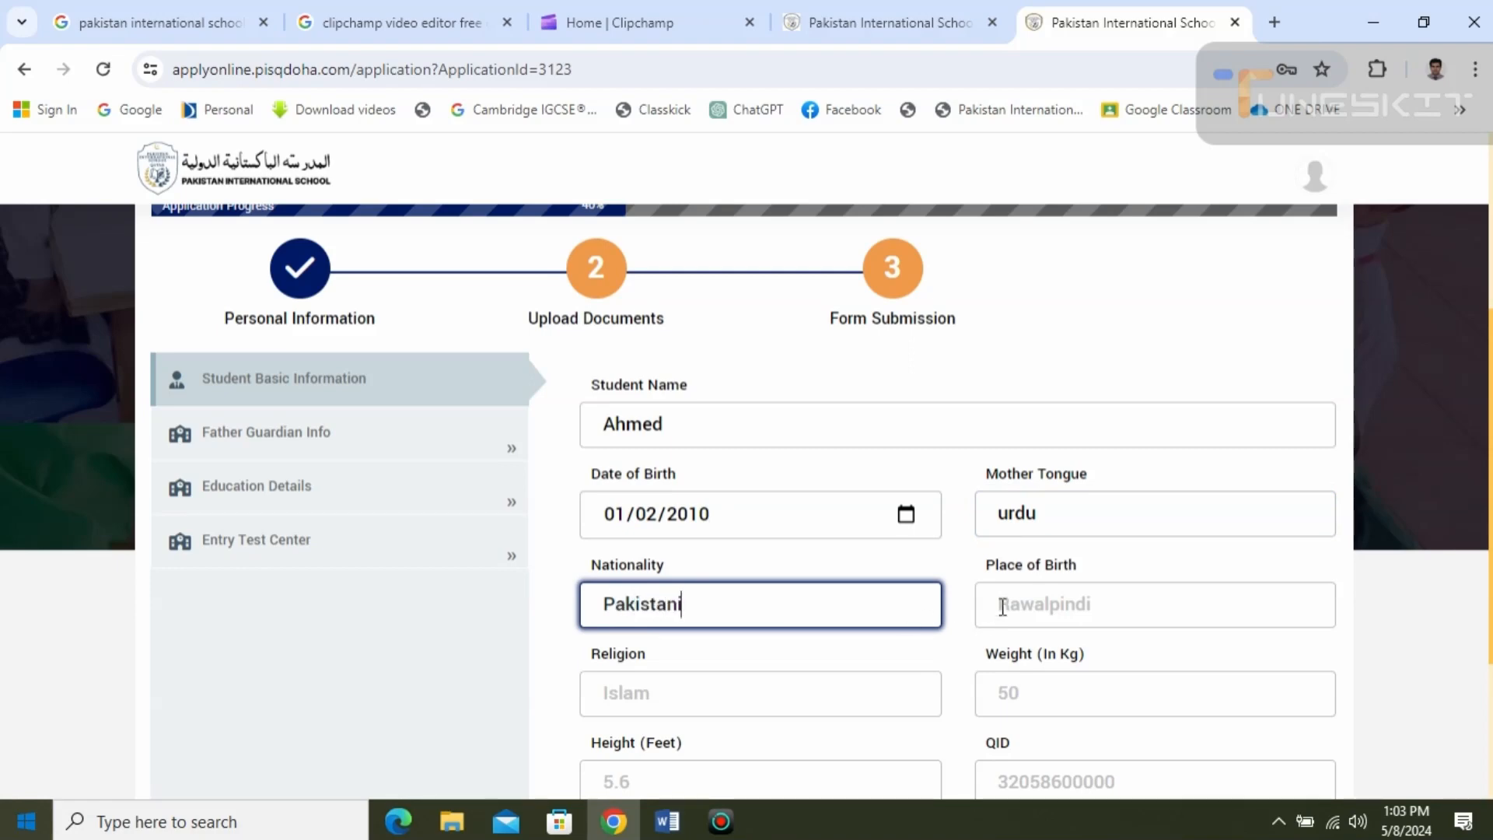
left_click(1153, 604)
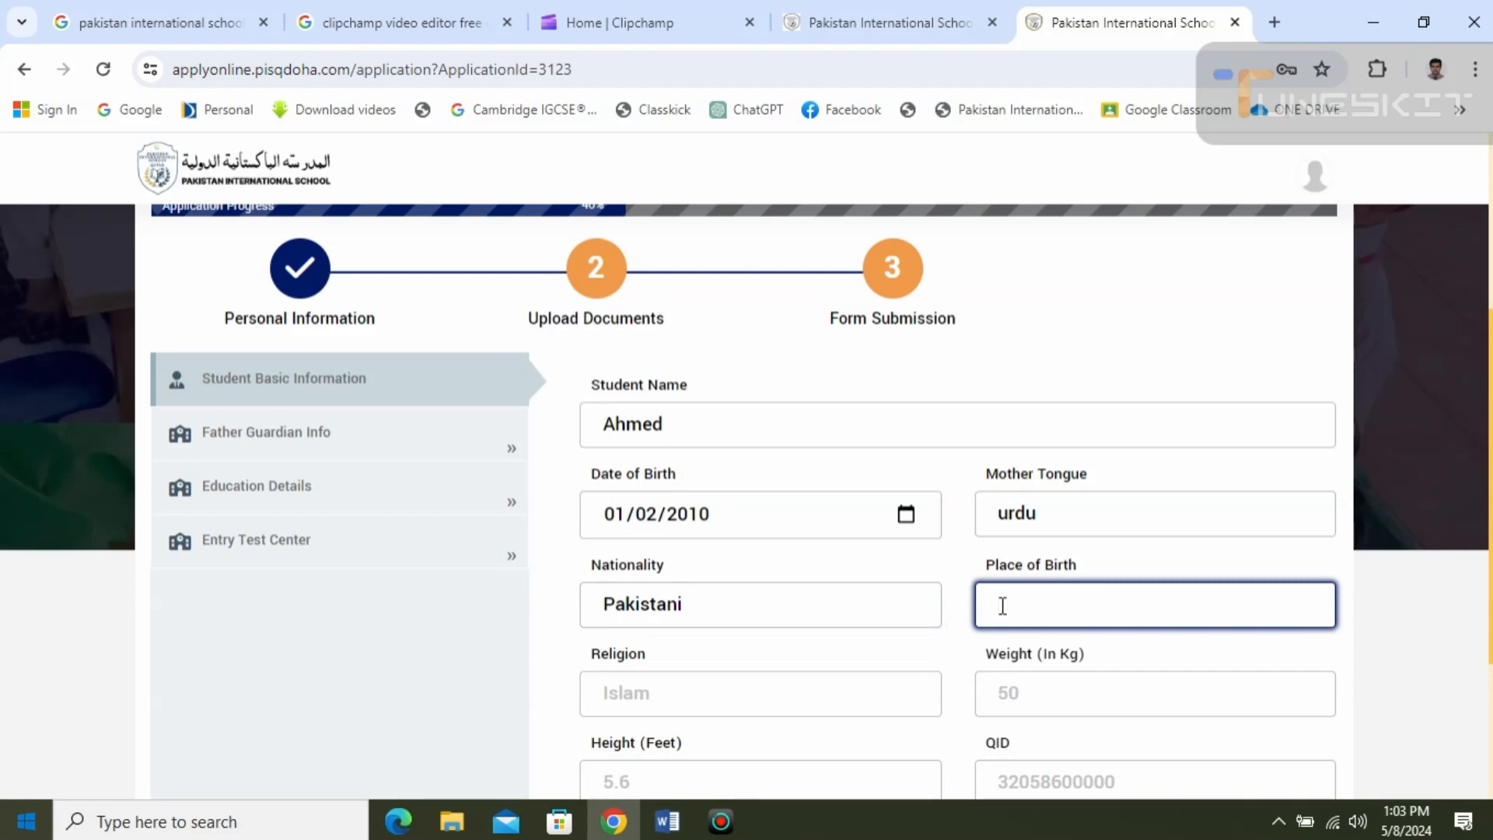
type("Lahore")
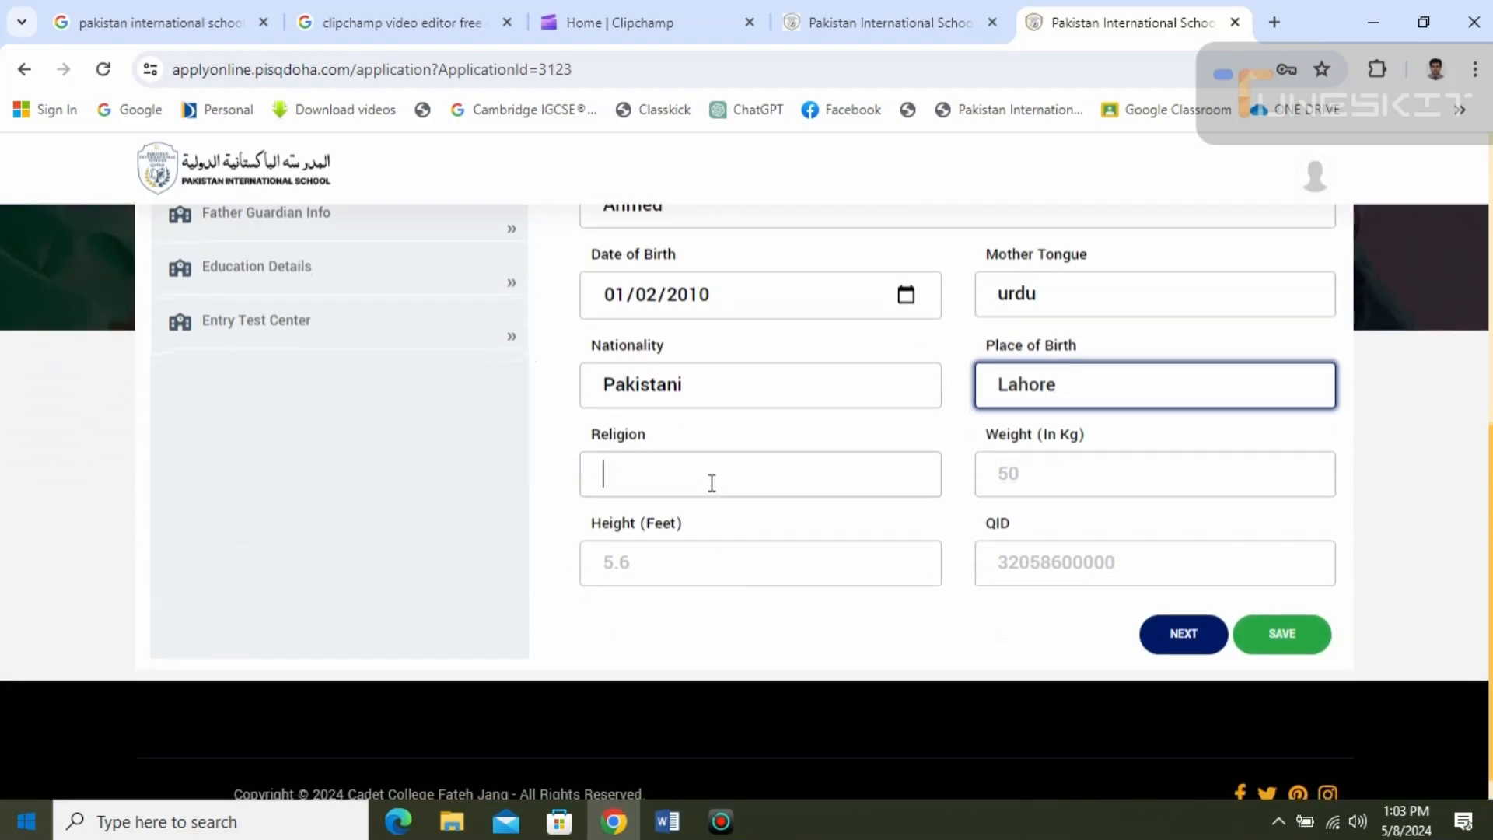
type("Islam")
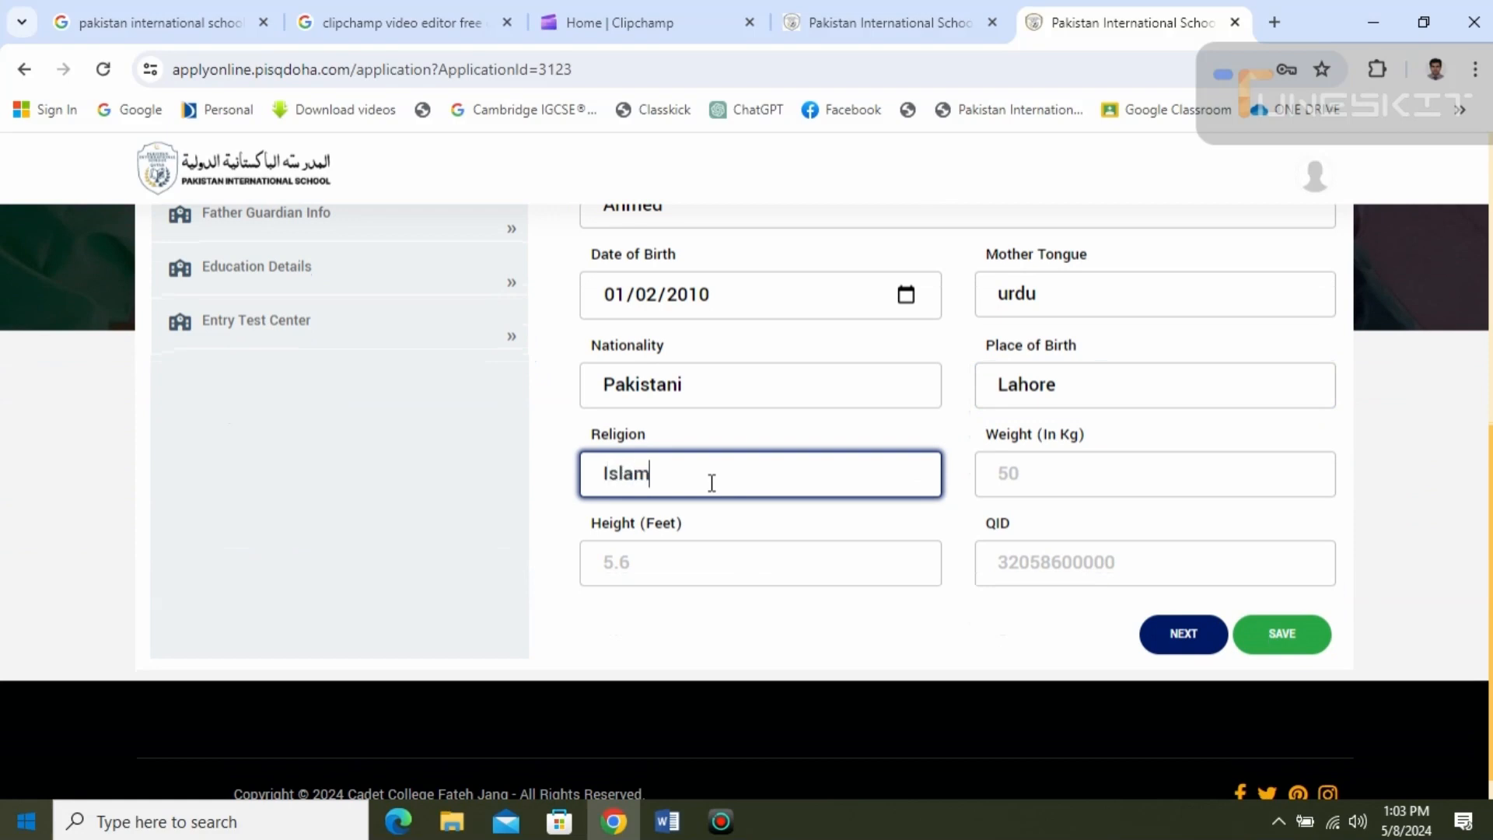
left_click(1154, 474)
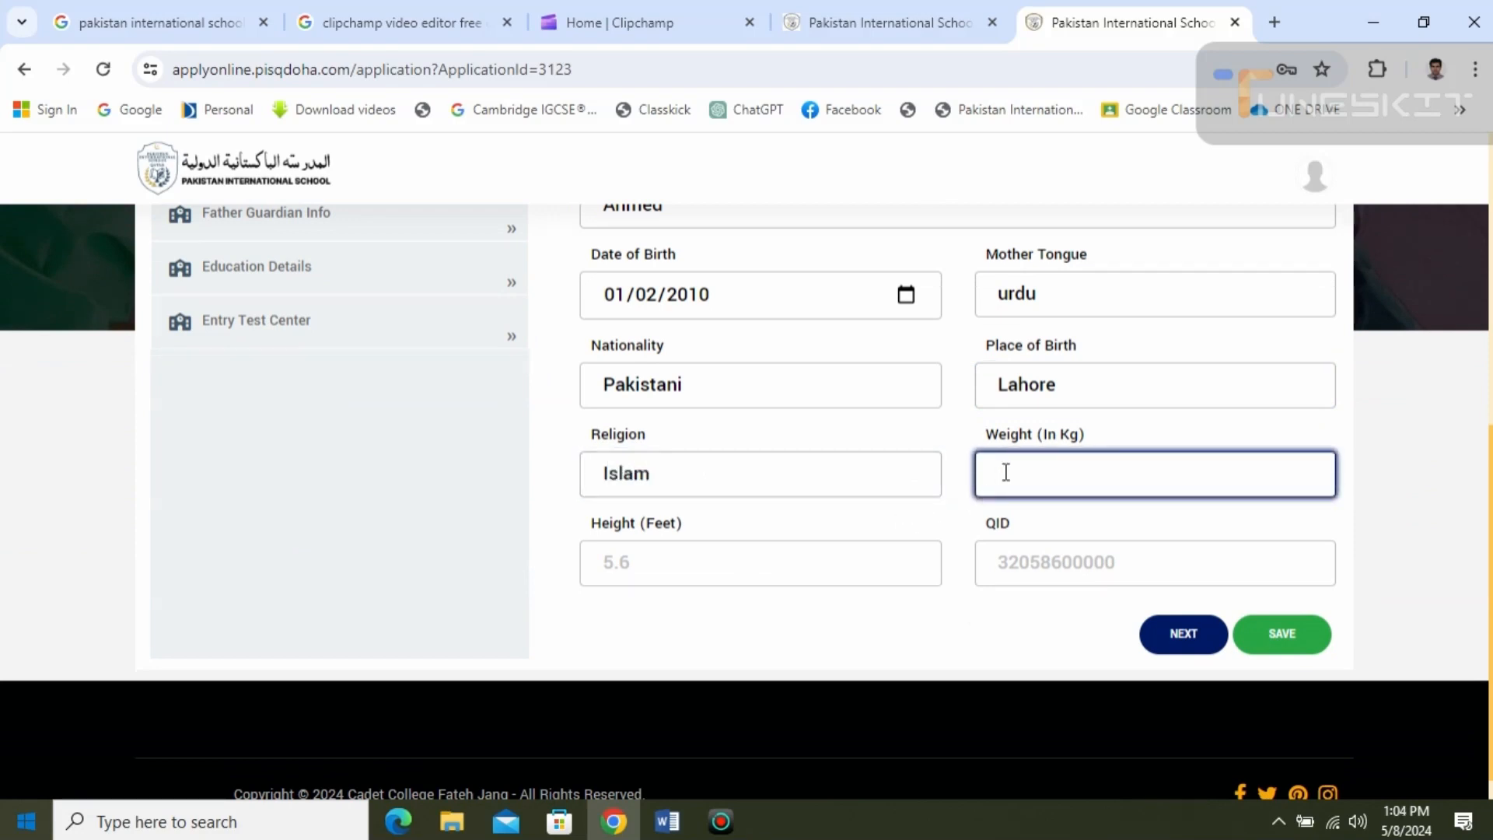
type("50")
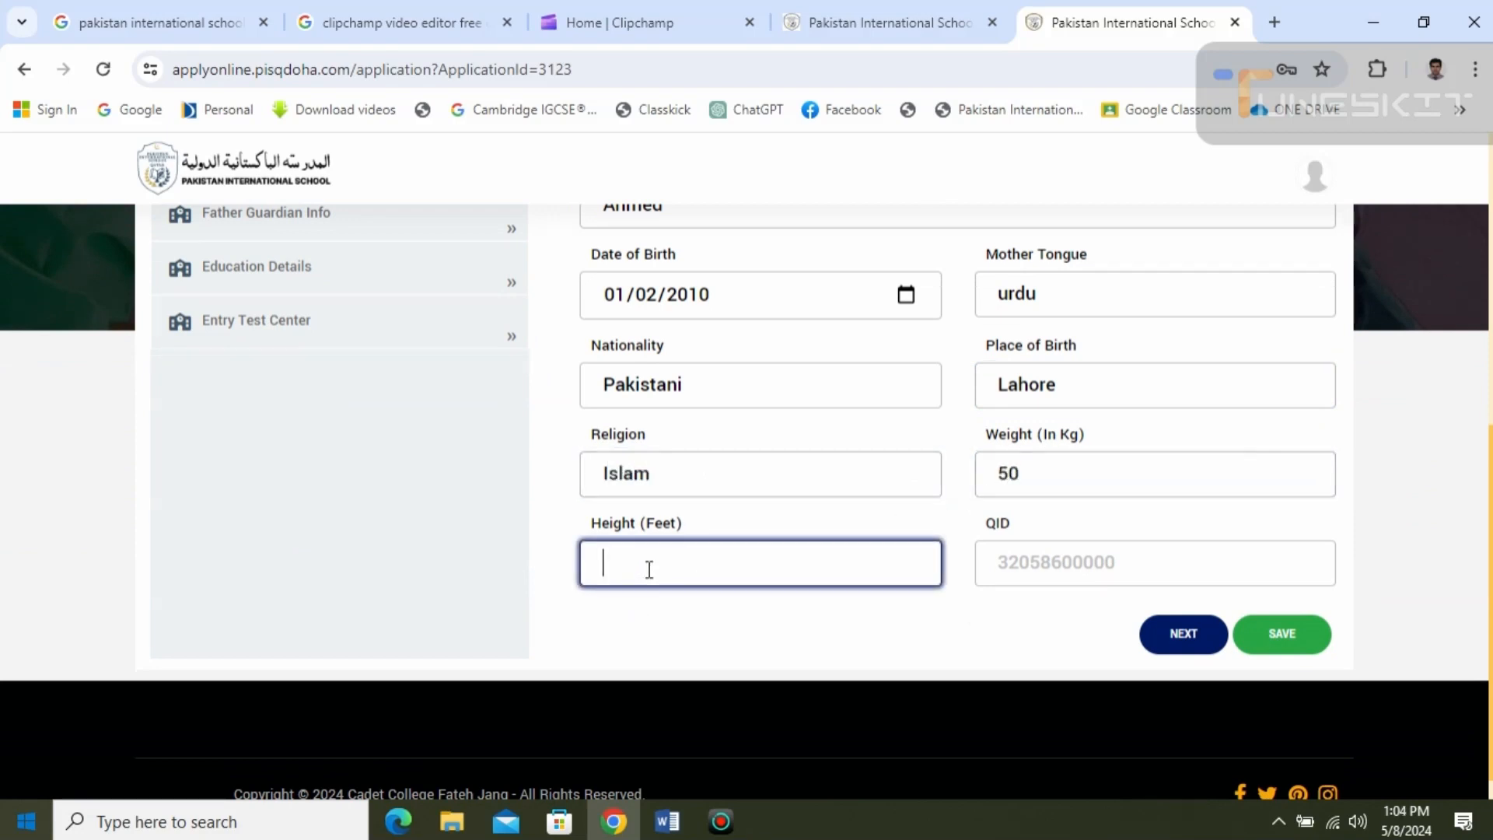
type("5")
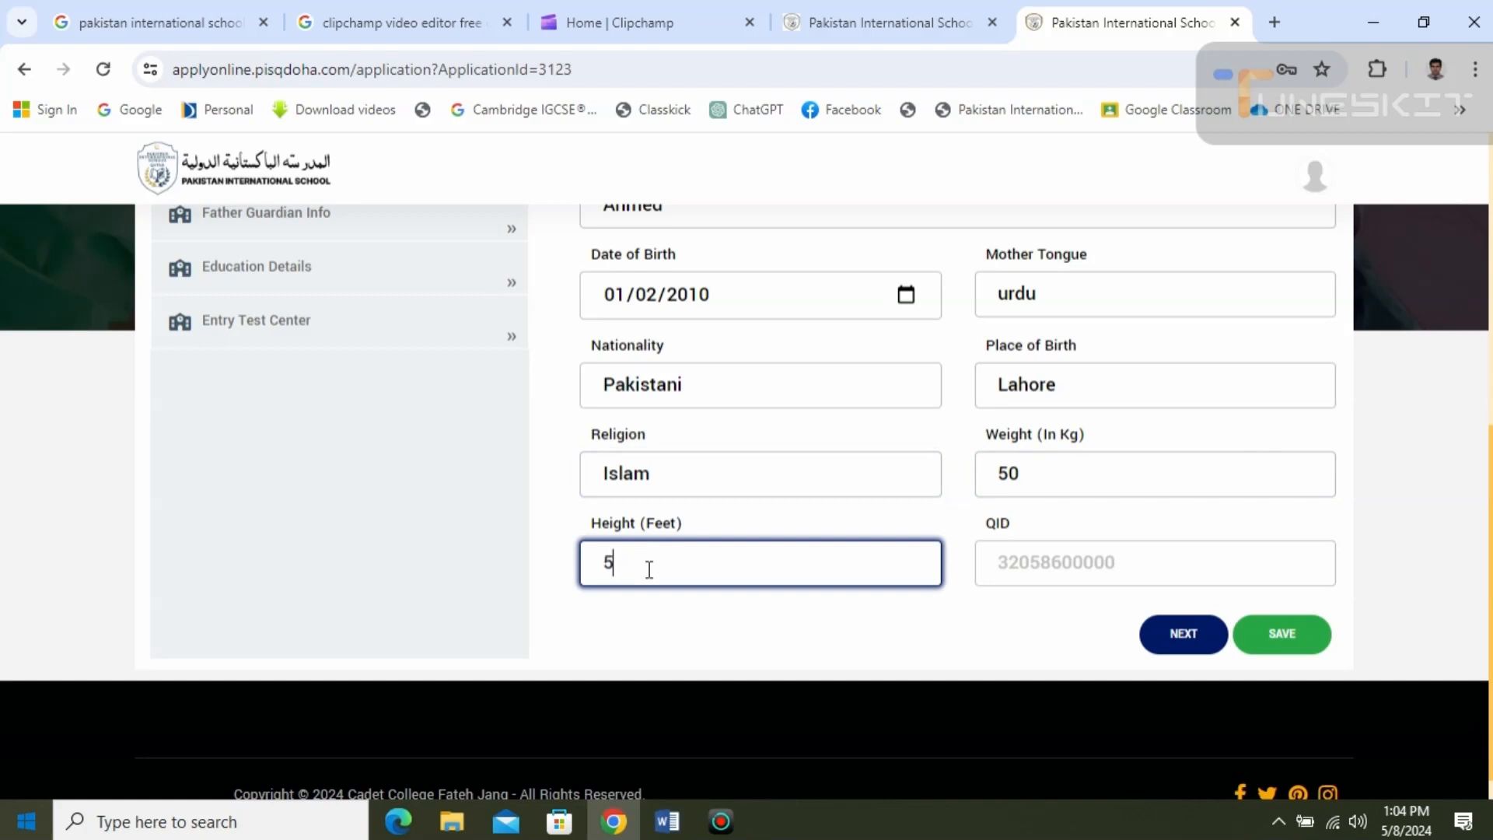
type(".6")
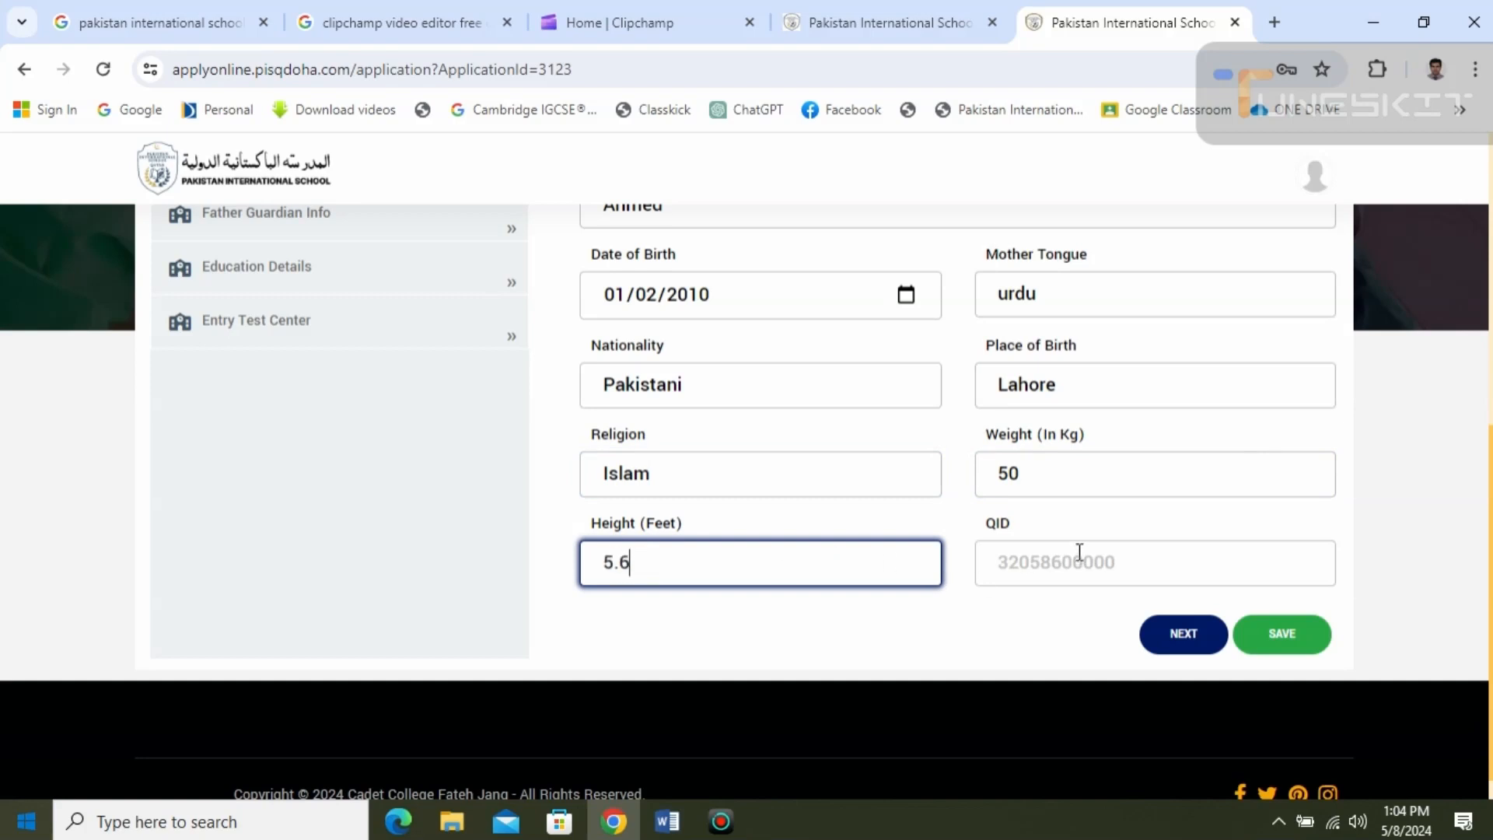
left_click(1154, 561)
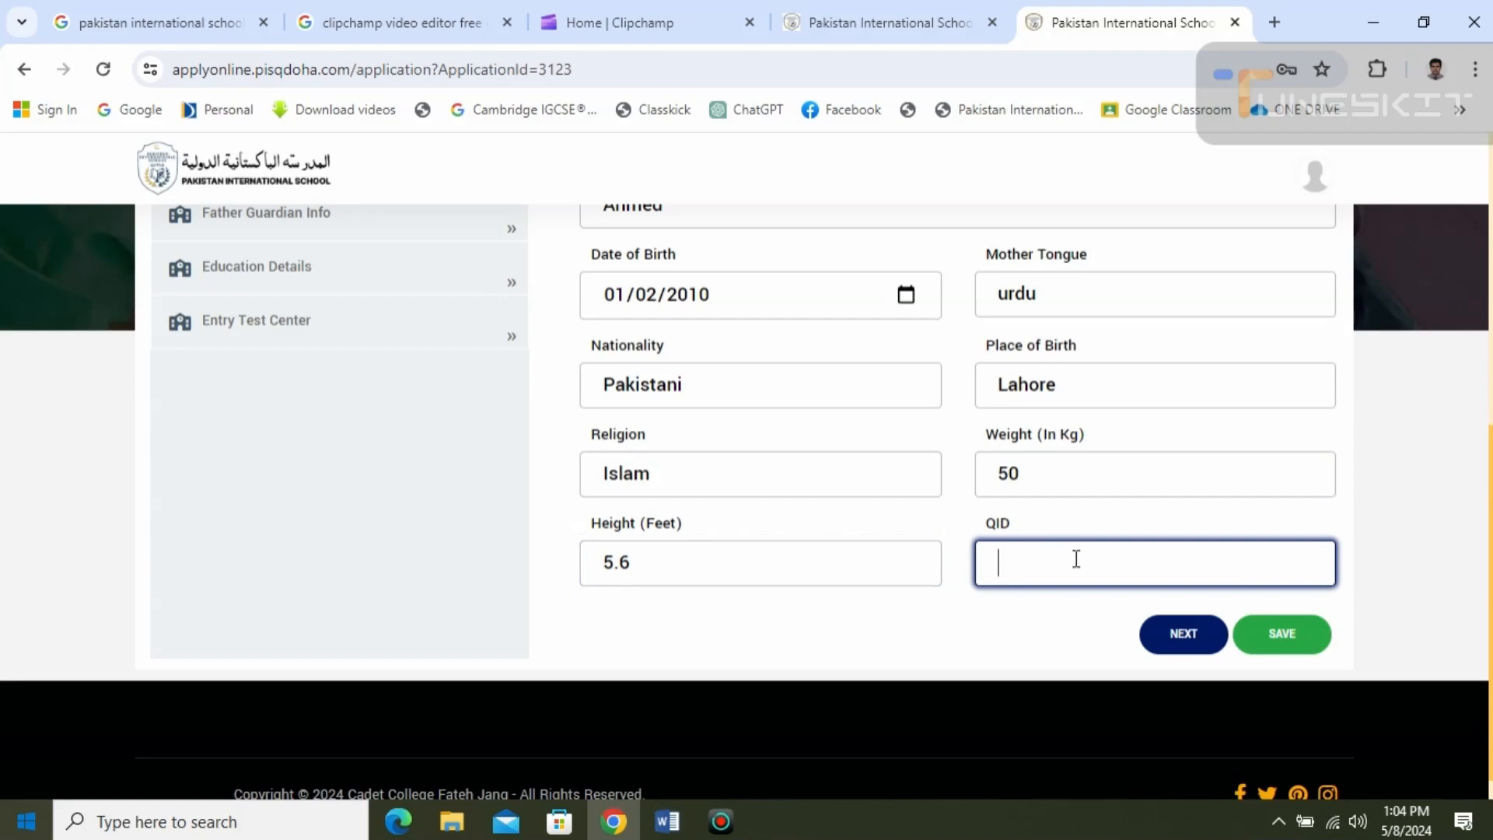
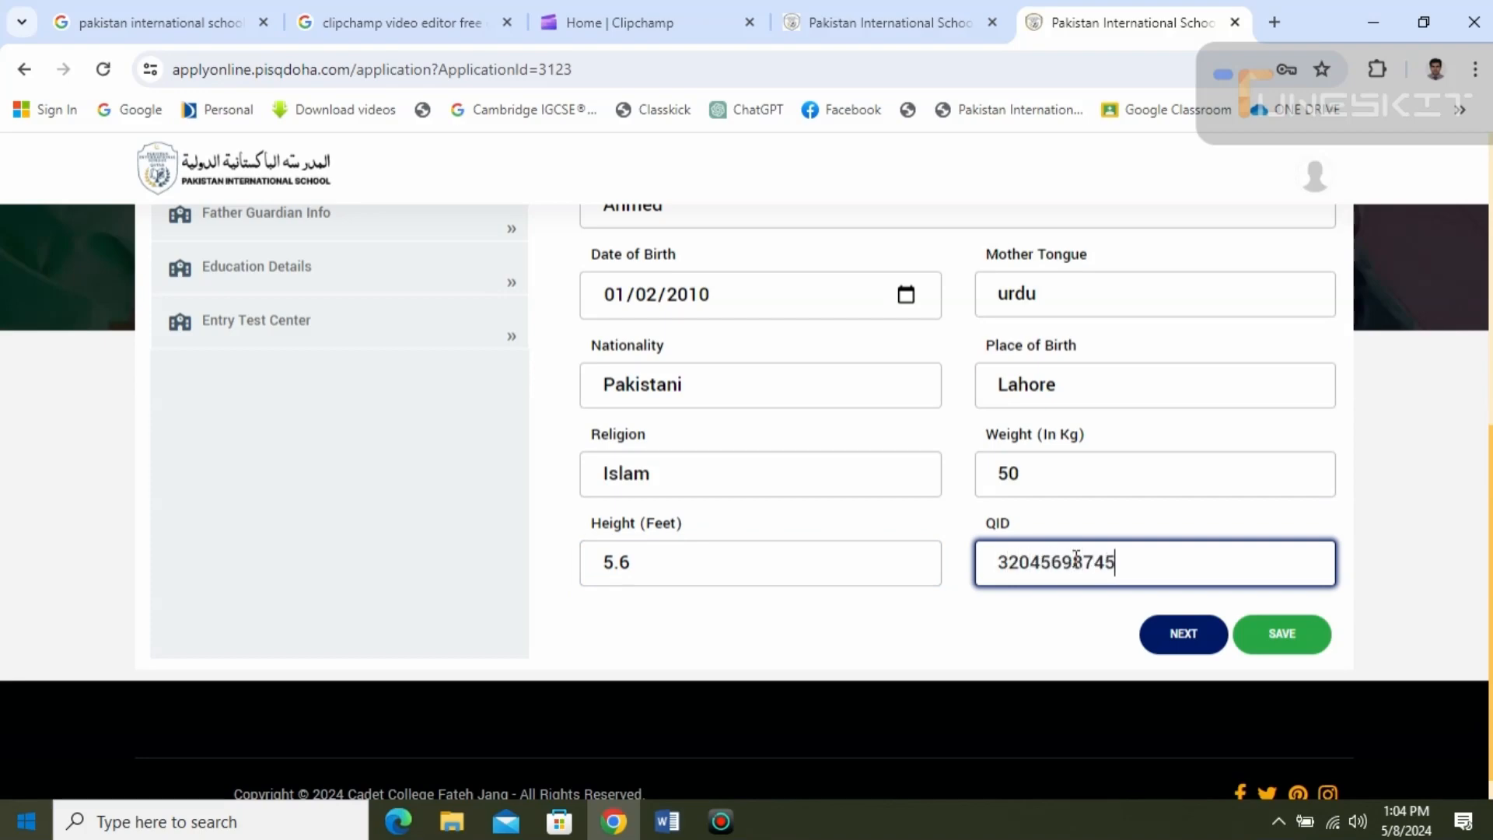
left_click(1281, 635)
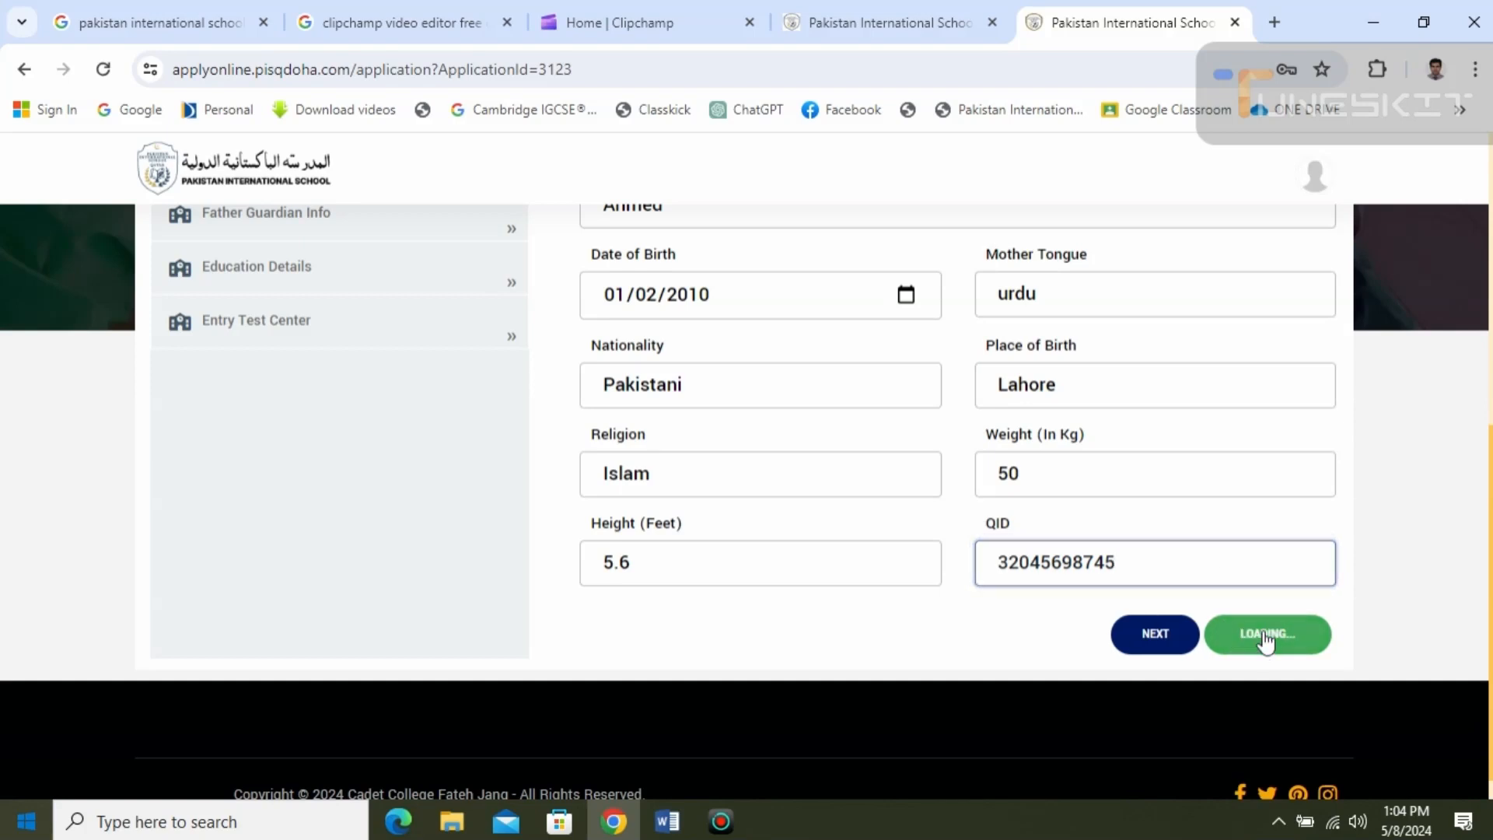
left_click(1267, 635)
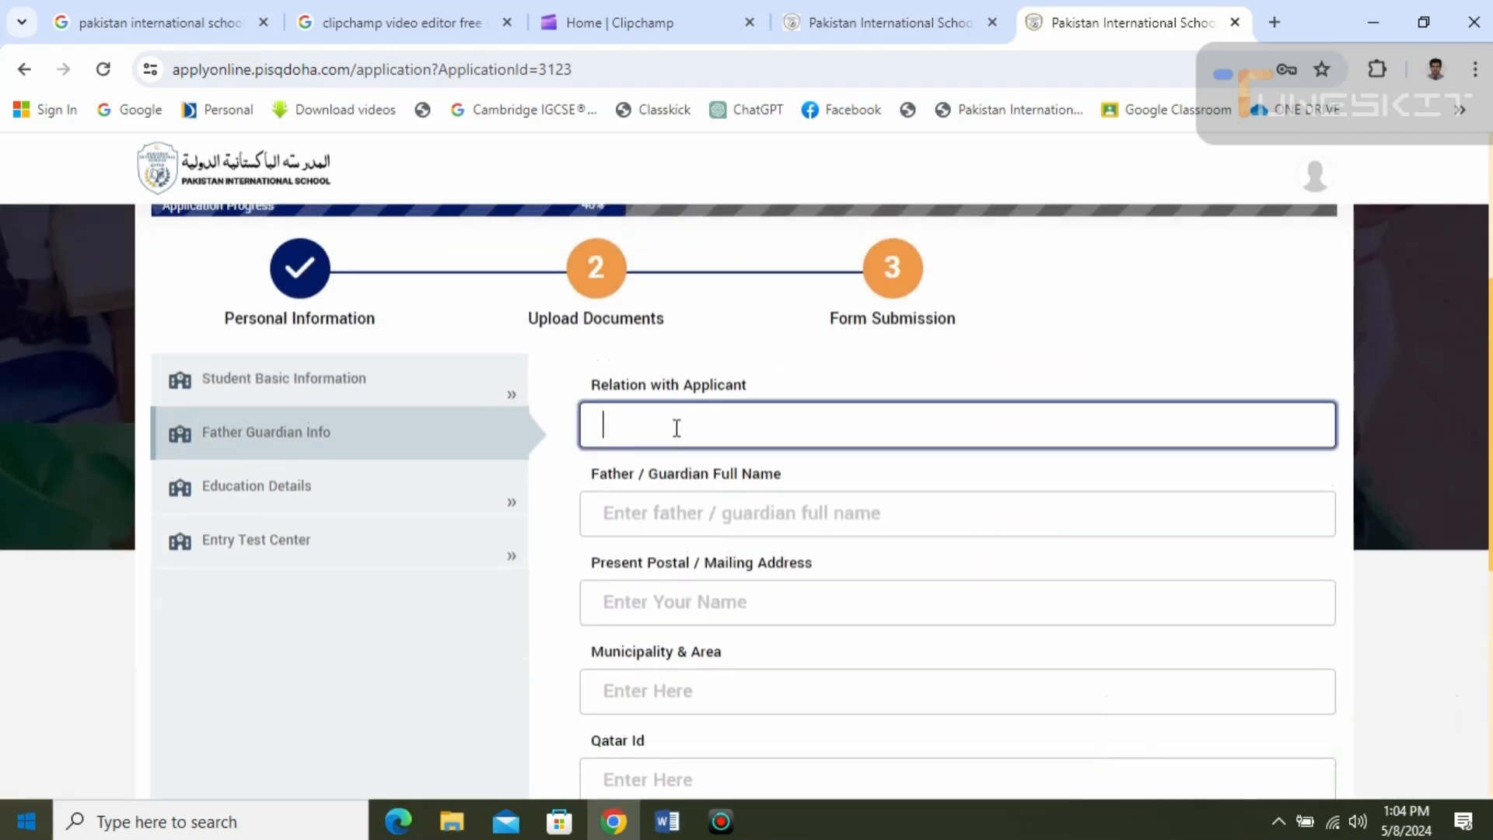
type("F")
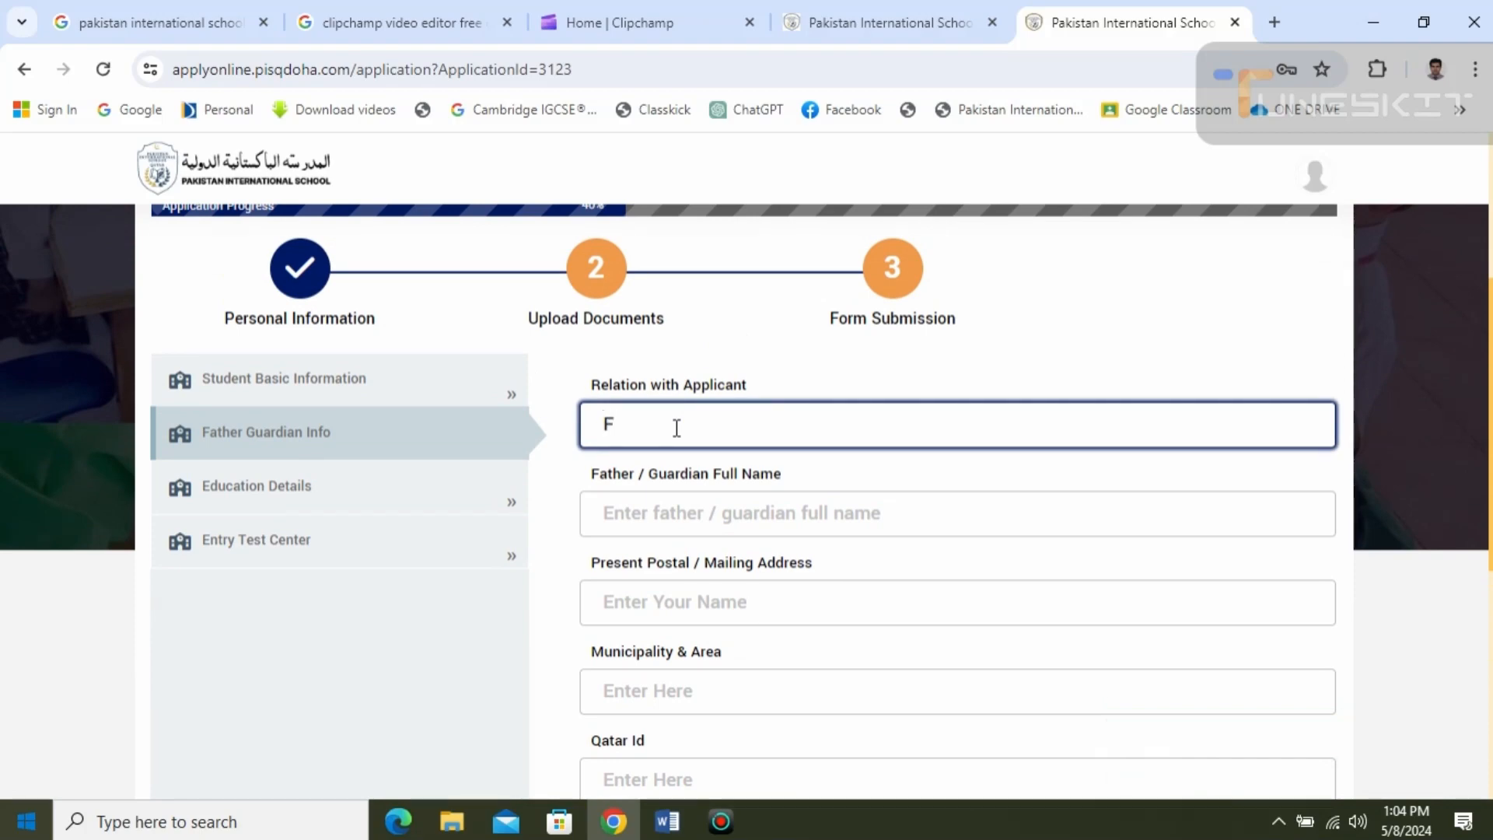
type("ather")
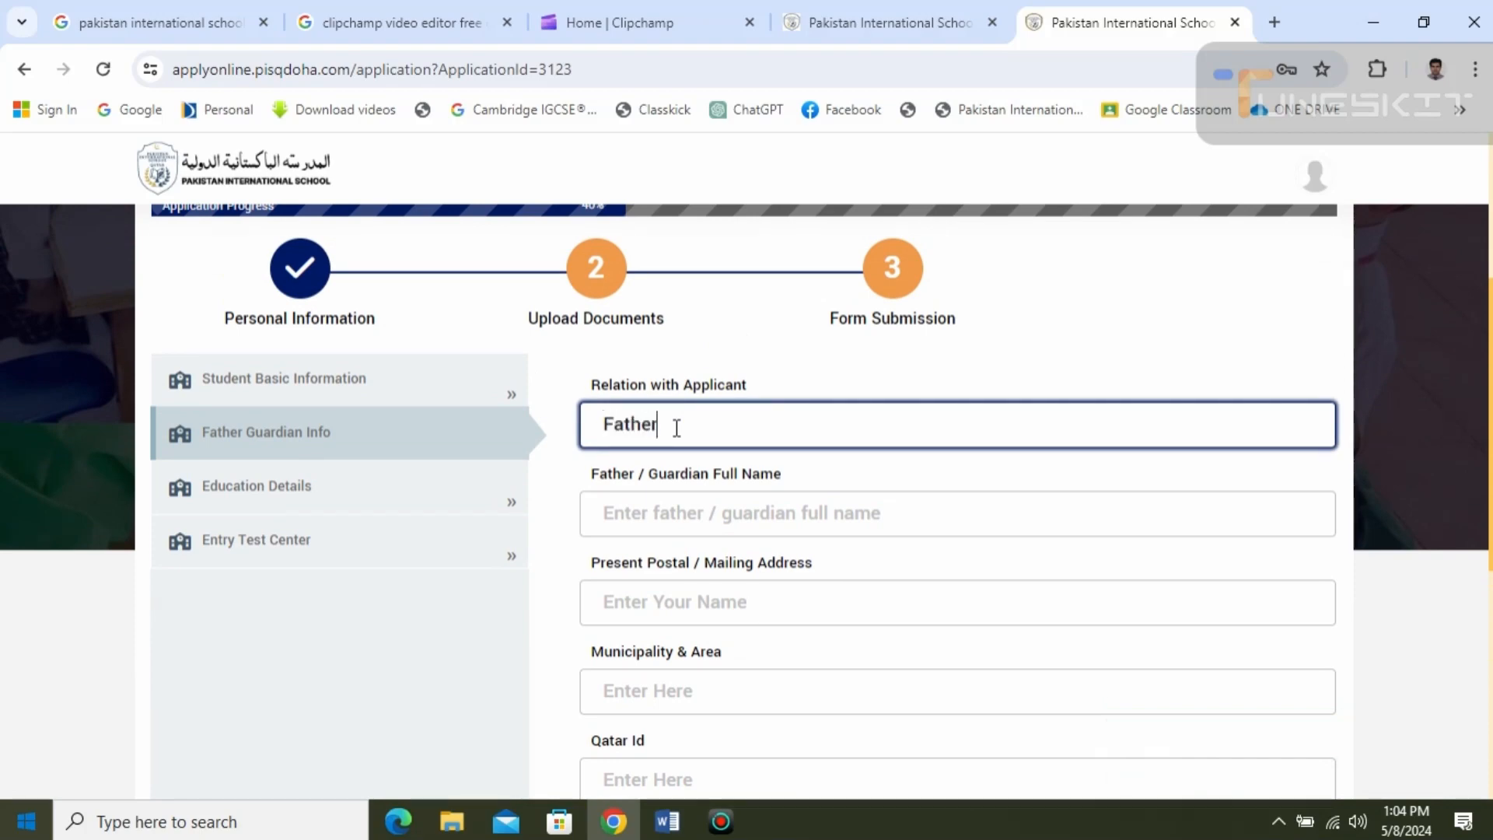
left_click(952, 513)
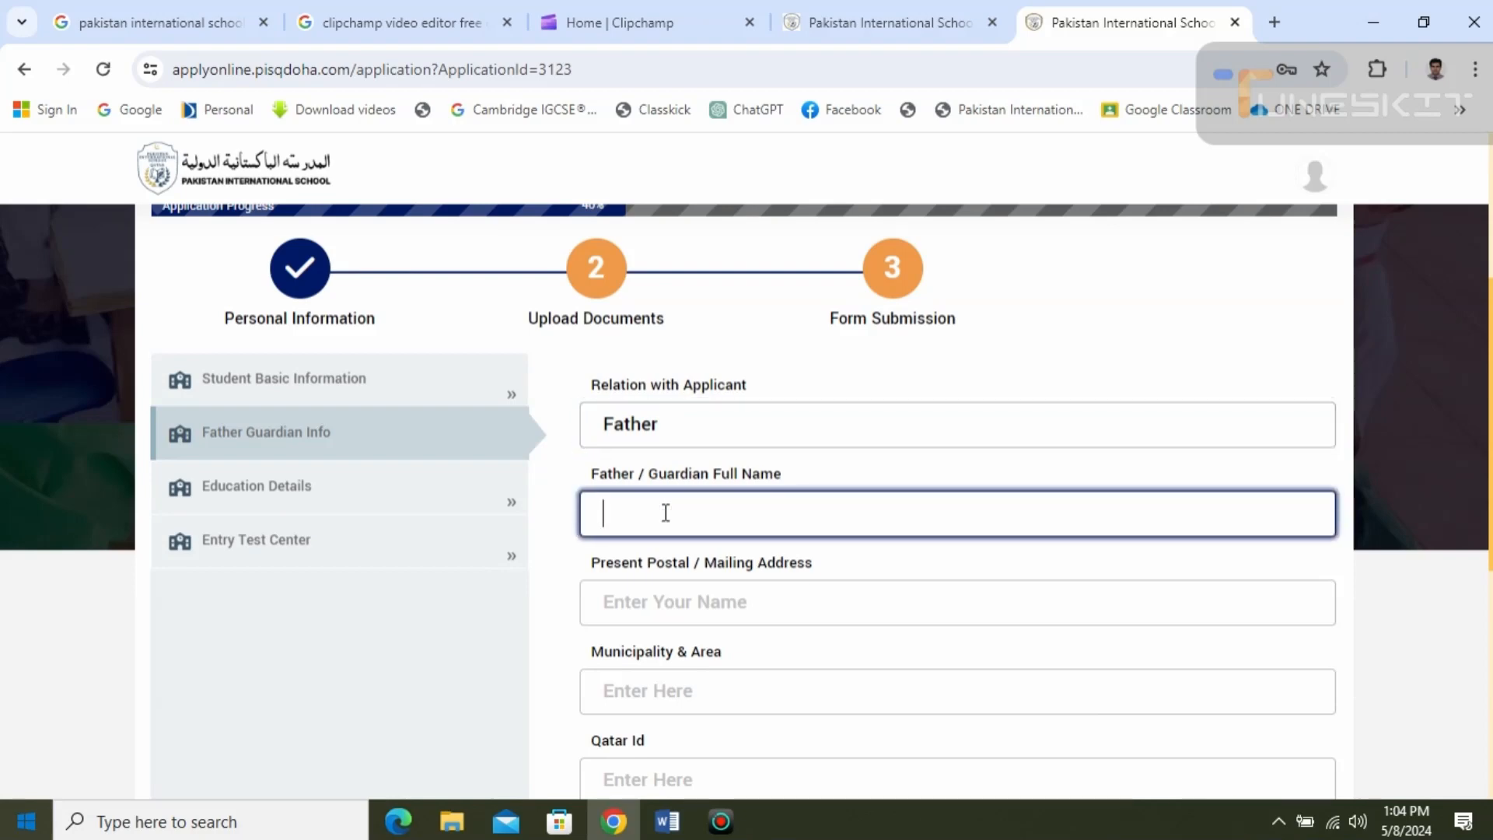
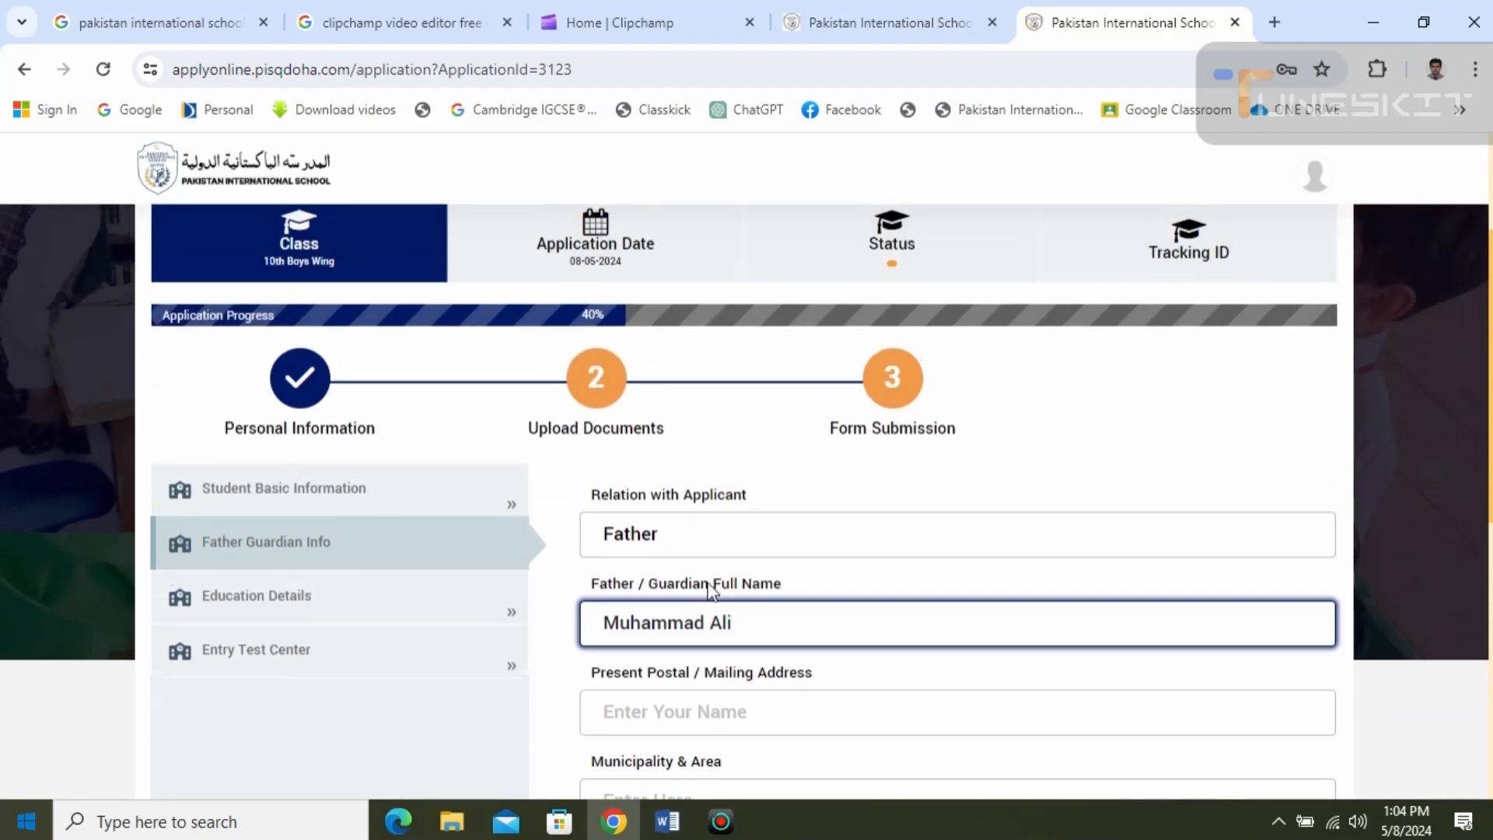
scroll("down", 3)
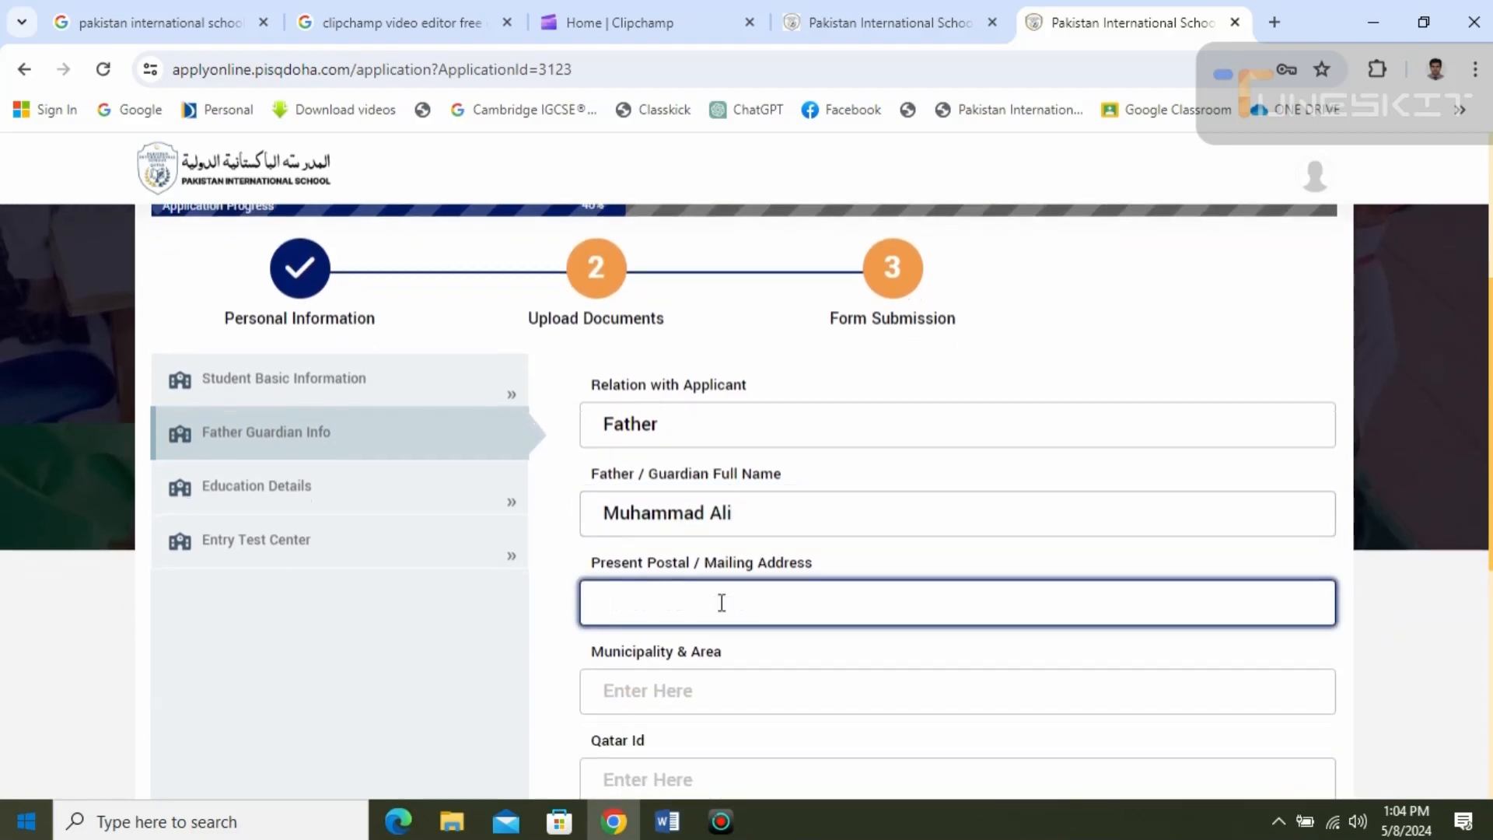
type("1930")
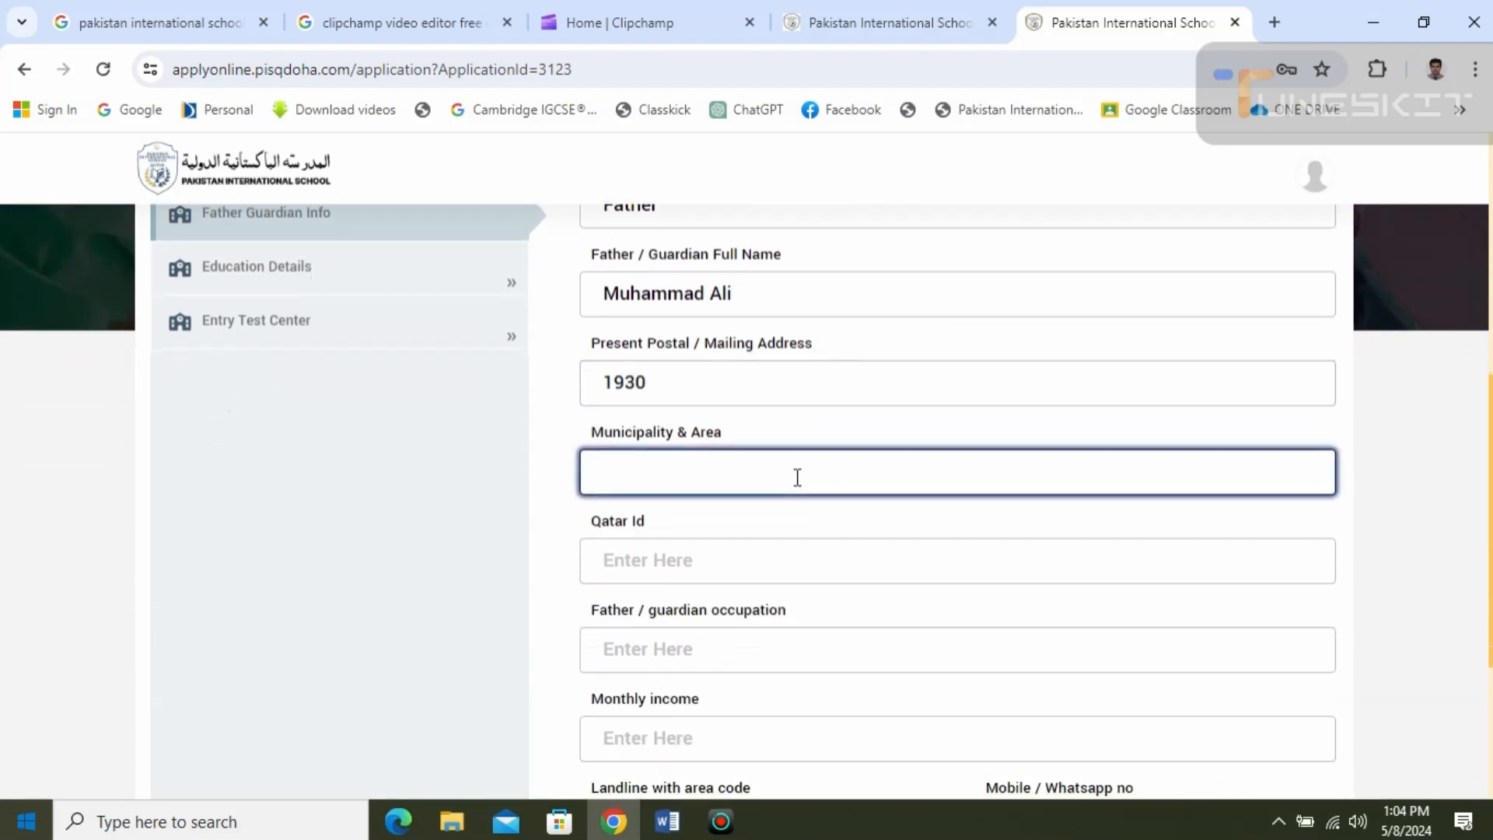
Step: Enter area Al Rayyan, the Qatar Id, occupation Teacher and monthly income 251478
type("Al Rayy")
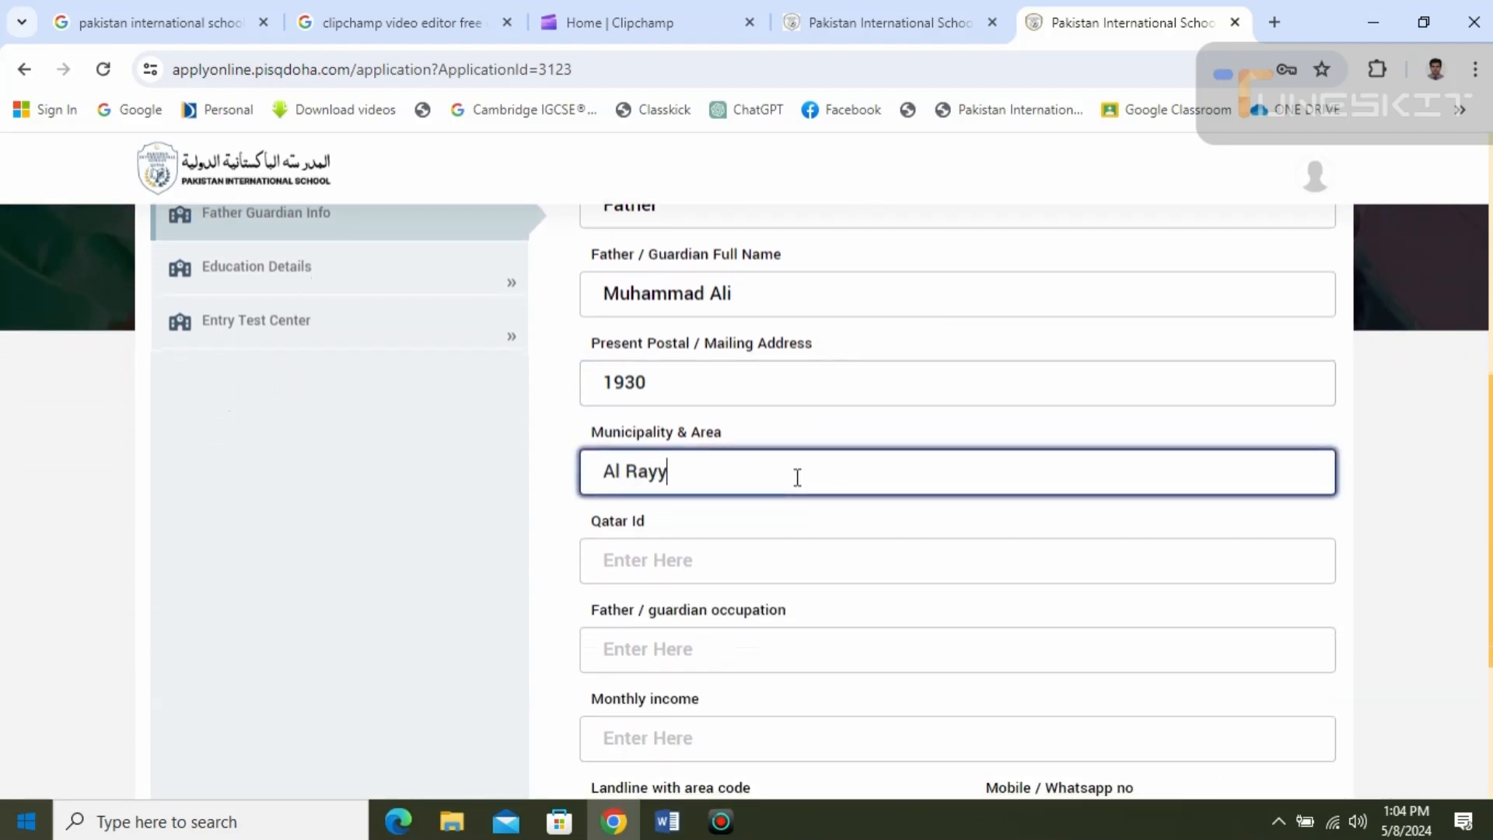
type("an")
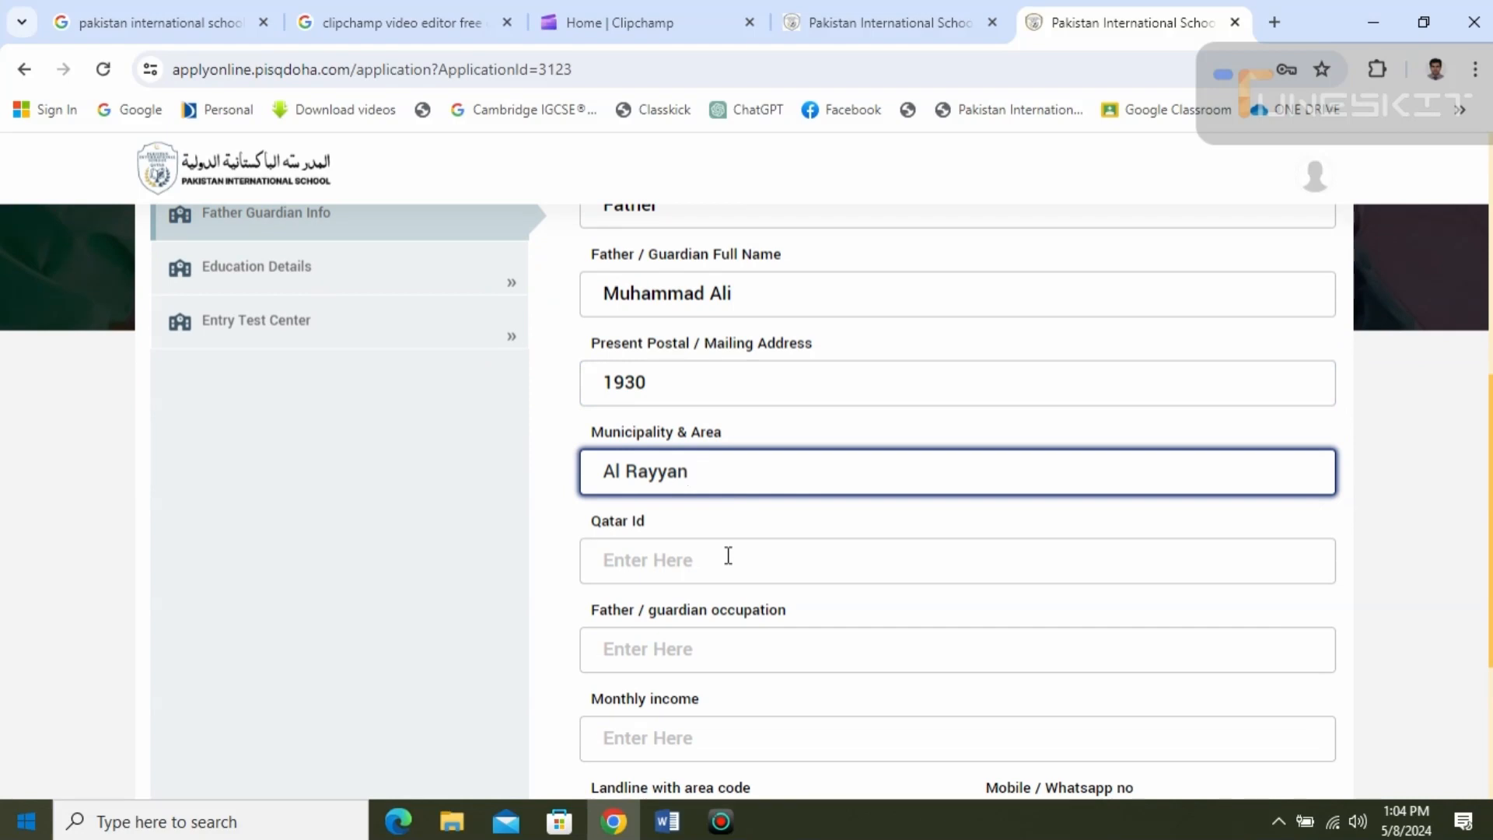
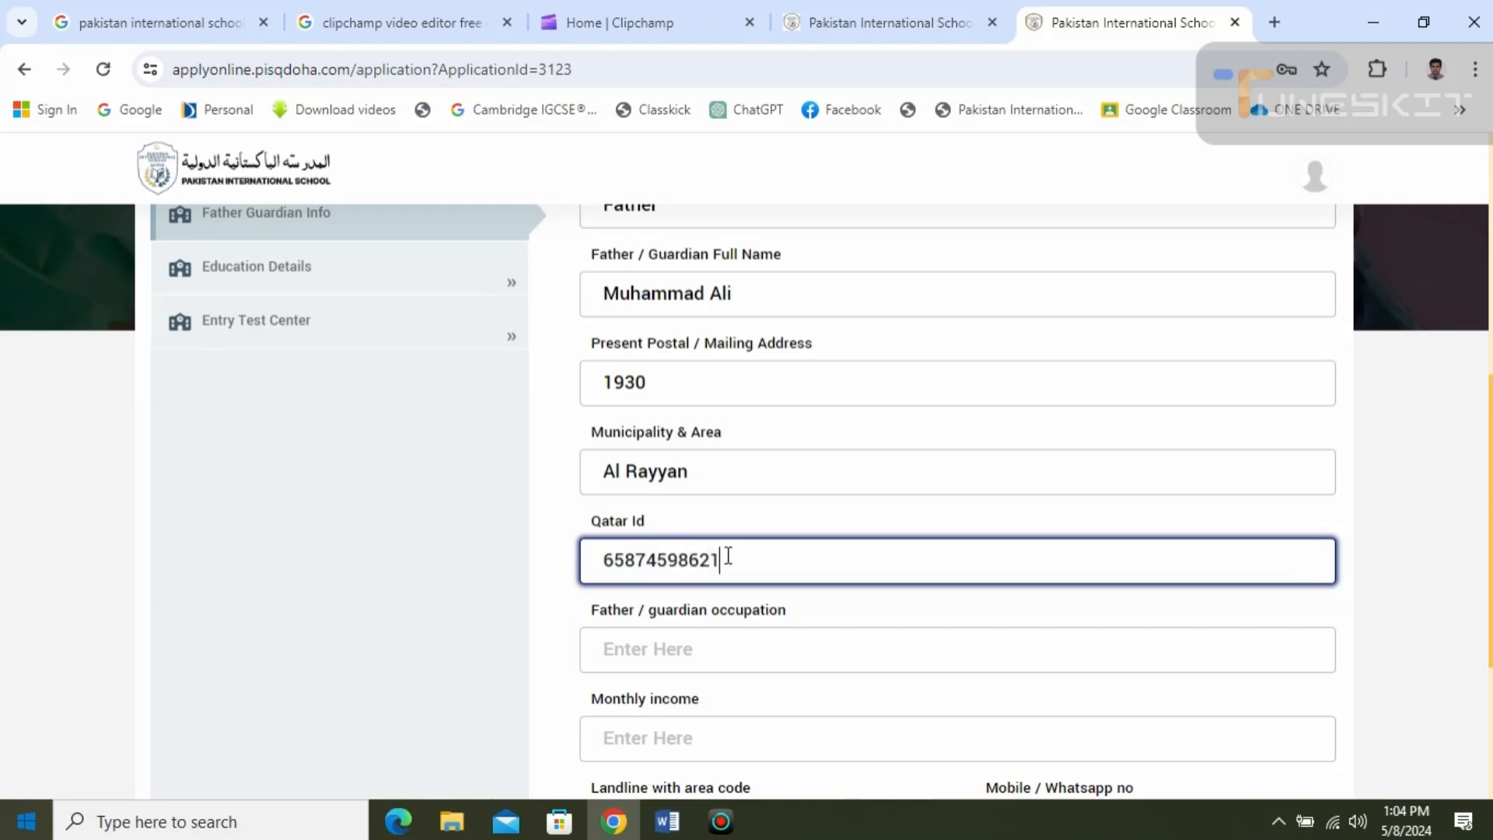
scroll("down", 3)
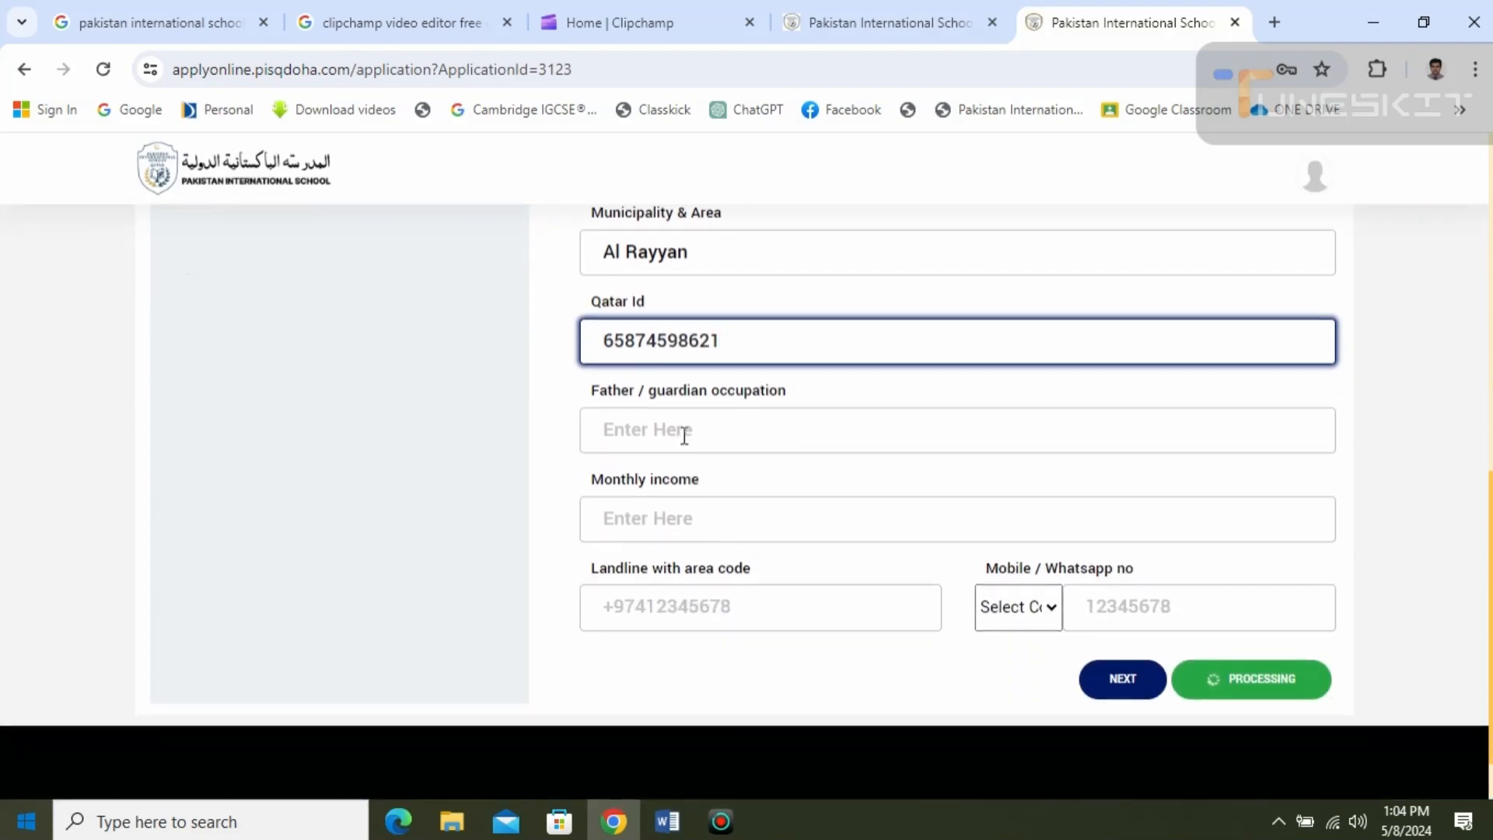
type("Teacher")
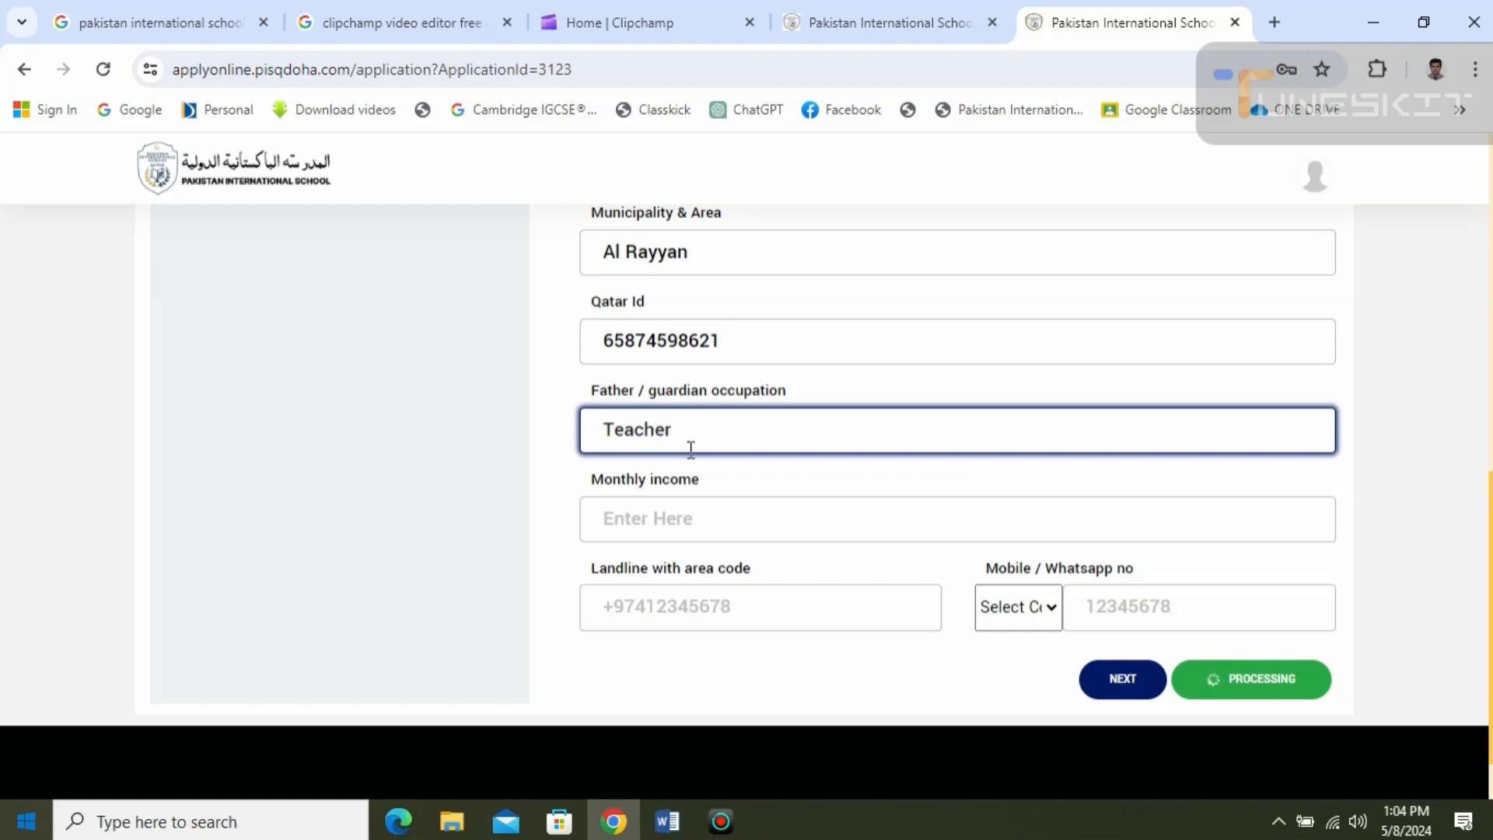
type("251478")
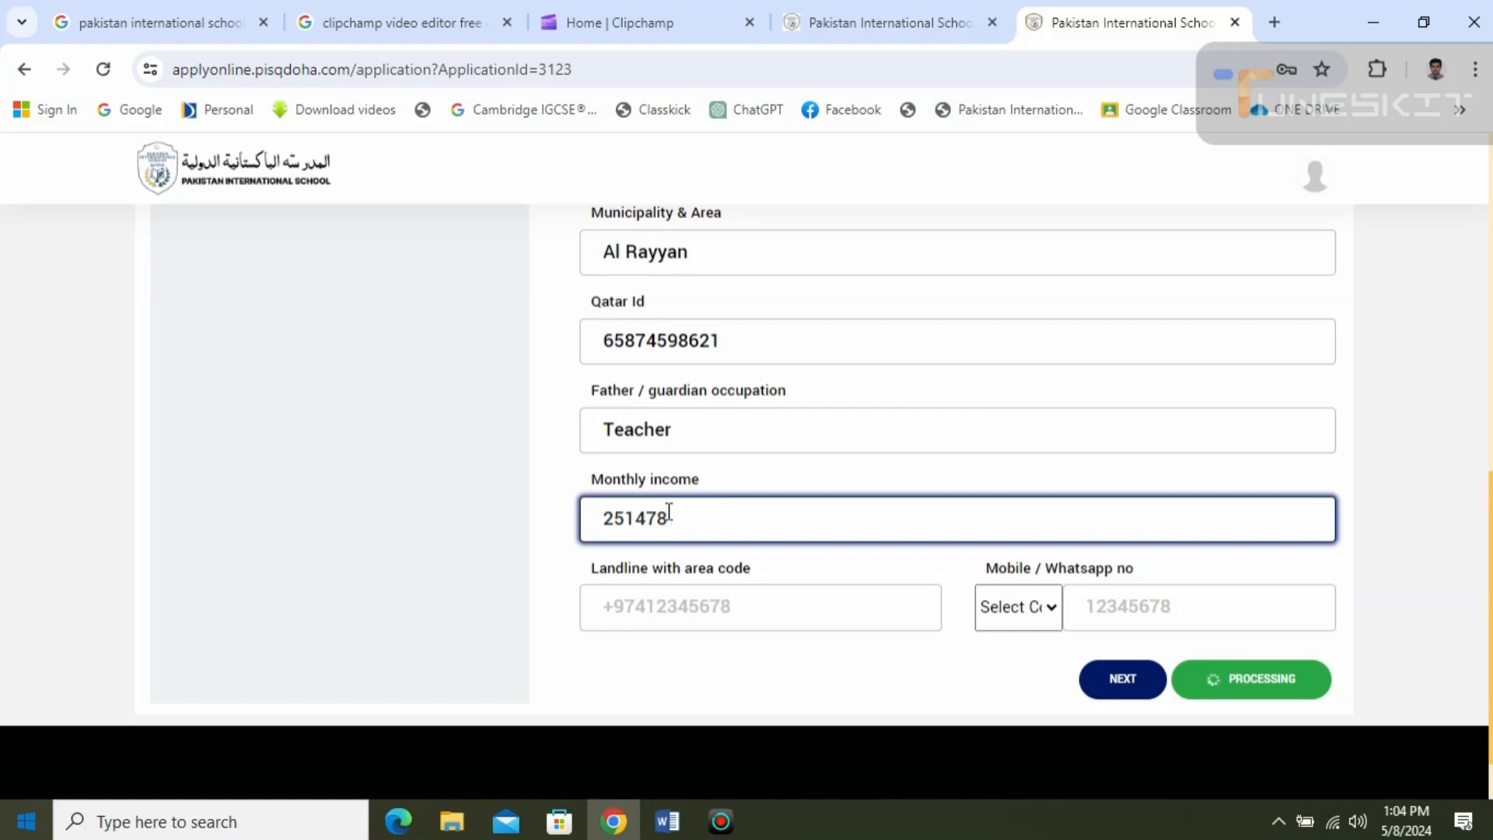
left_click(1017, 607)
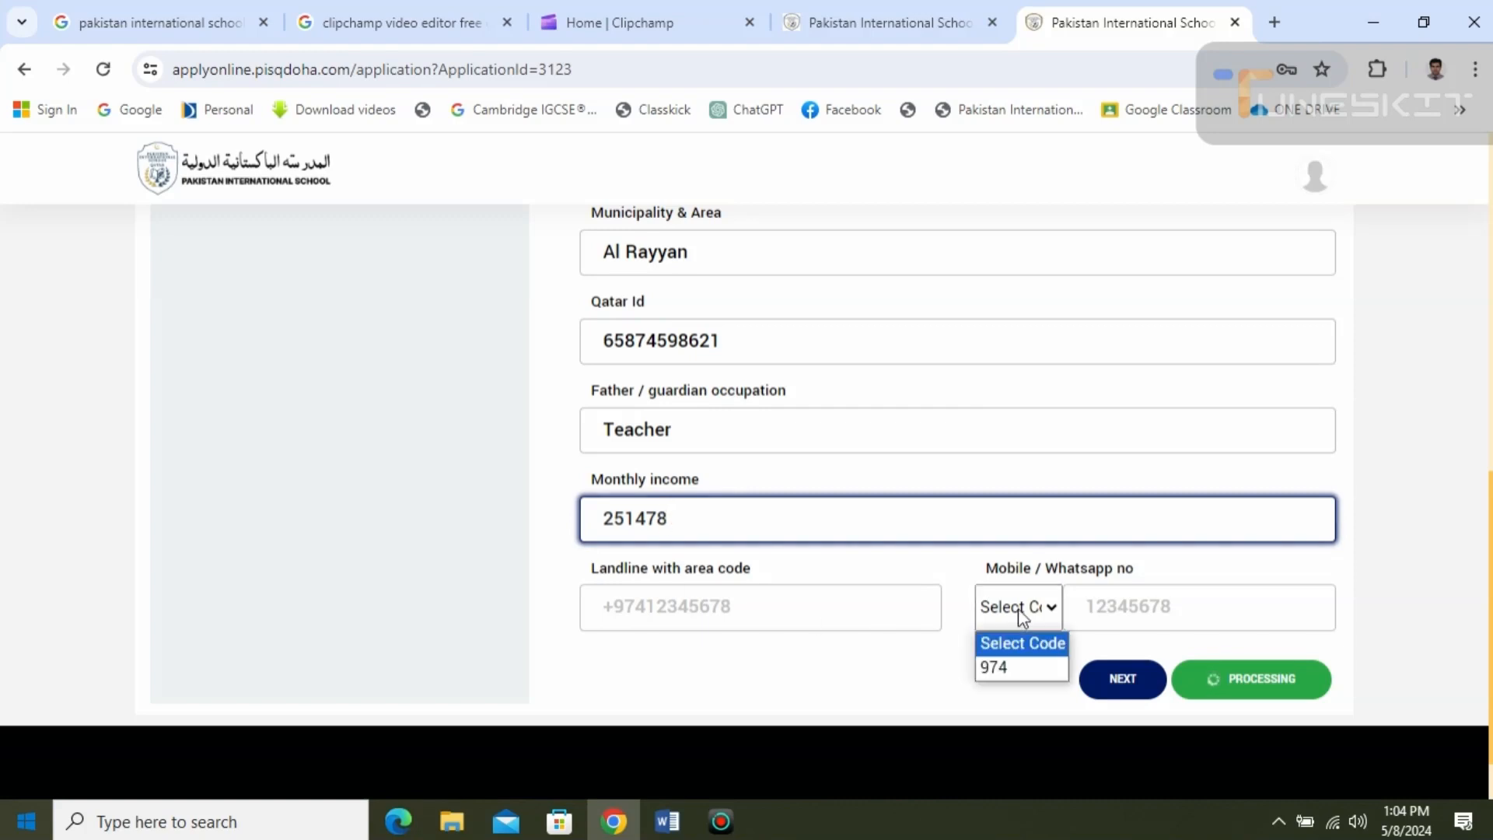
Step: Add the father's 974 mobile number 12345678 and save the guardian info
left_click(993, 667)
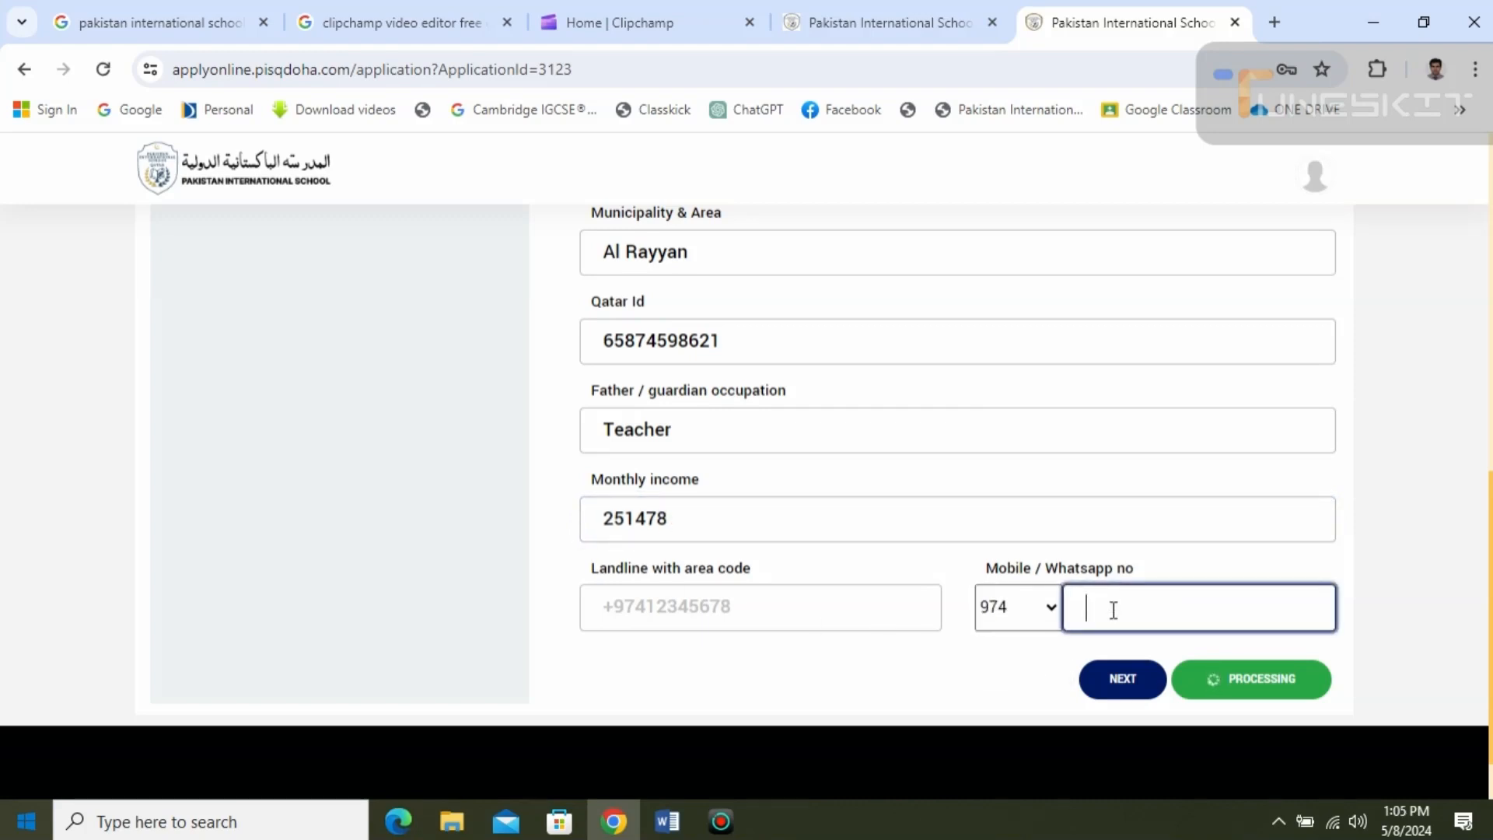
type("12345678")
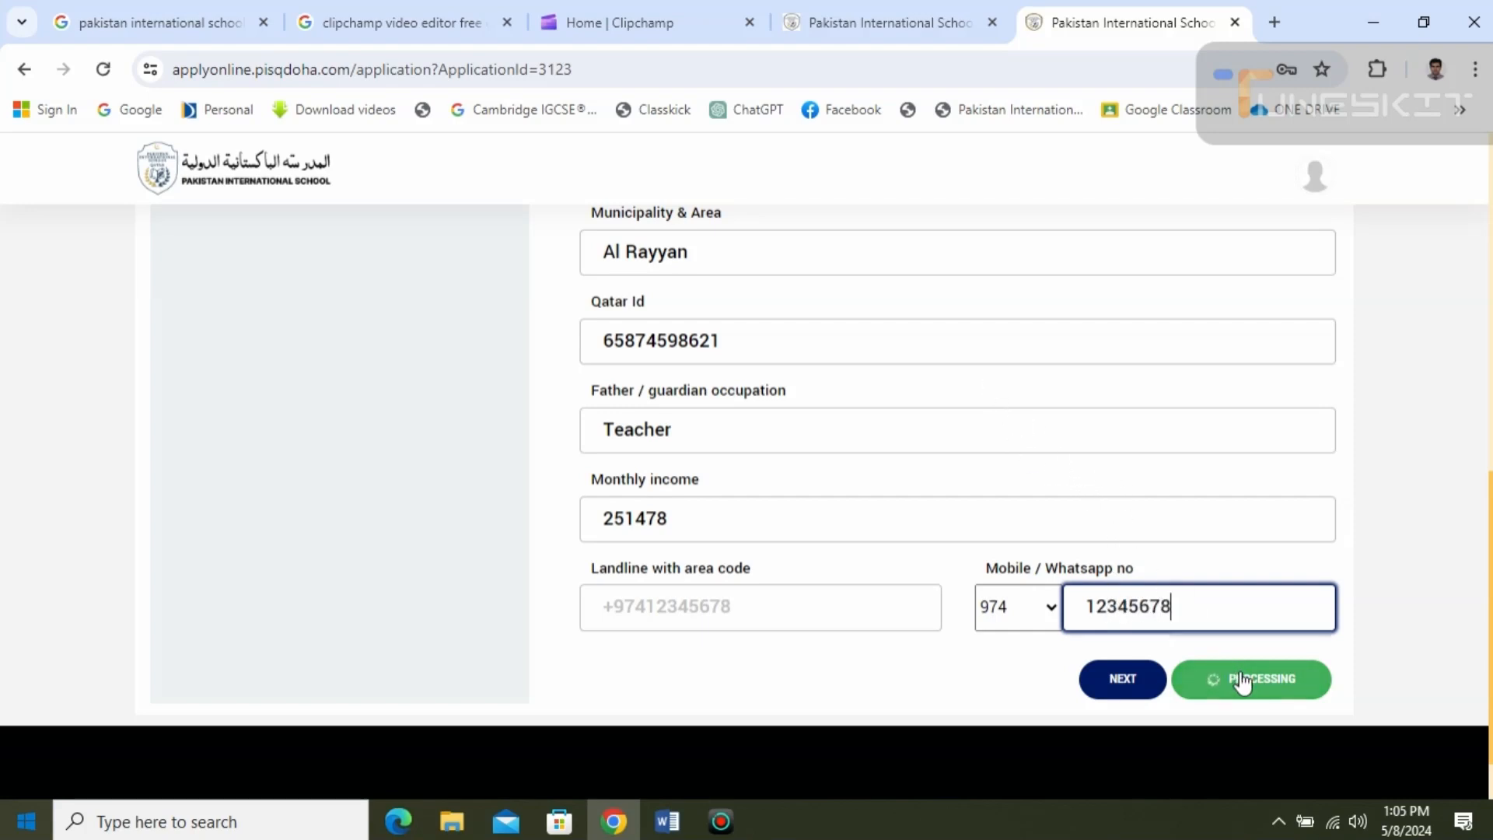
left_click(1250, 679)
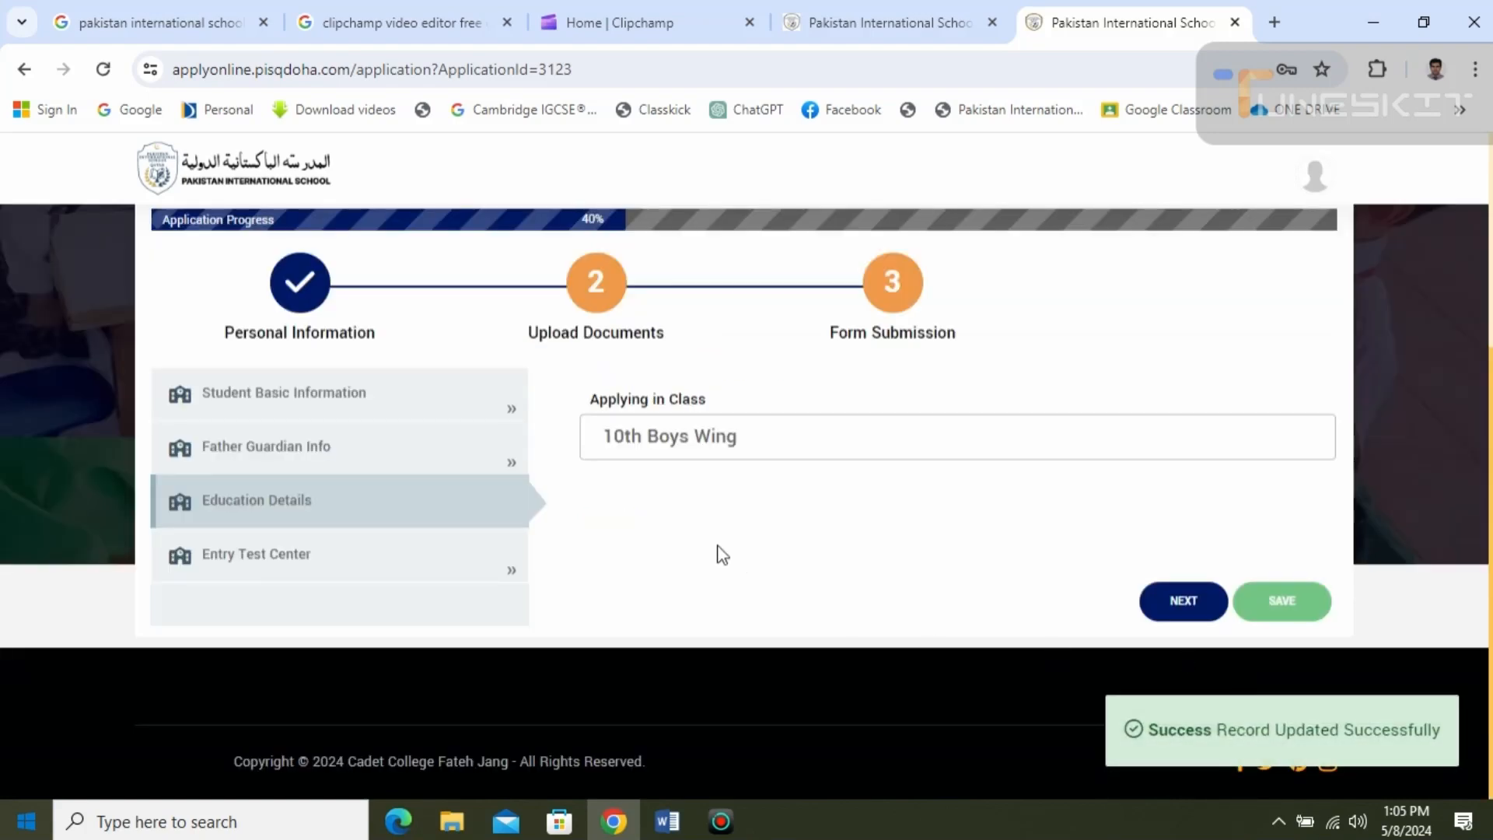
Step: Save the 10th Boys Wing education details and pick Main Center as the entry test centre
left_click(1282, 602)
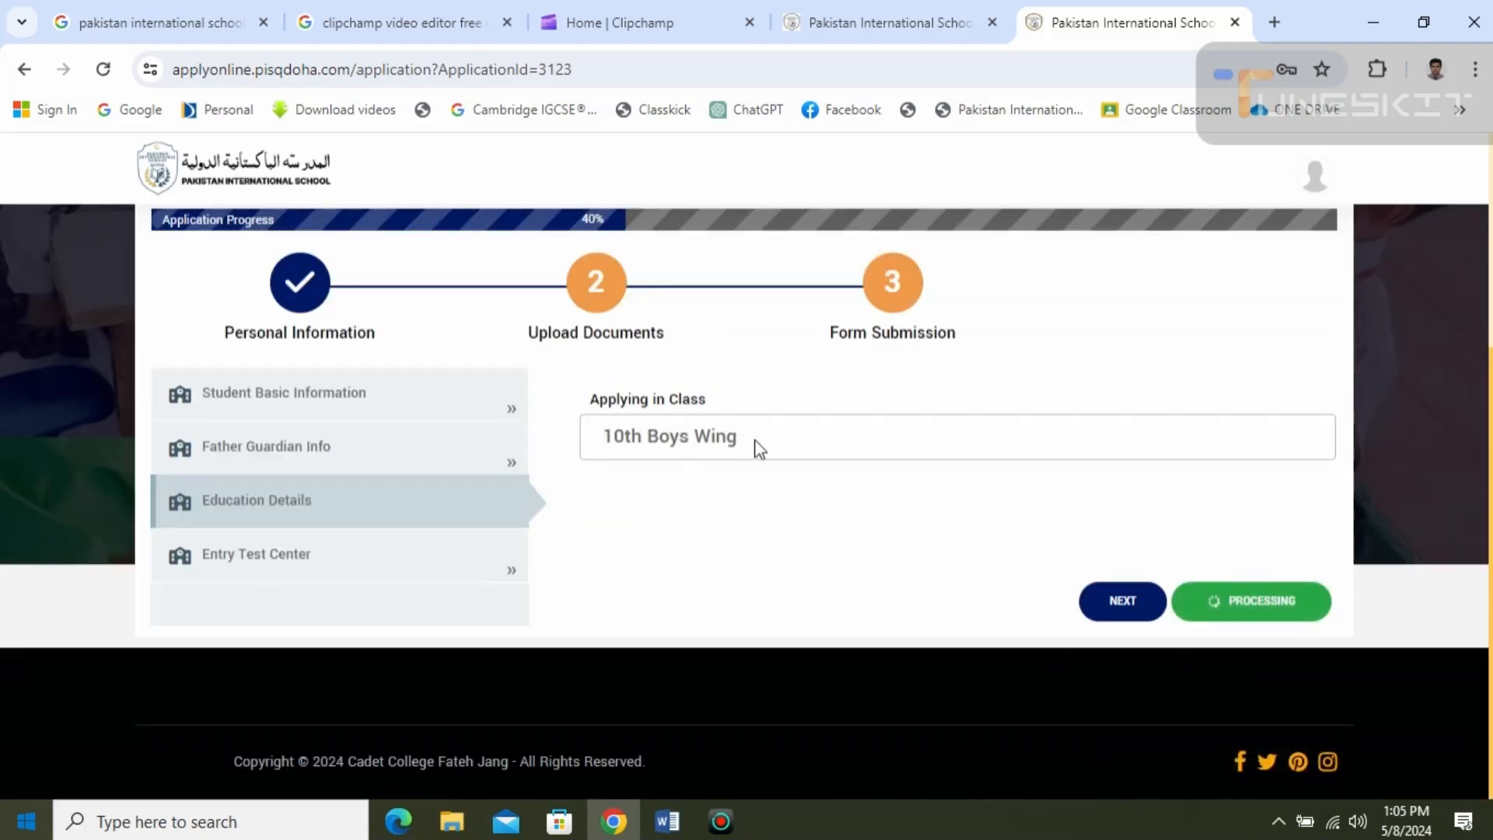
mouse_move(808, 465)
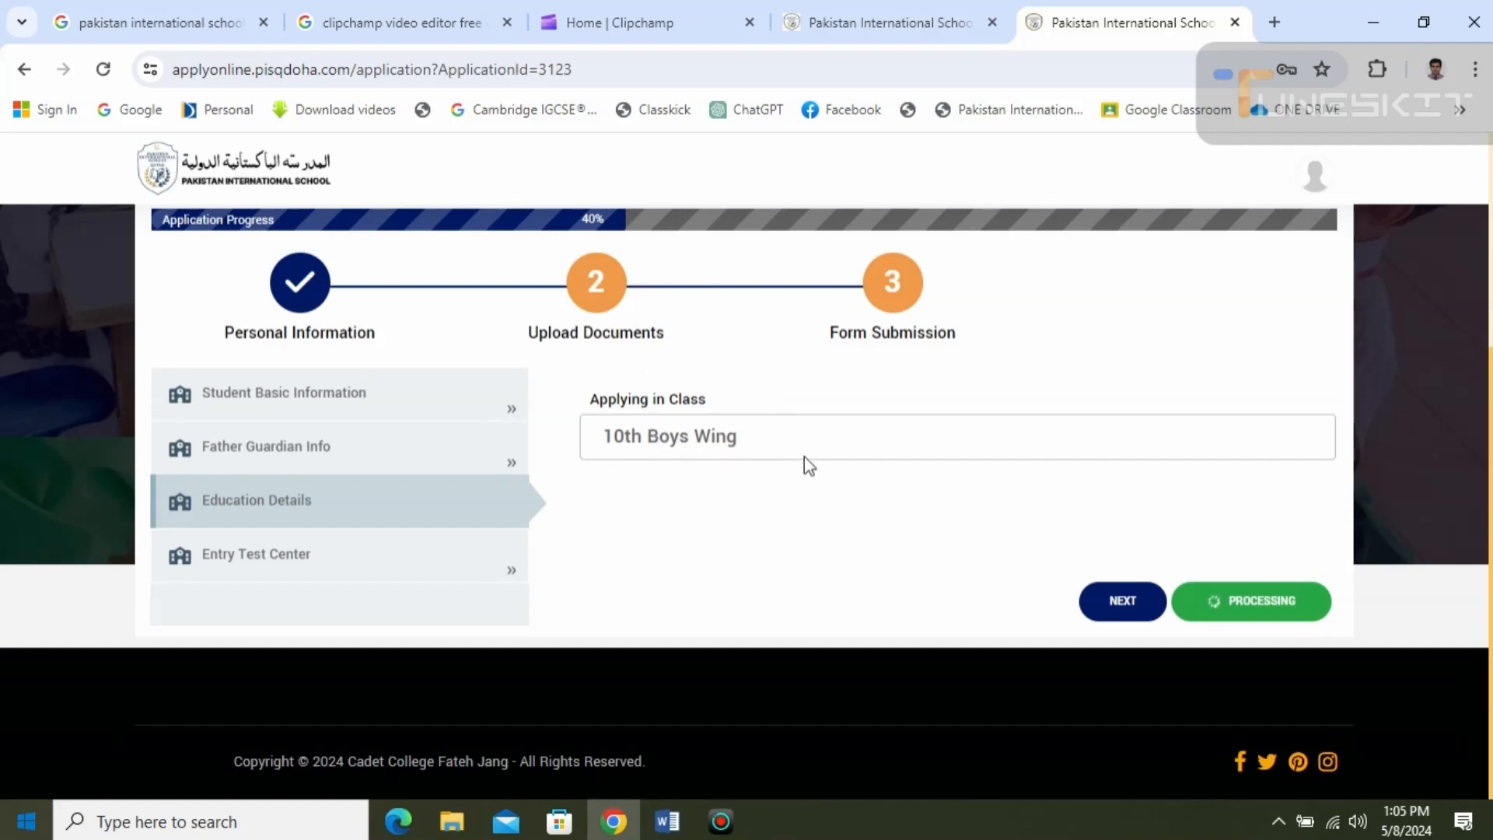
left_click(1250, 601)
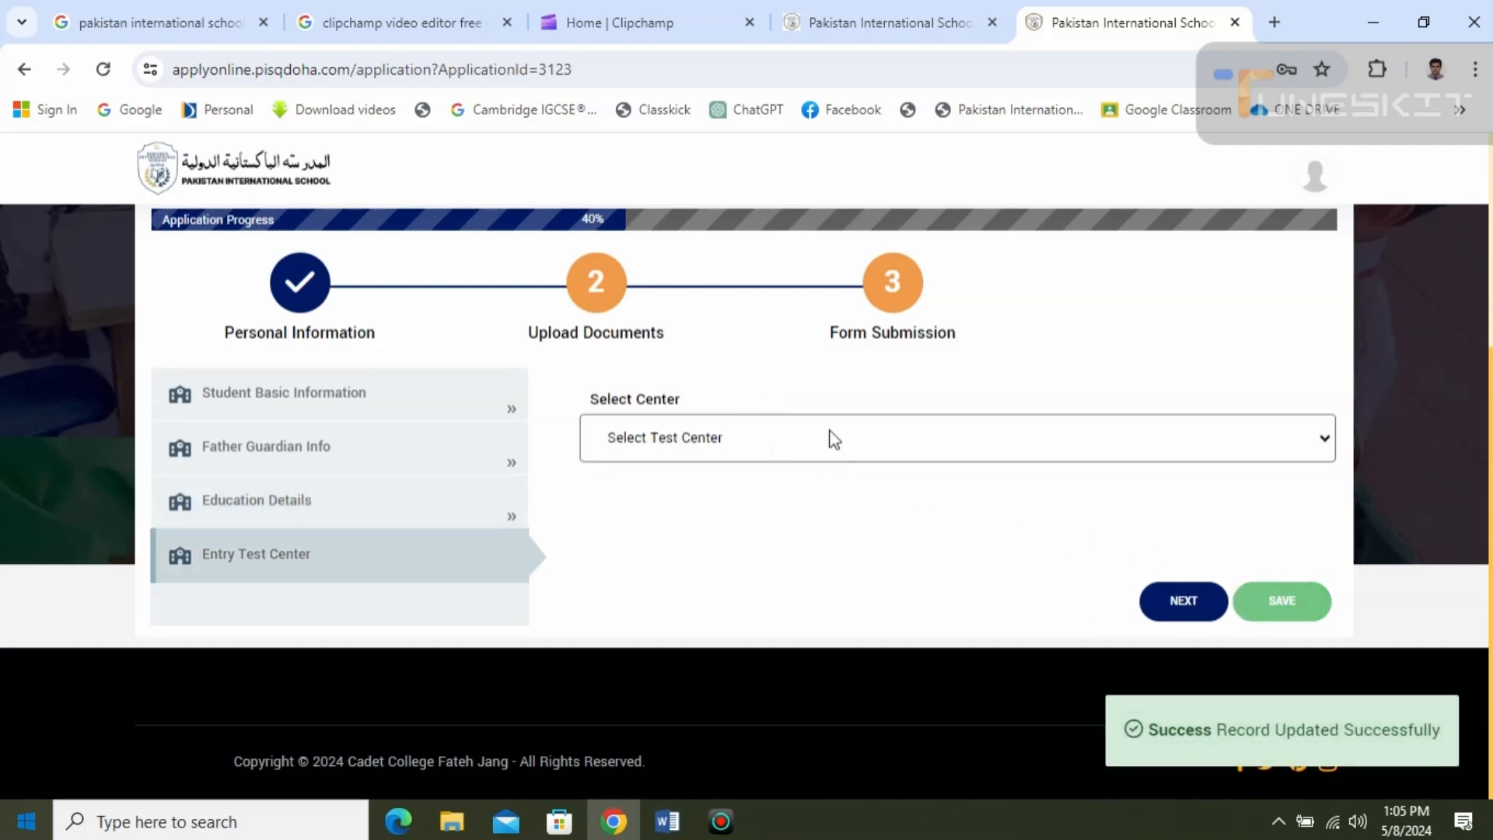
left_click(1281, 602)
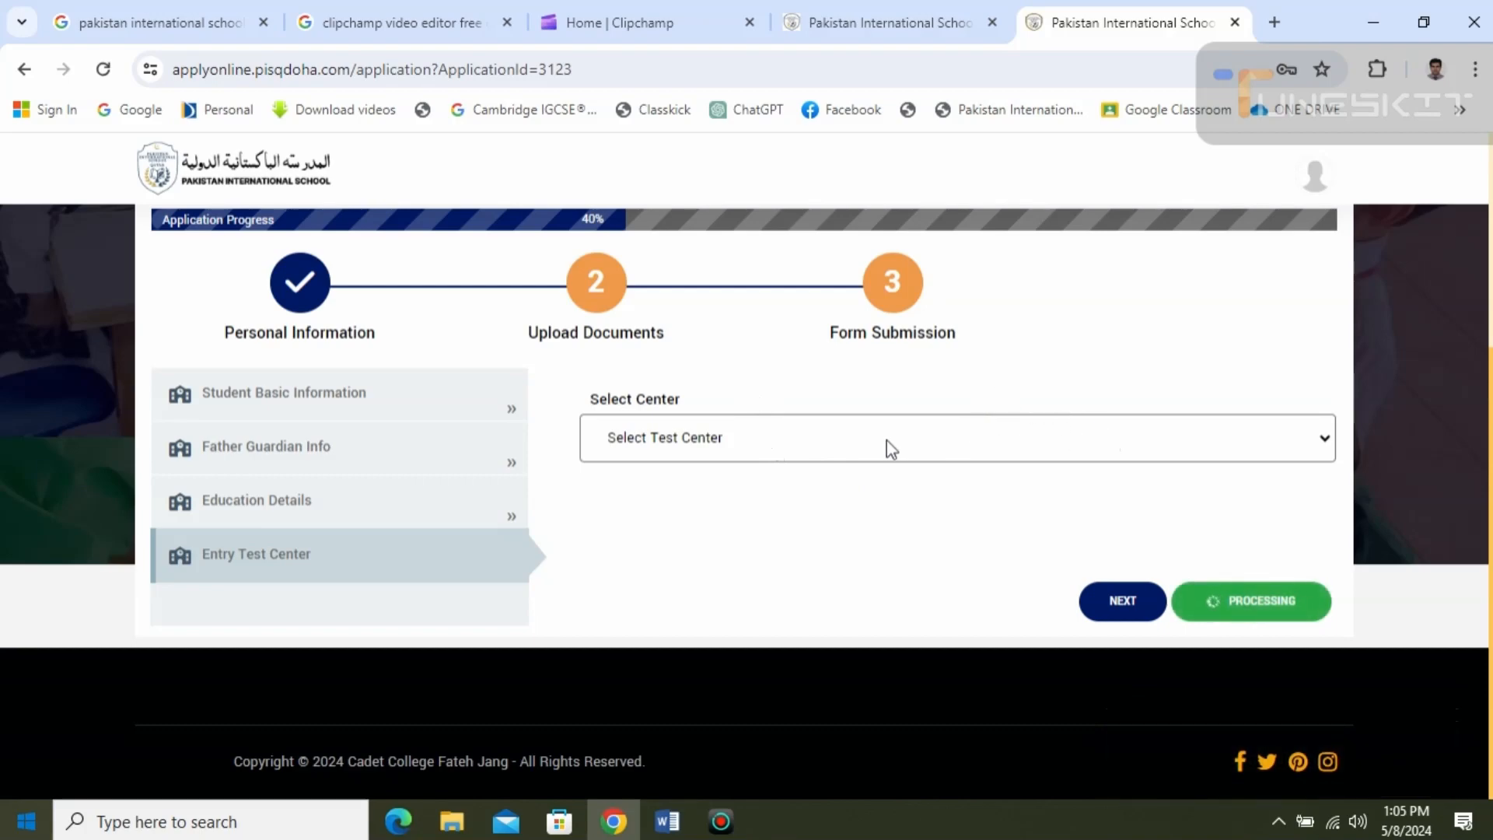
left_click(952, 438)
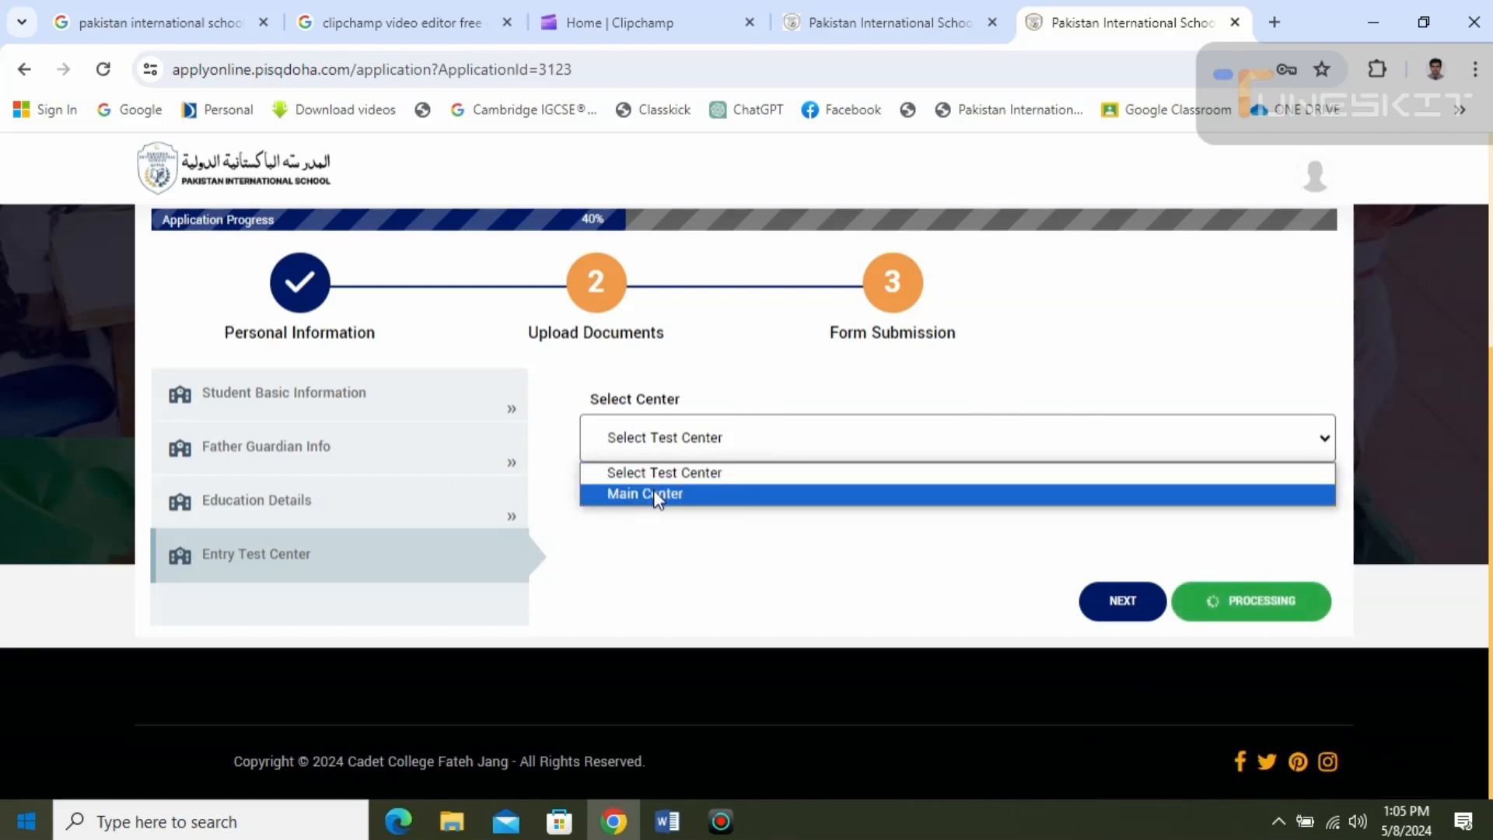
left_click(646, 493)
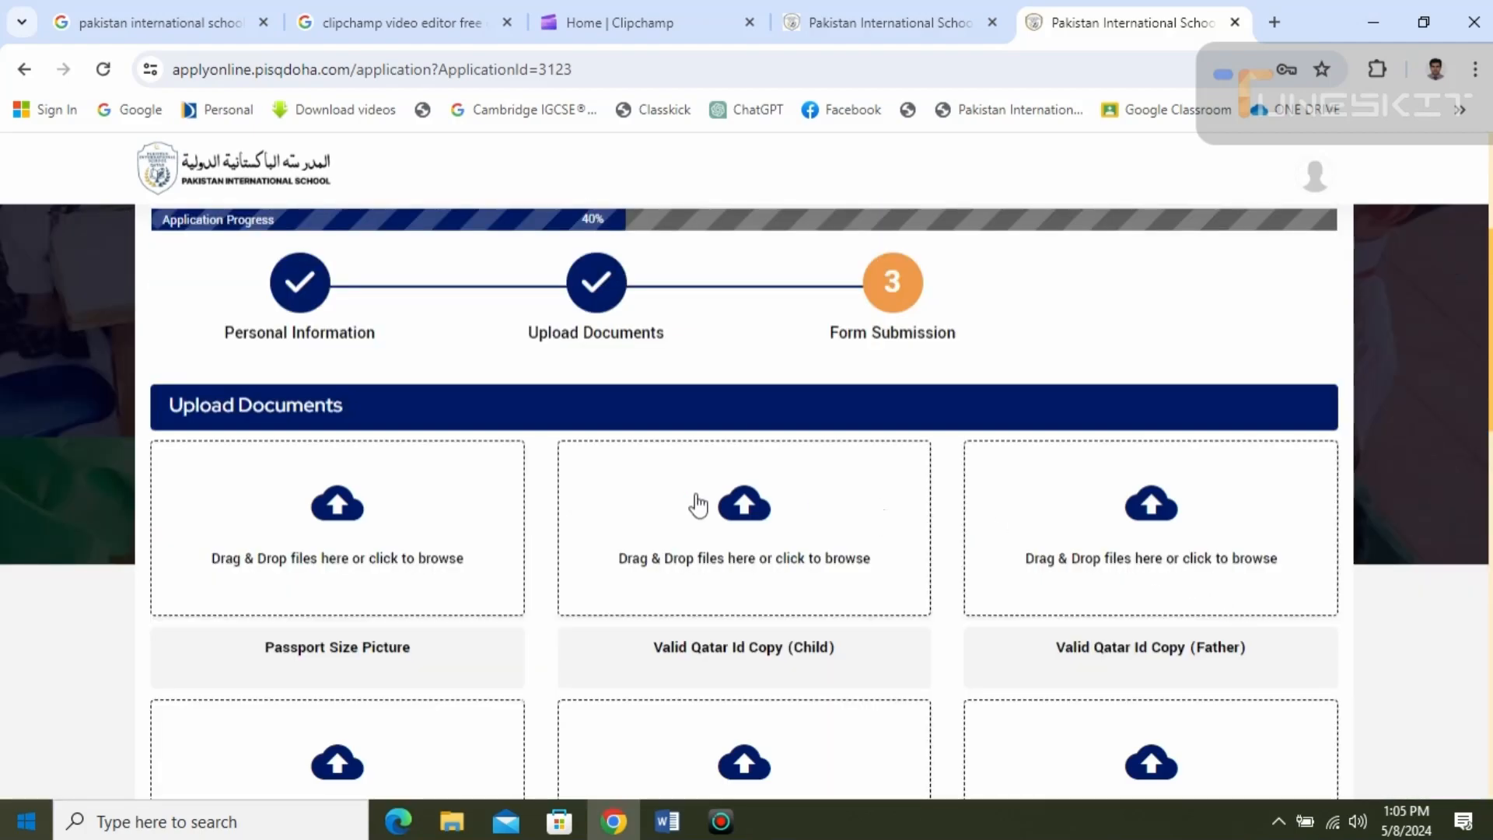
Step: Upload the PAKISTAN INTERNATIONAL SCHOOL DOHA file as the passport-size picture and the following ID-copy slots
scroll("down", 3)
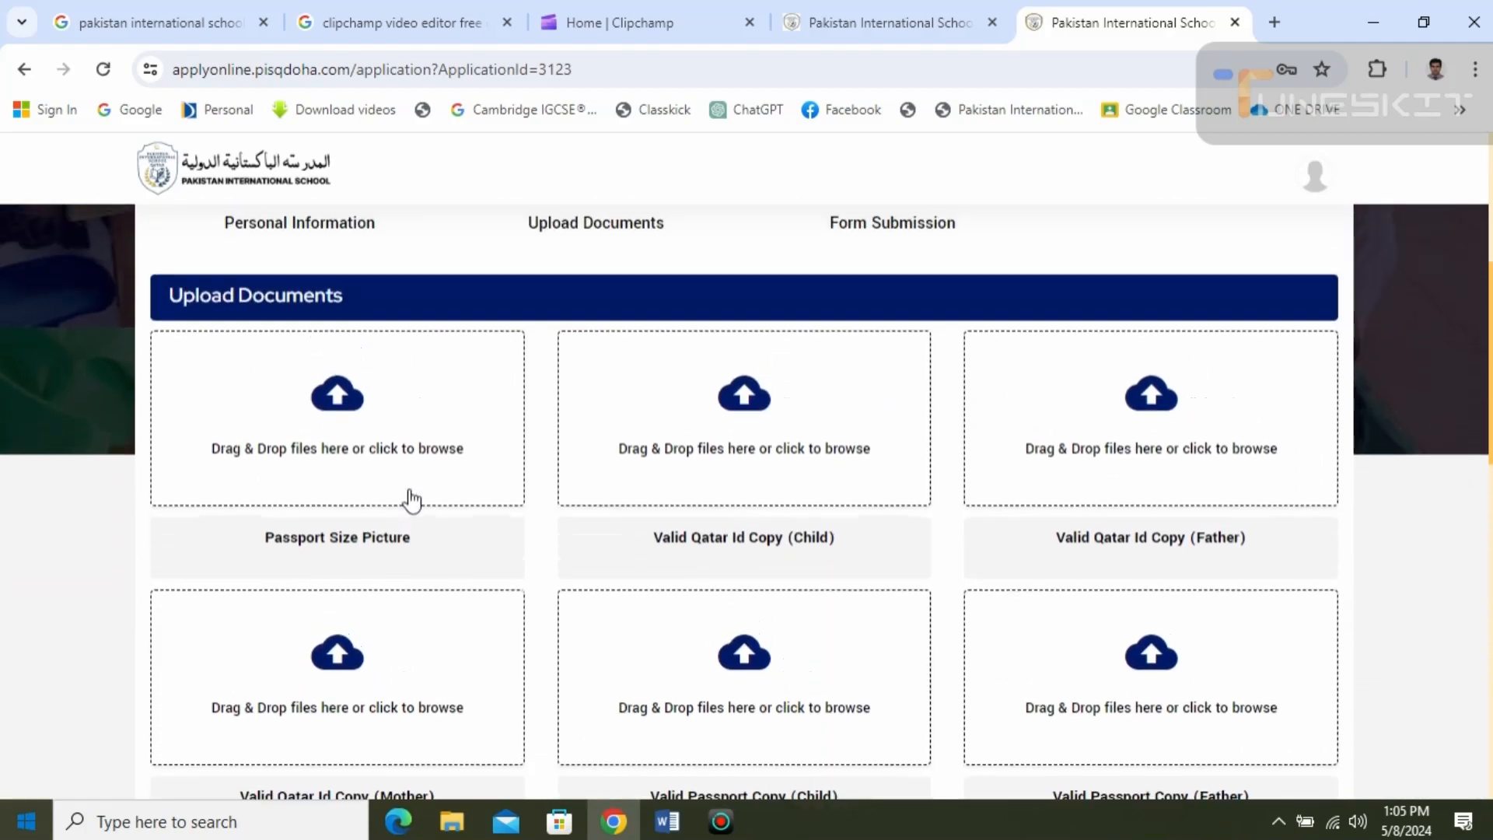
left_click(336, 416)
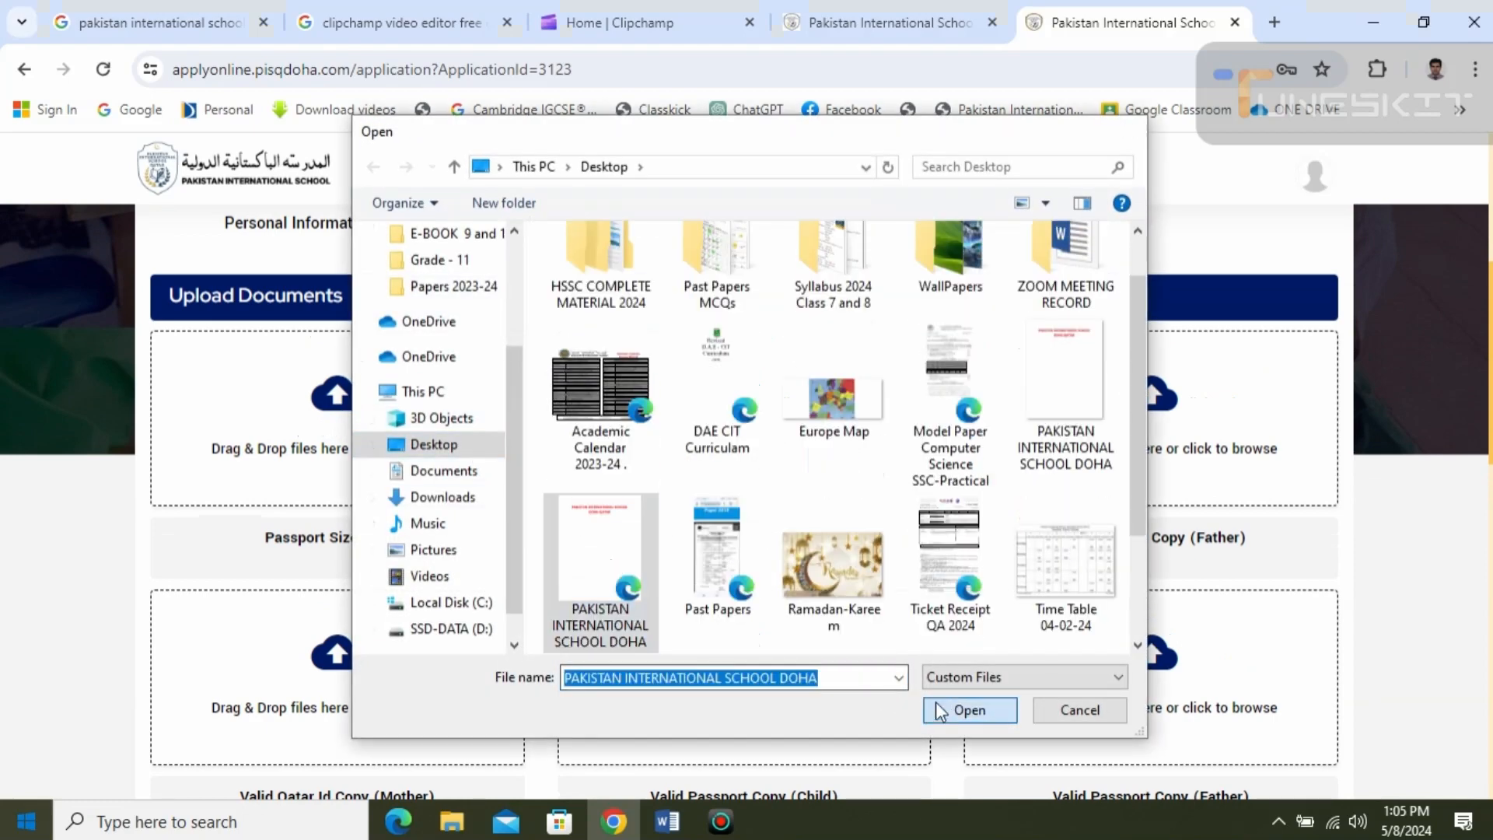
left_click(969, 710)
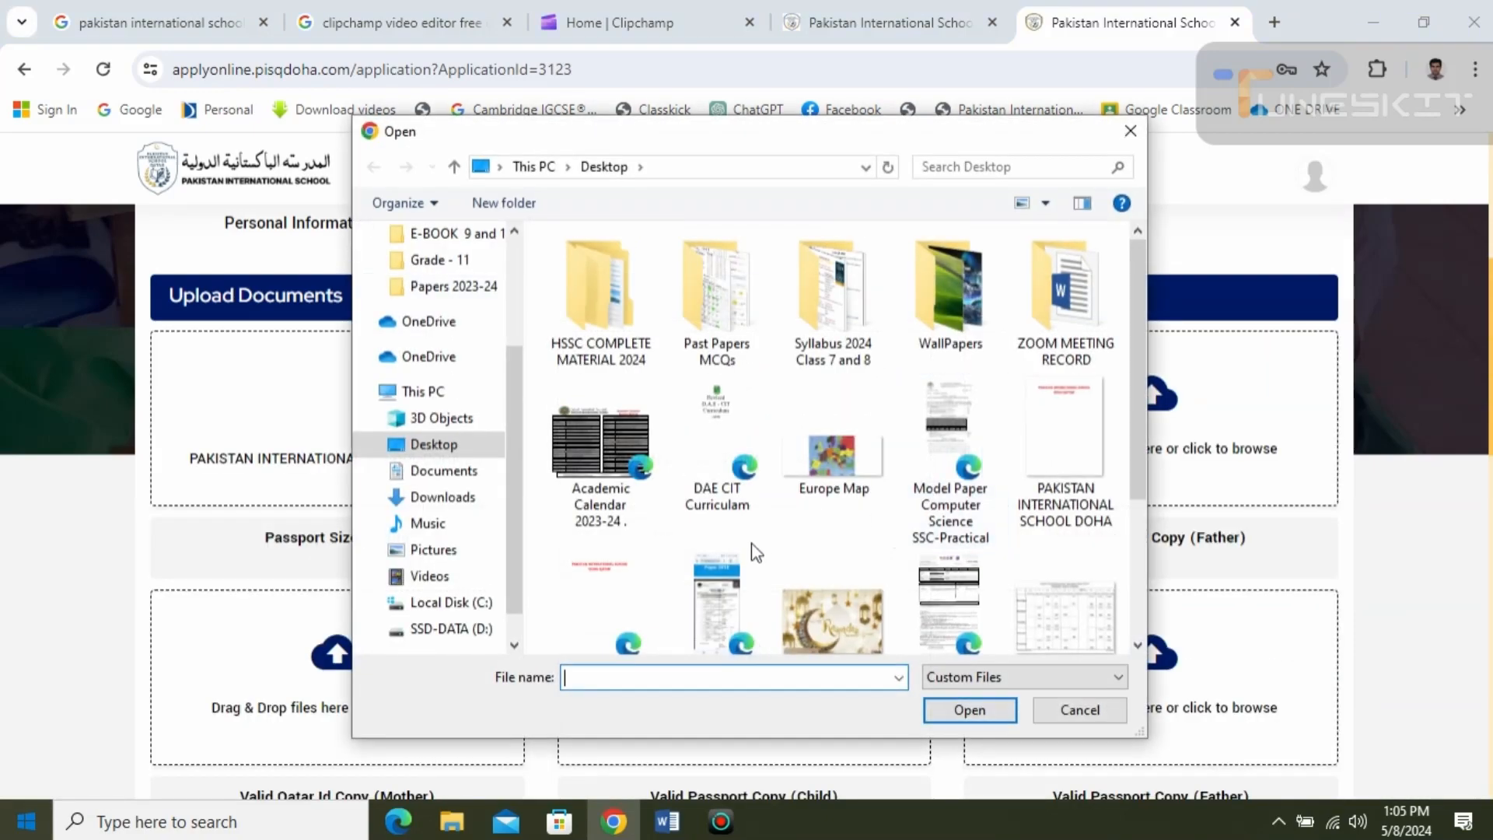
left_click(970, 710)
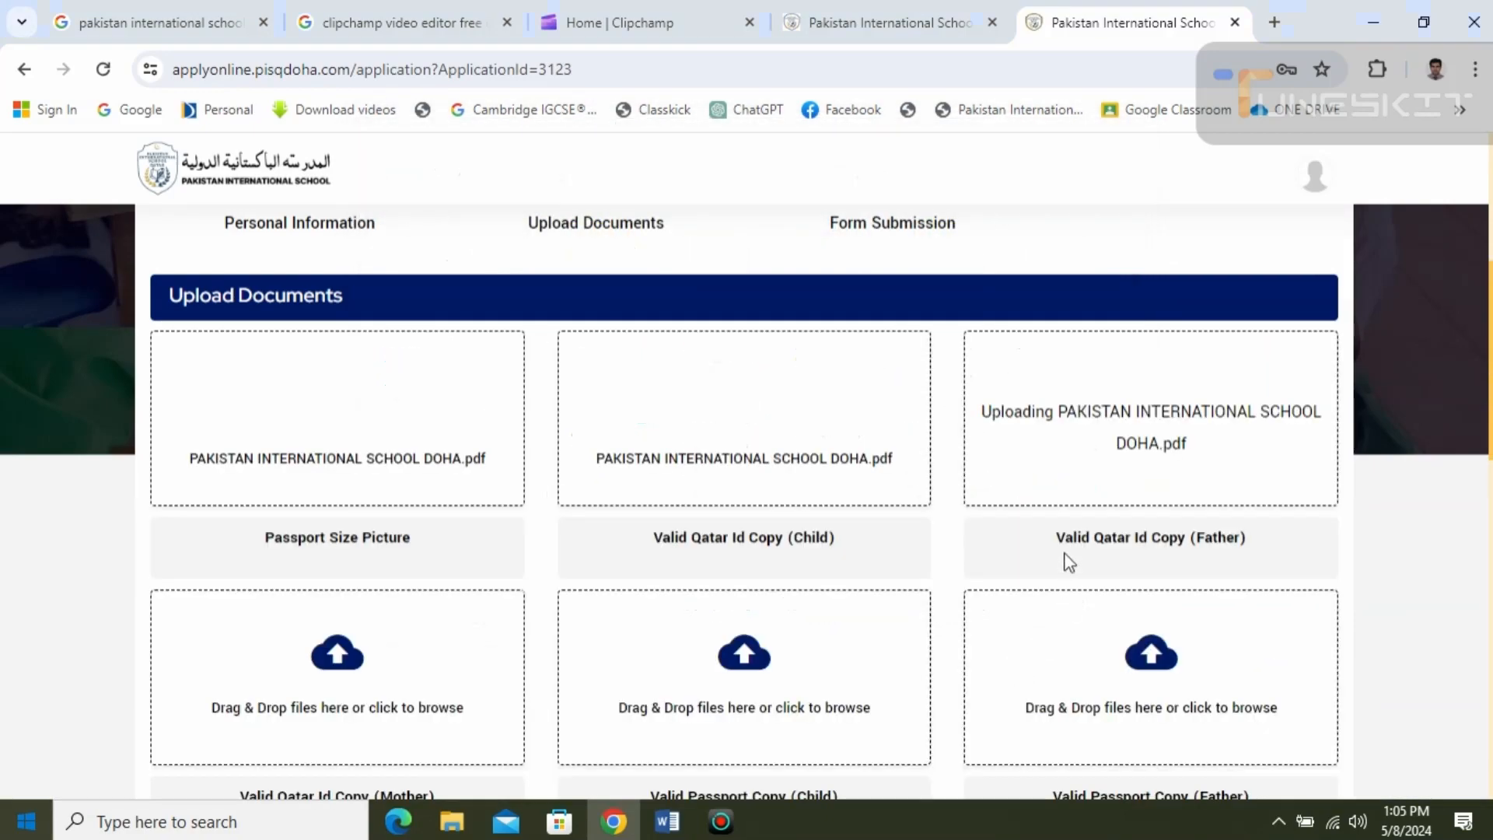
left_click(336, 676)
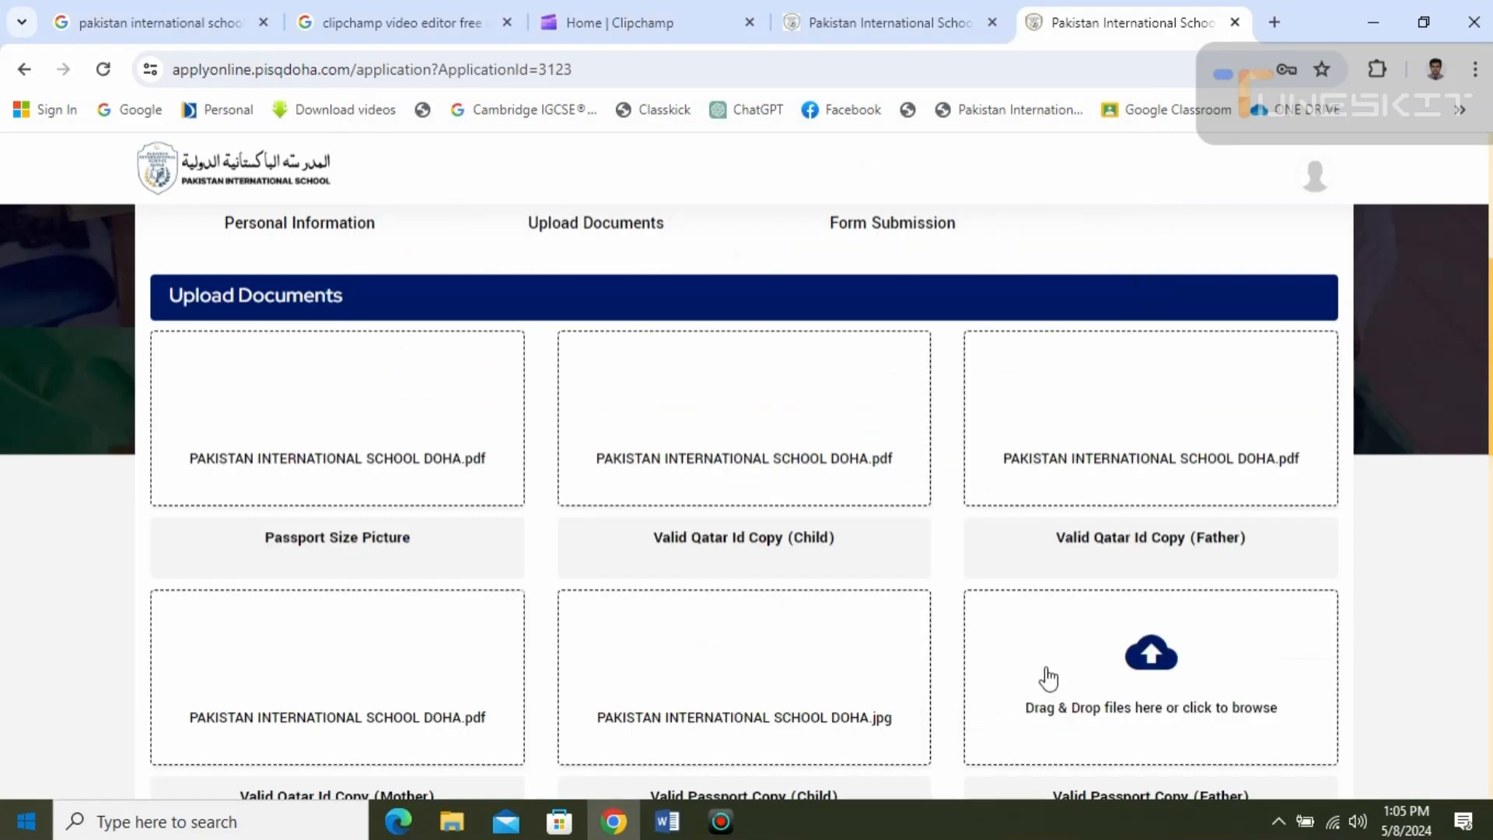
Step: Upload the same school file as the father's passport copy
left_click(1150, 676)
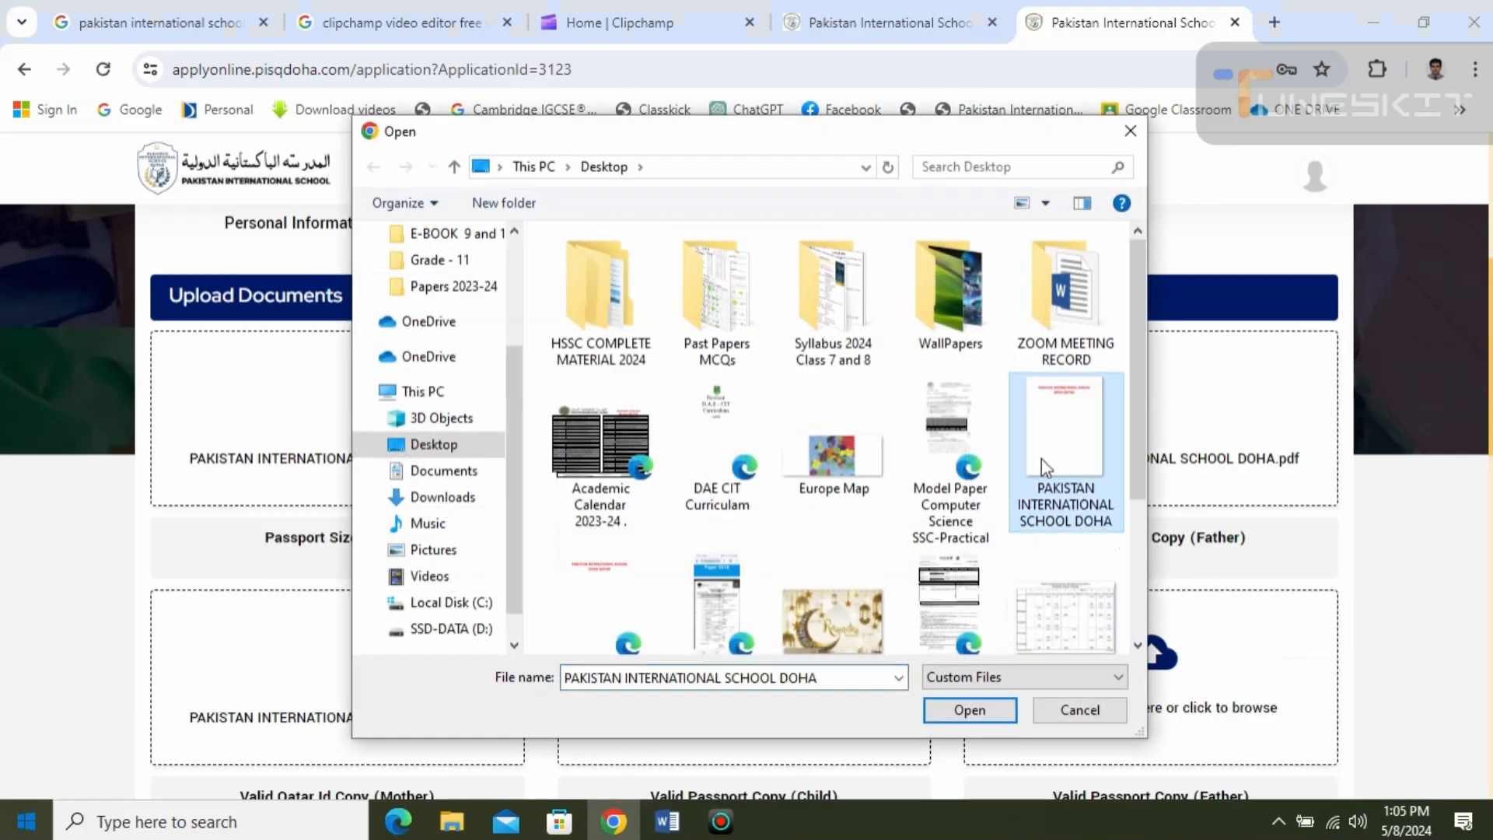
left_click(968, 710)
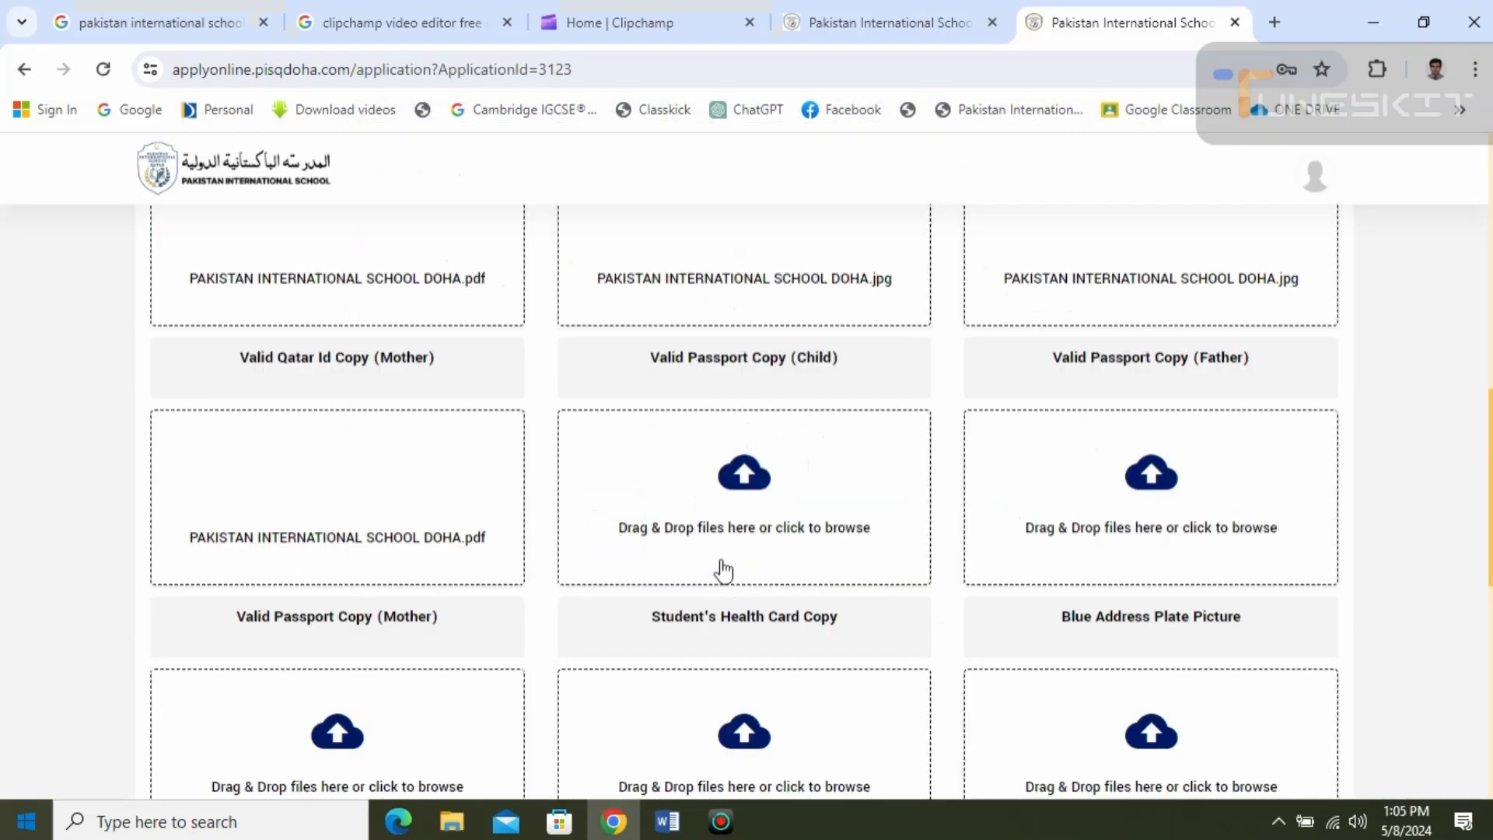
Step: Upload the student's health card copy and the blue address plate picture
left_click(743, 496)
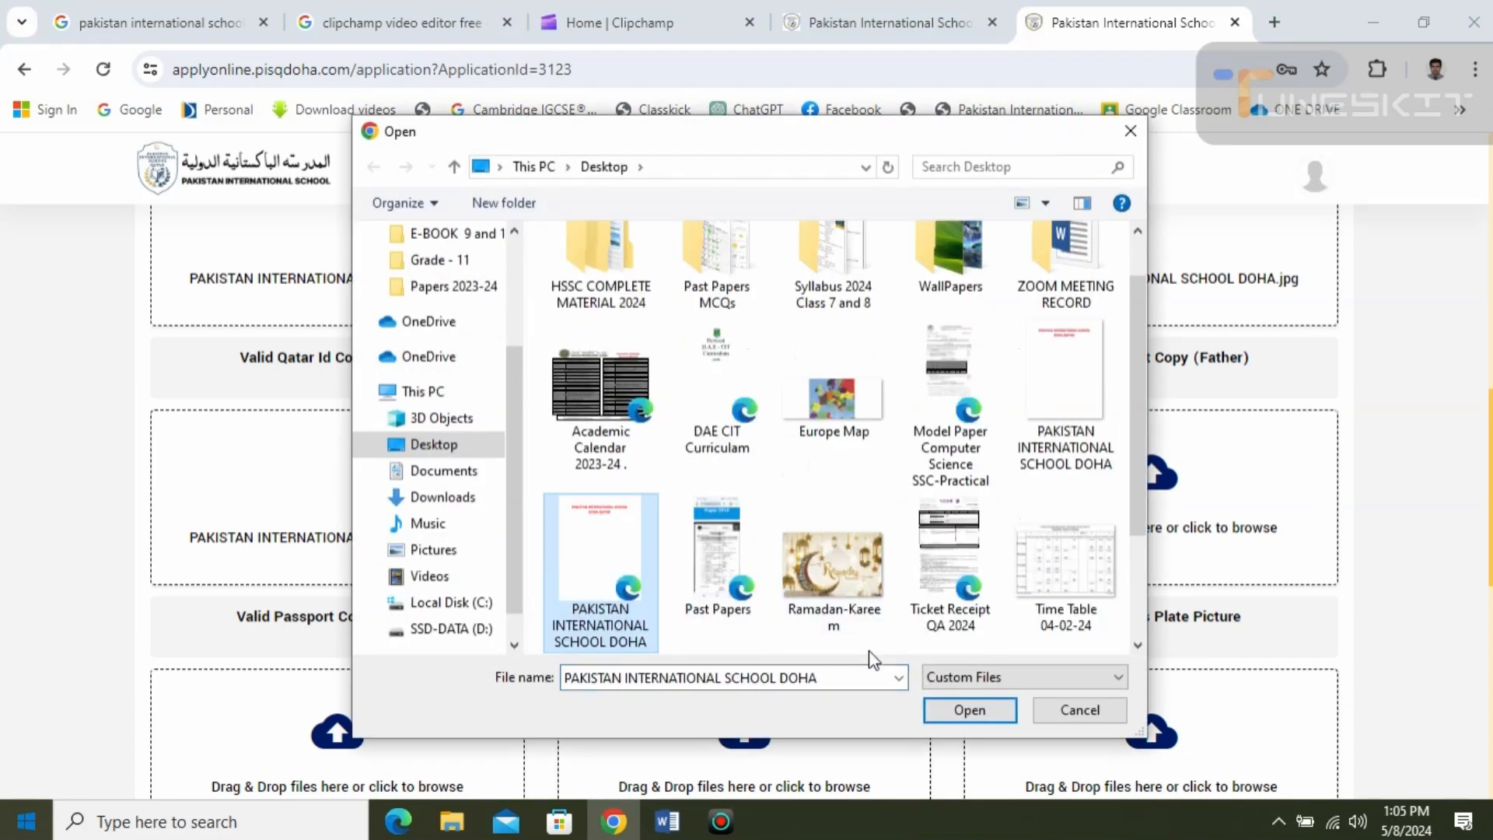
left_click(969, 710)
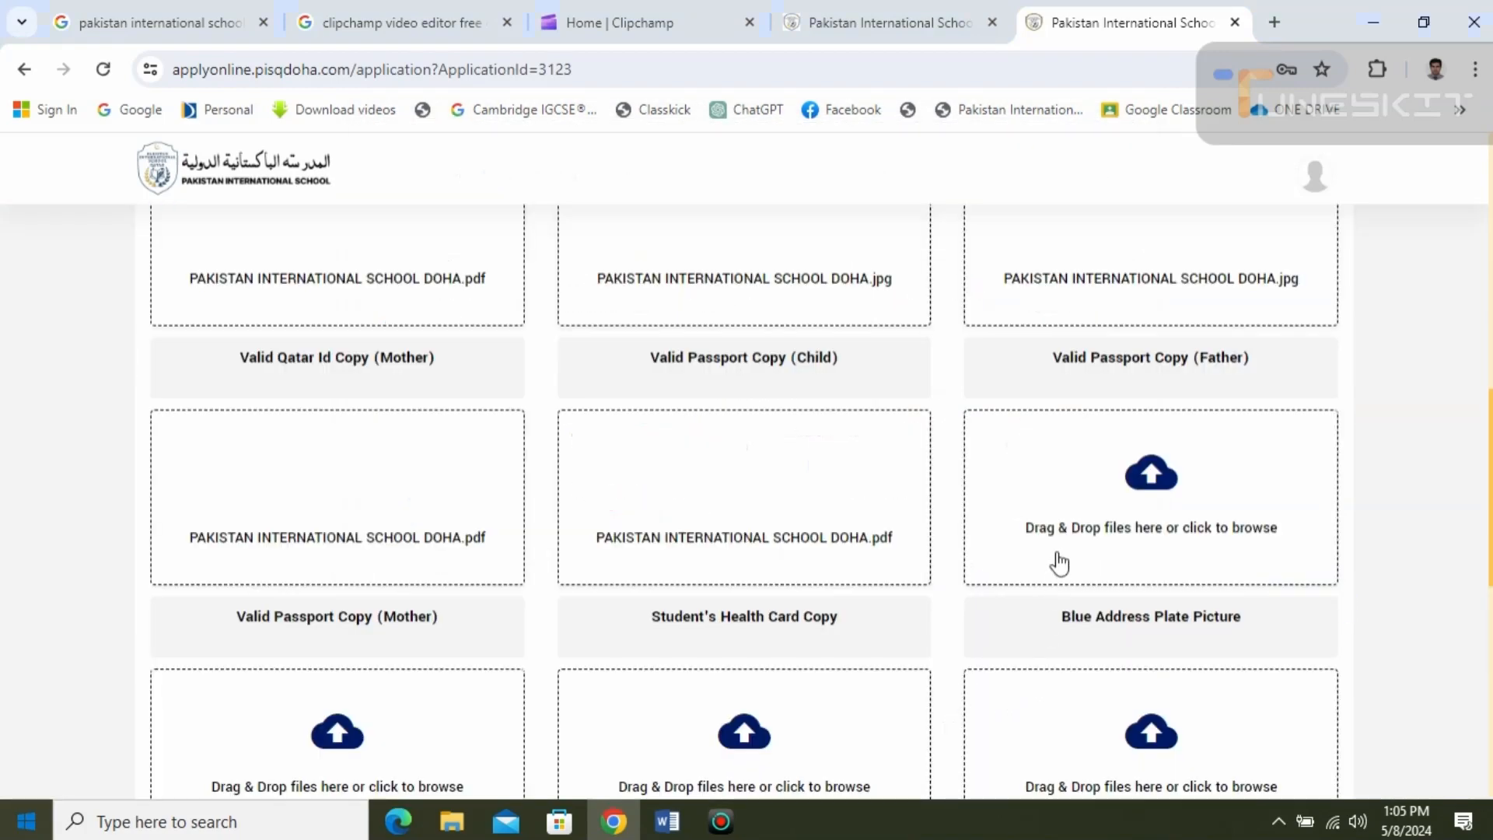
left_click(1150, 496)
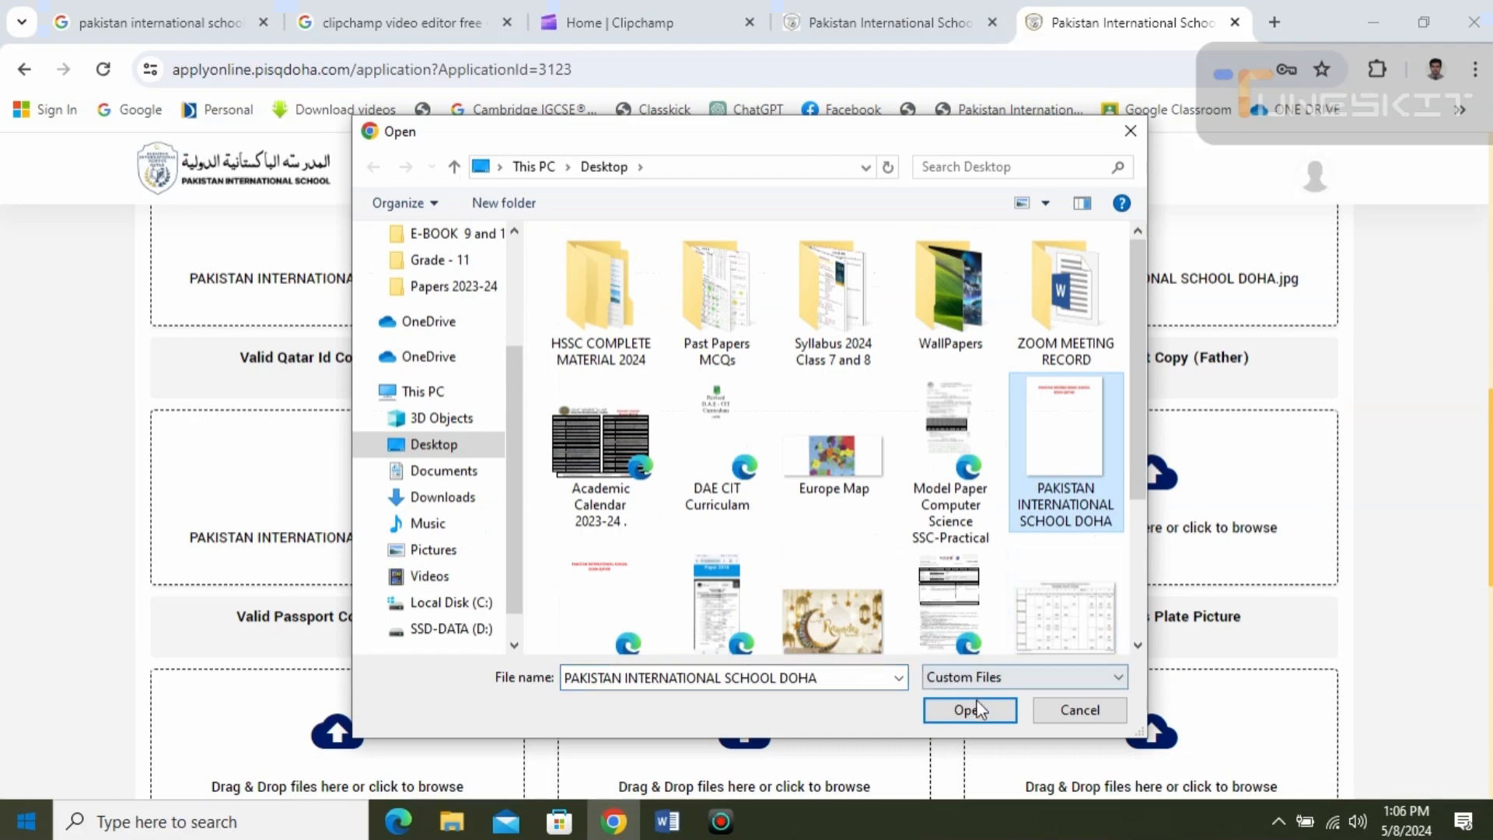
left_click(969, 709)
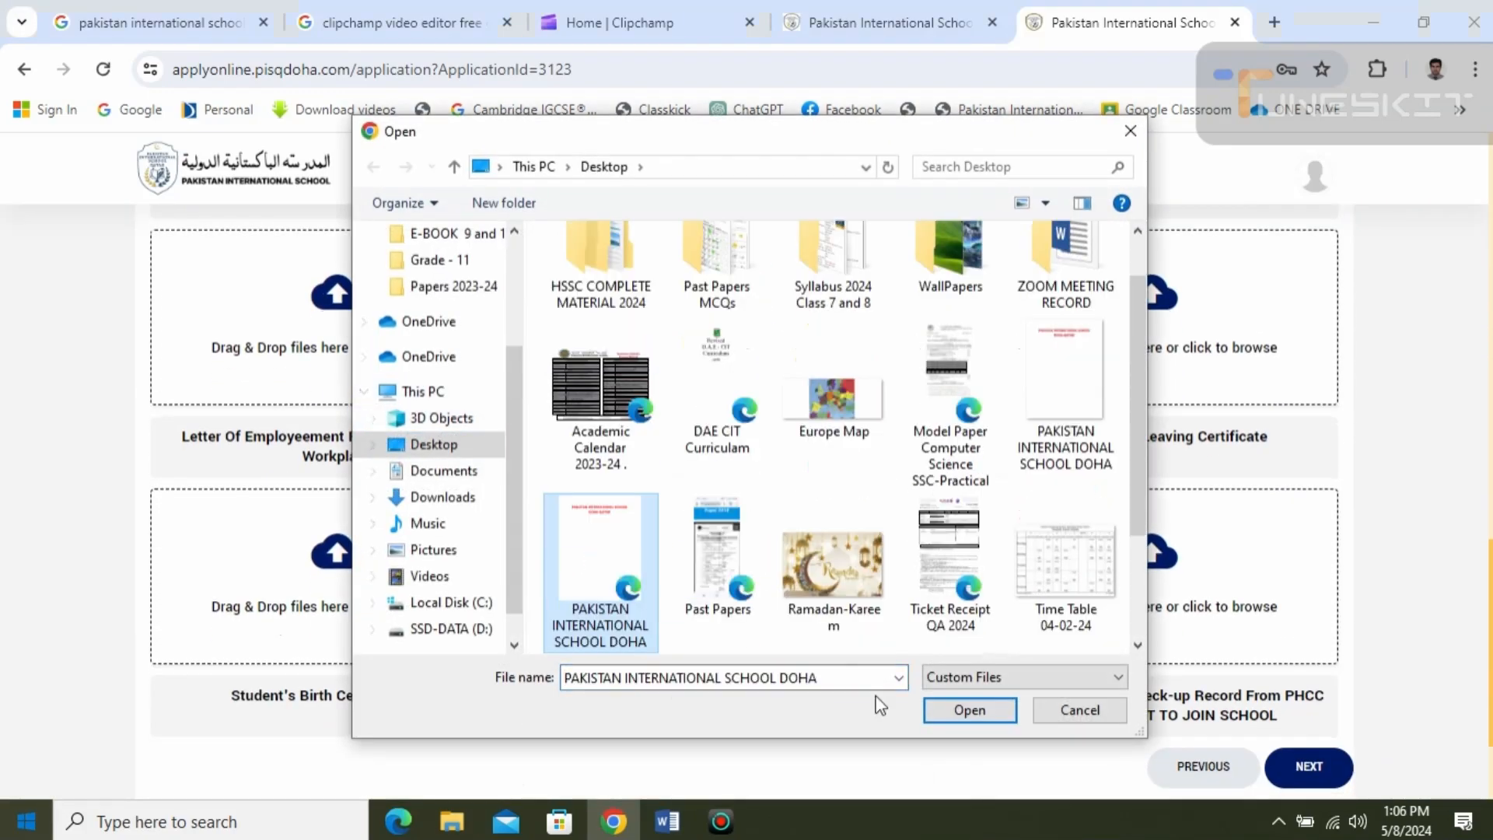
Step: Upload the remaining required document files into the last slots
left_click(968, 709)
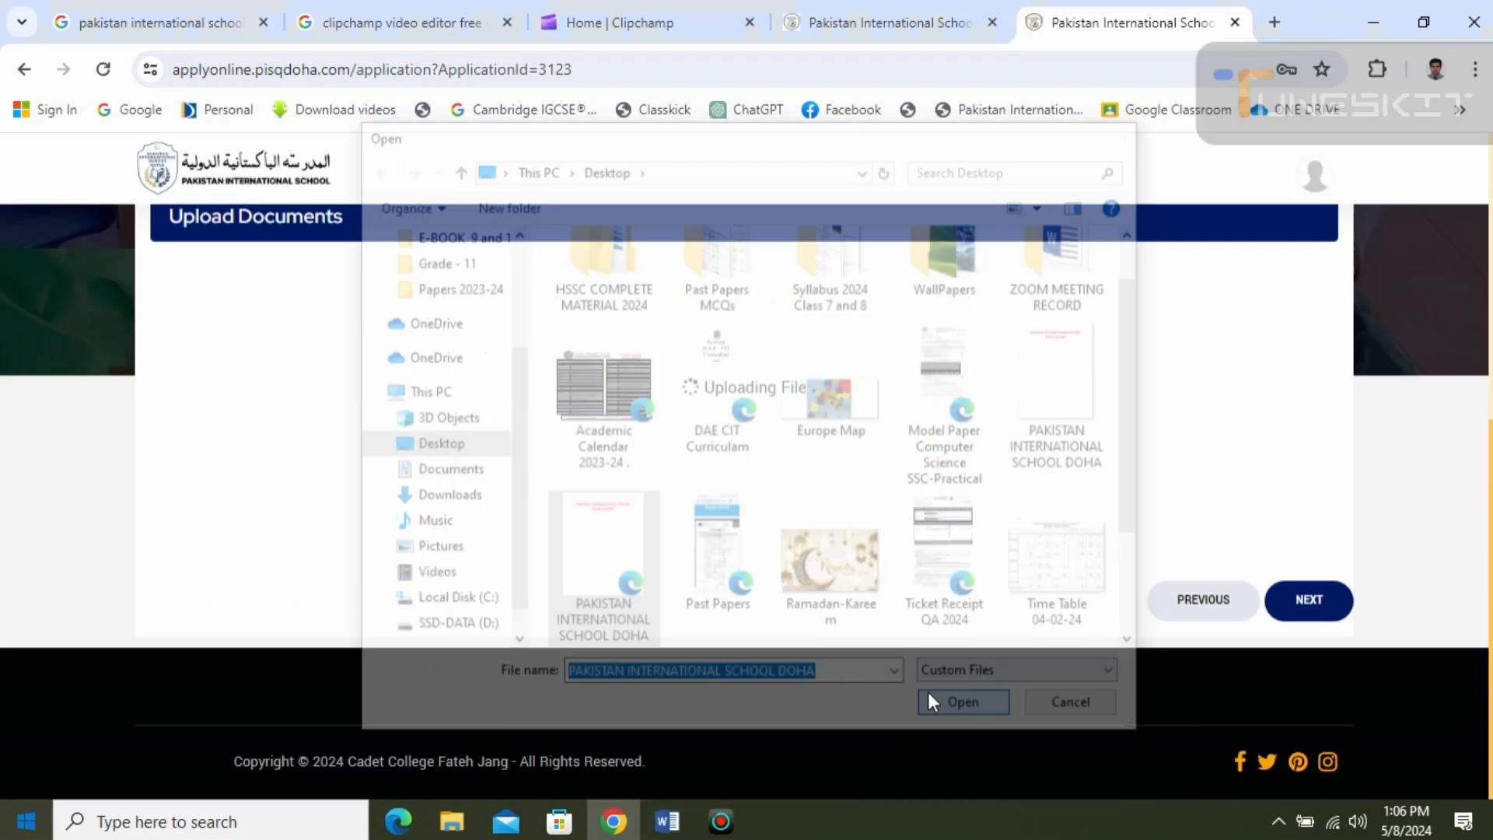
left_click(962, 702)
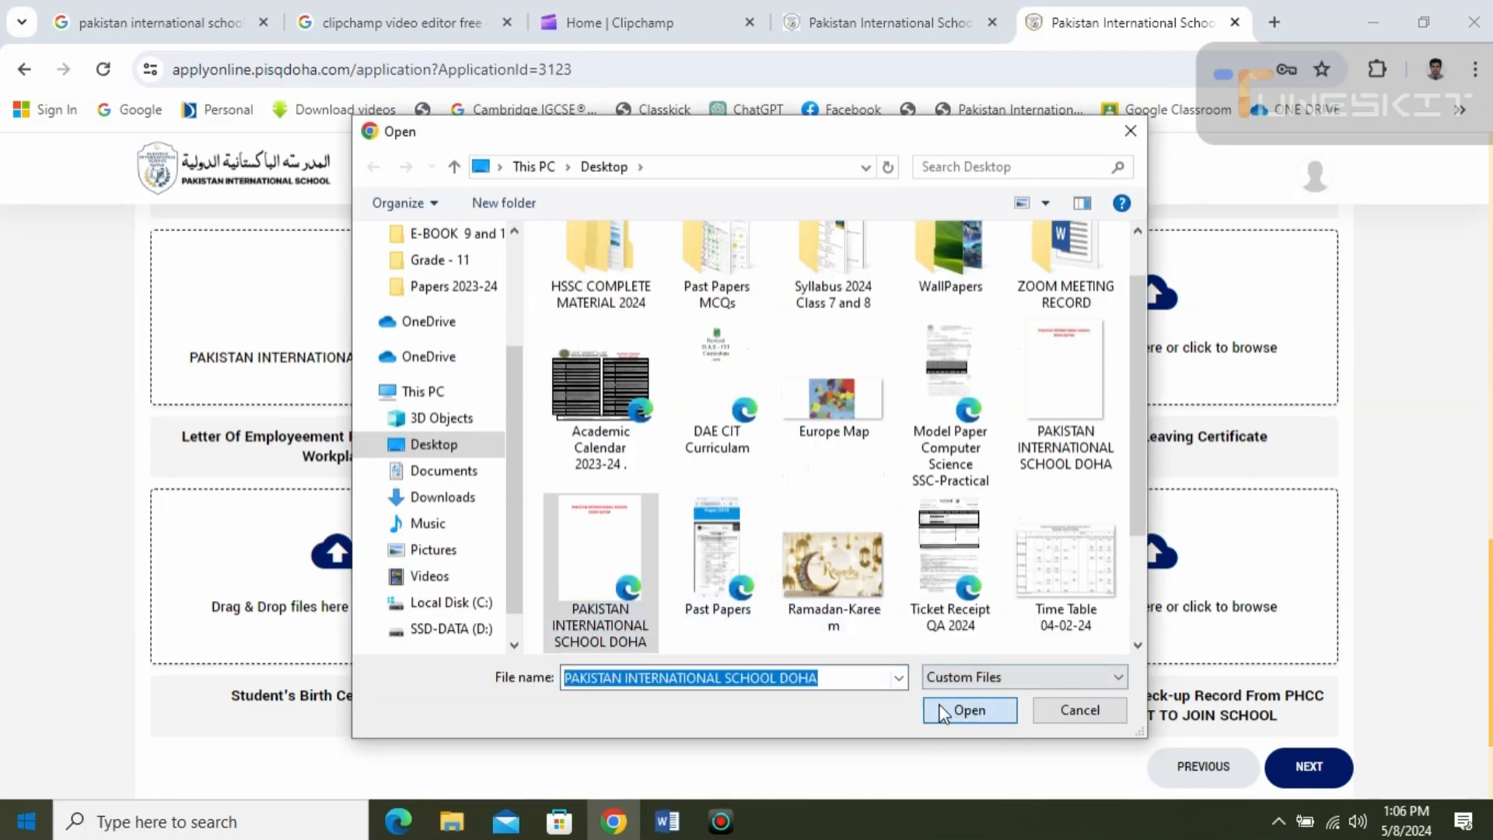
left_click(967, 710)
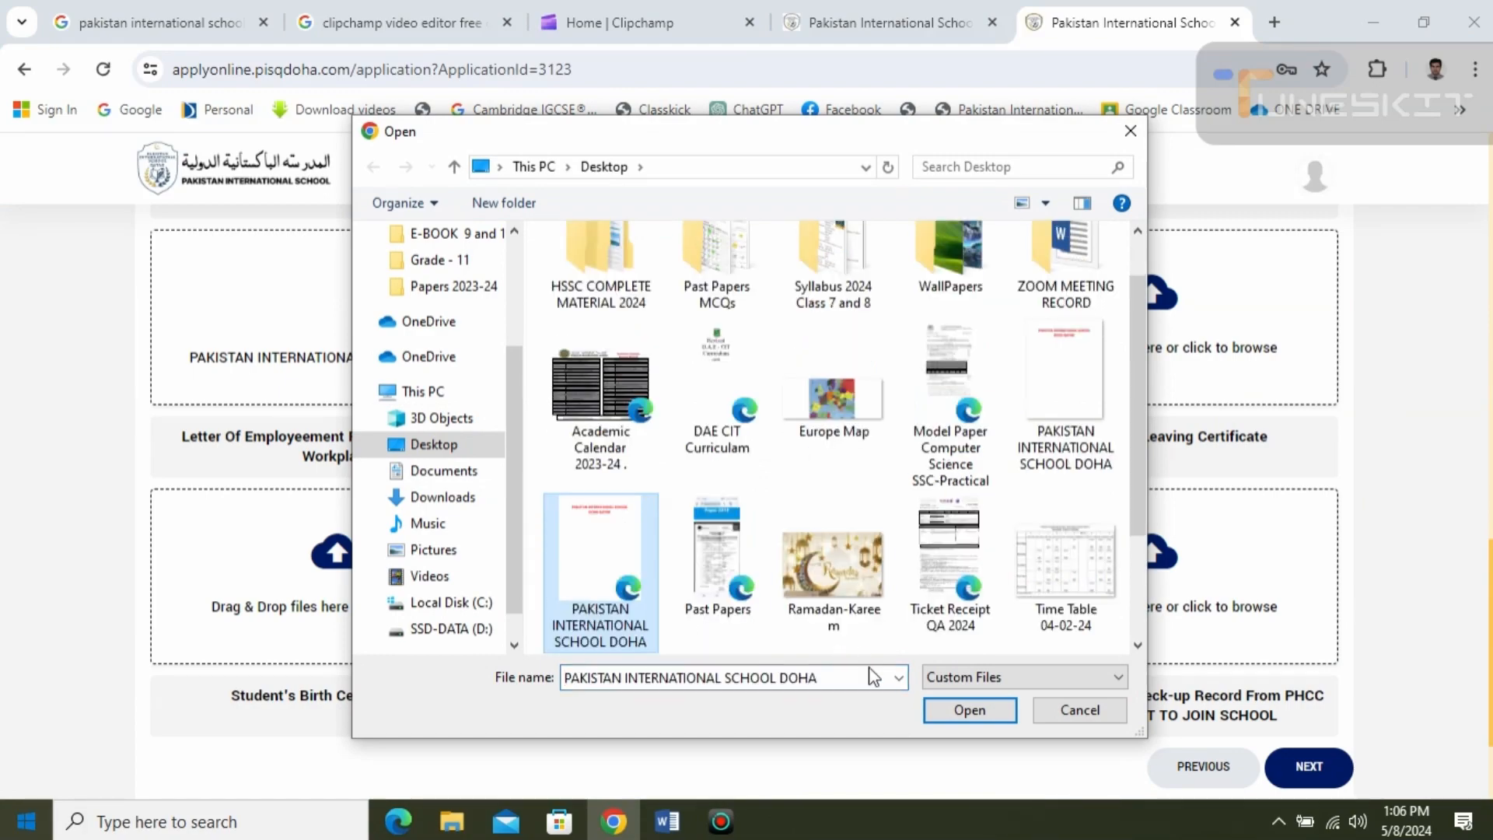
left_click(968, 710)
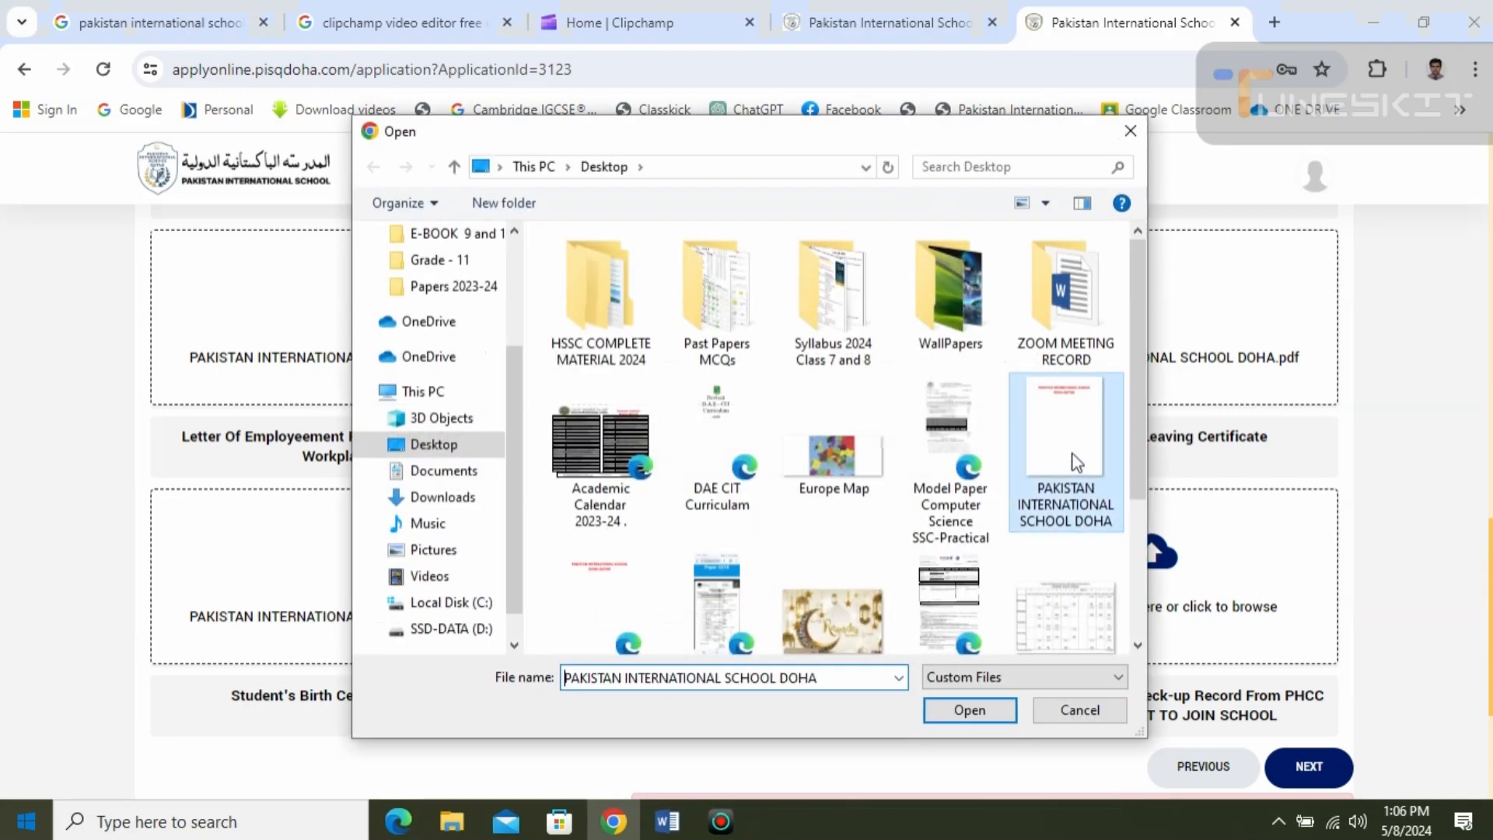
left_click(968, 710)
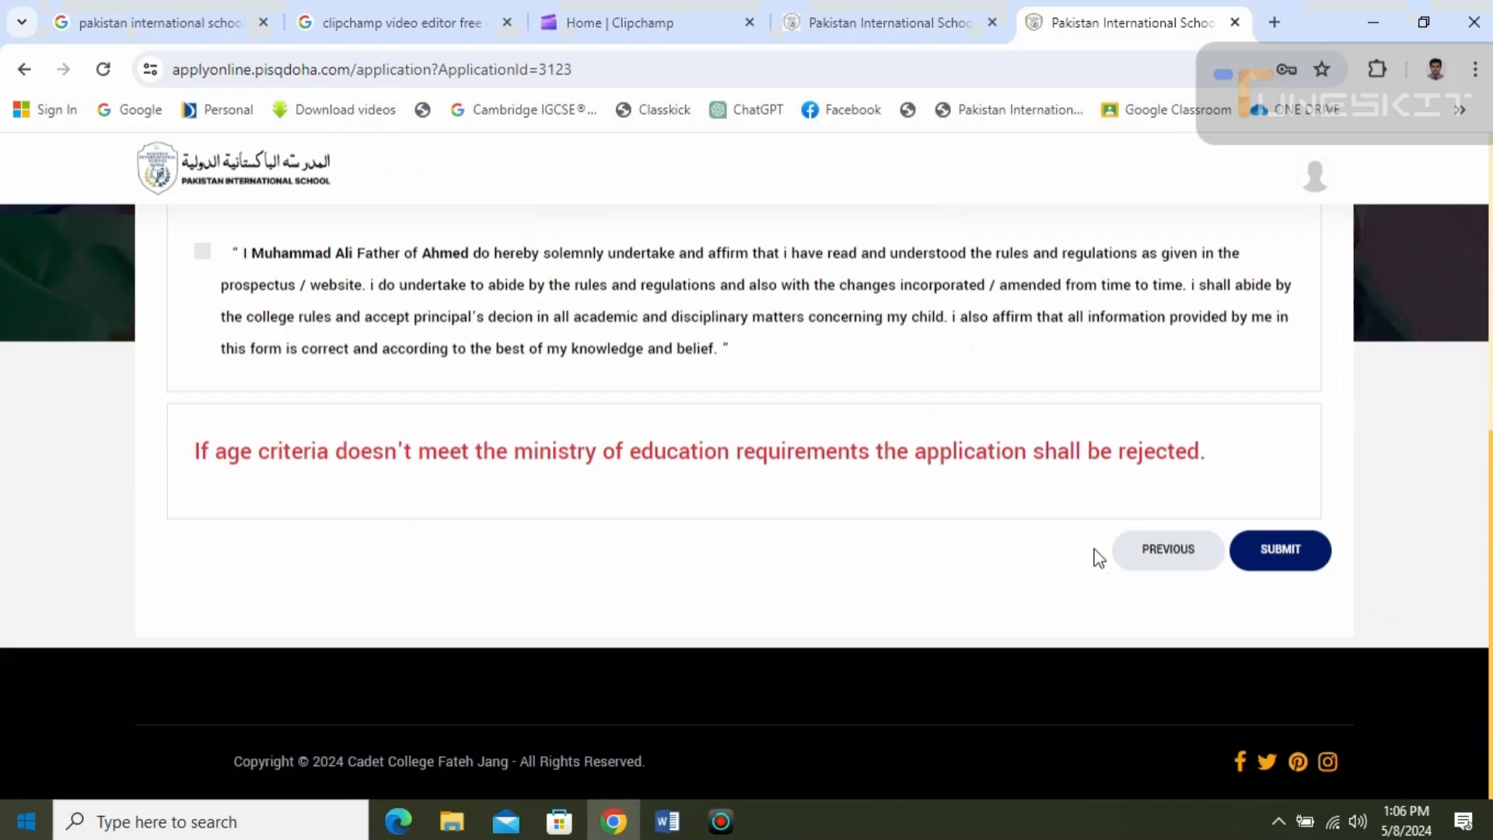
mouse_move(456, 459)
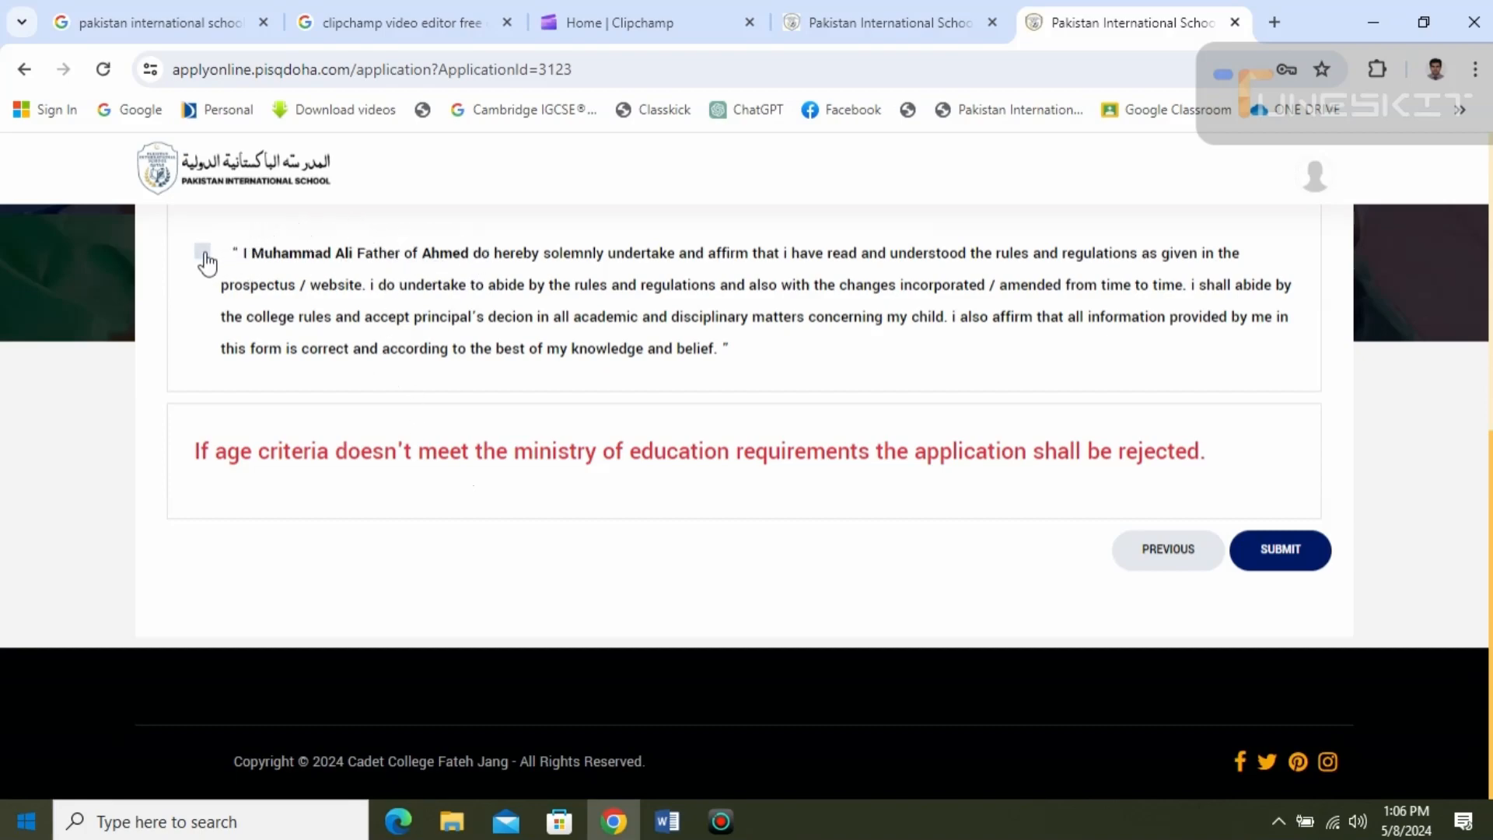
Step: Tick the parent's undertaking declaration and submit the admission application
left_click(202, 251)
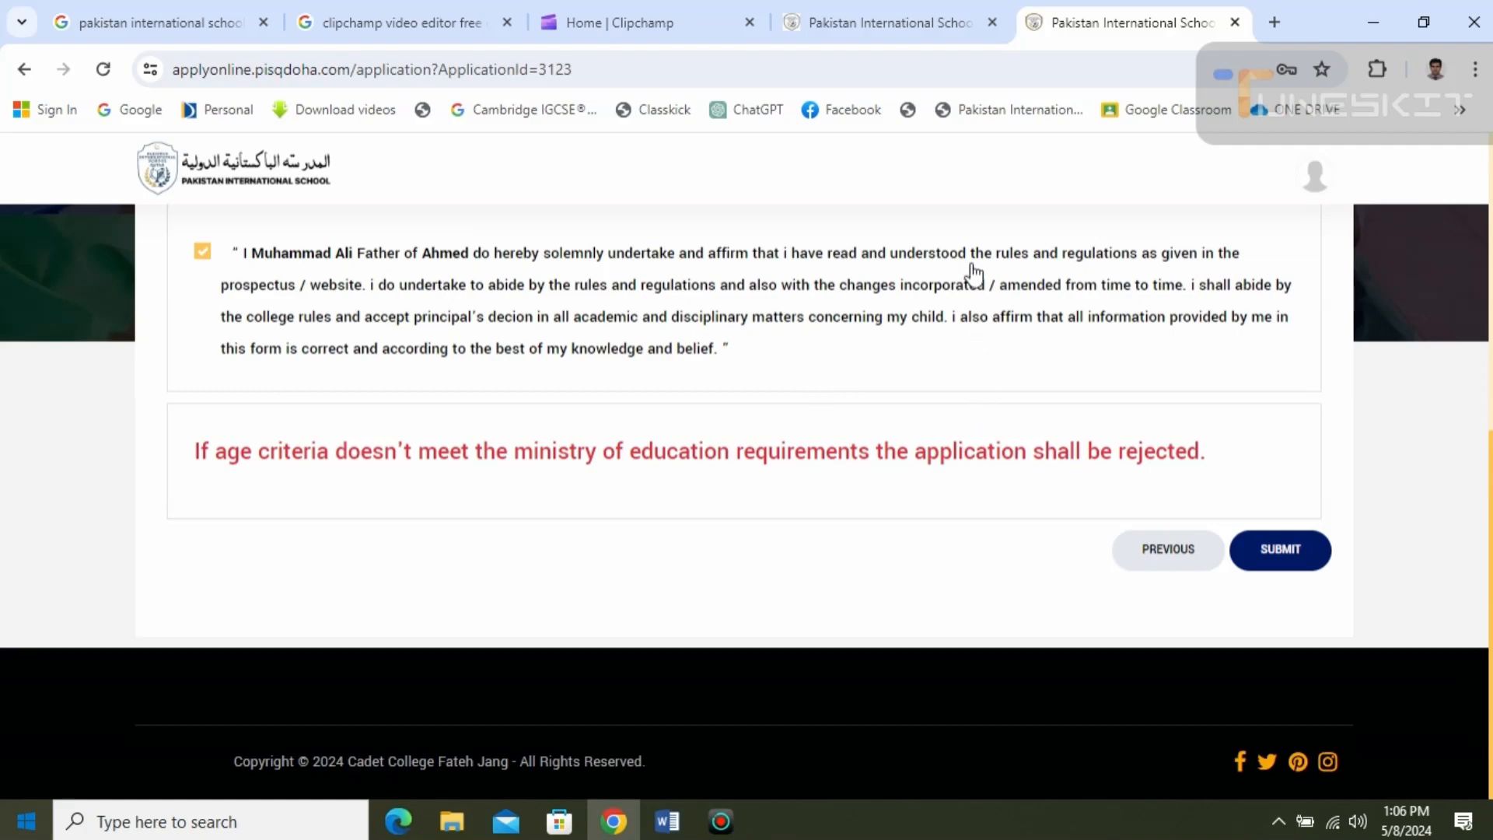
mouse_move(1227, 372)
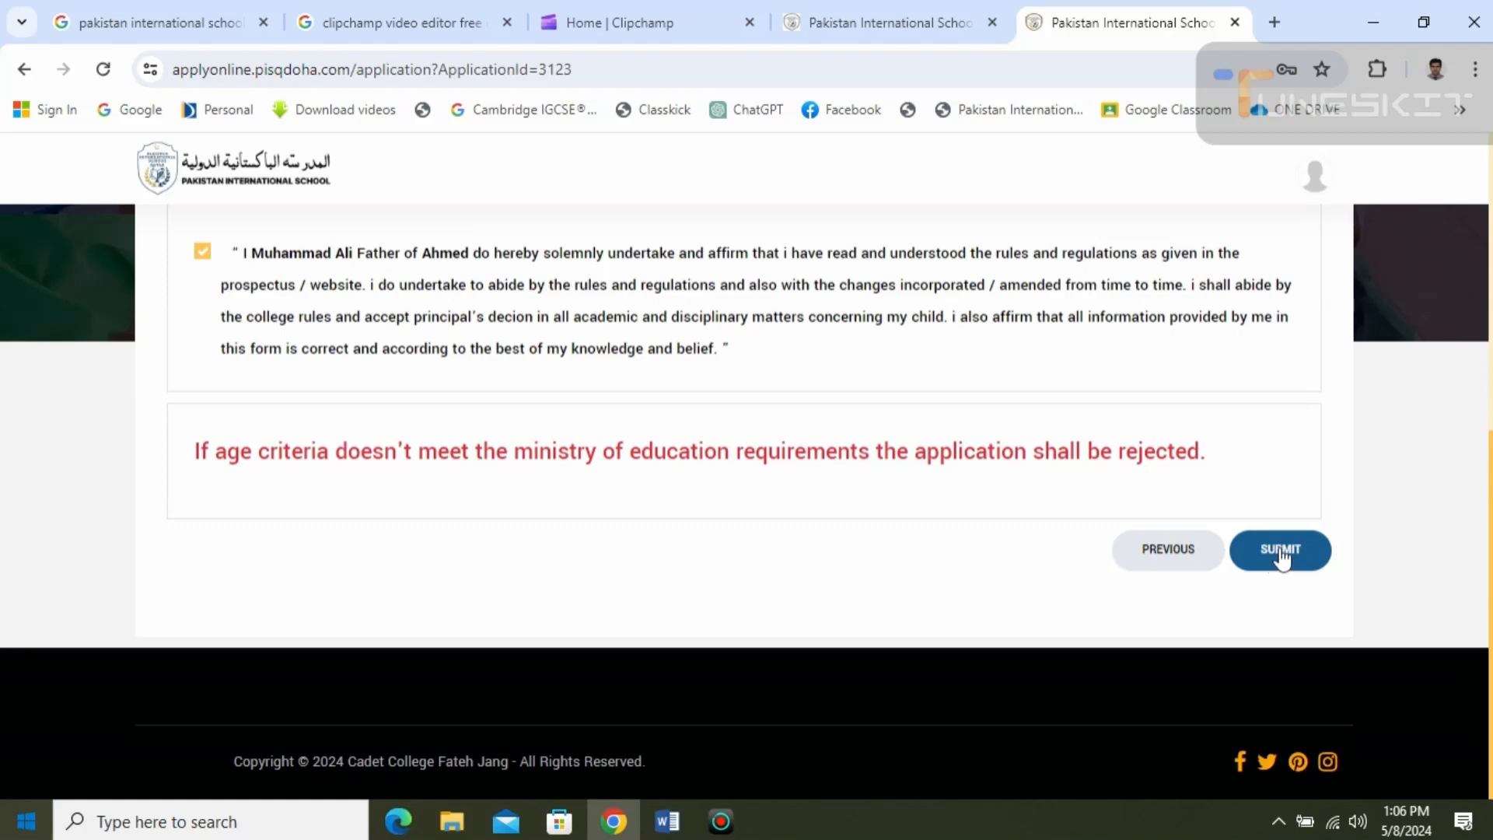
left_click(1280, 550)
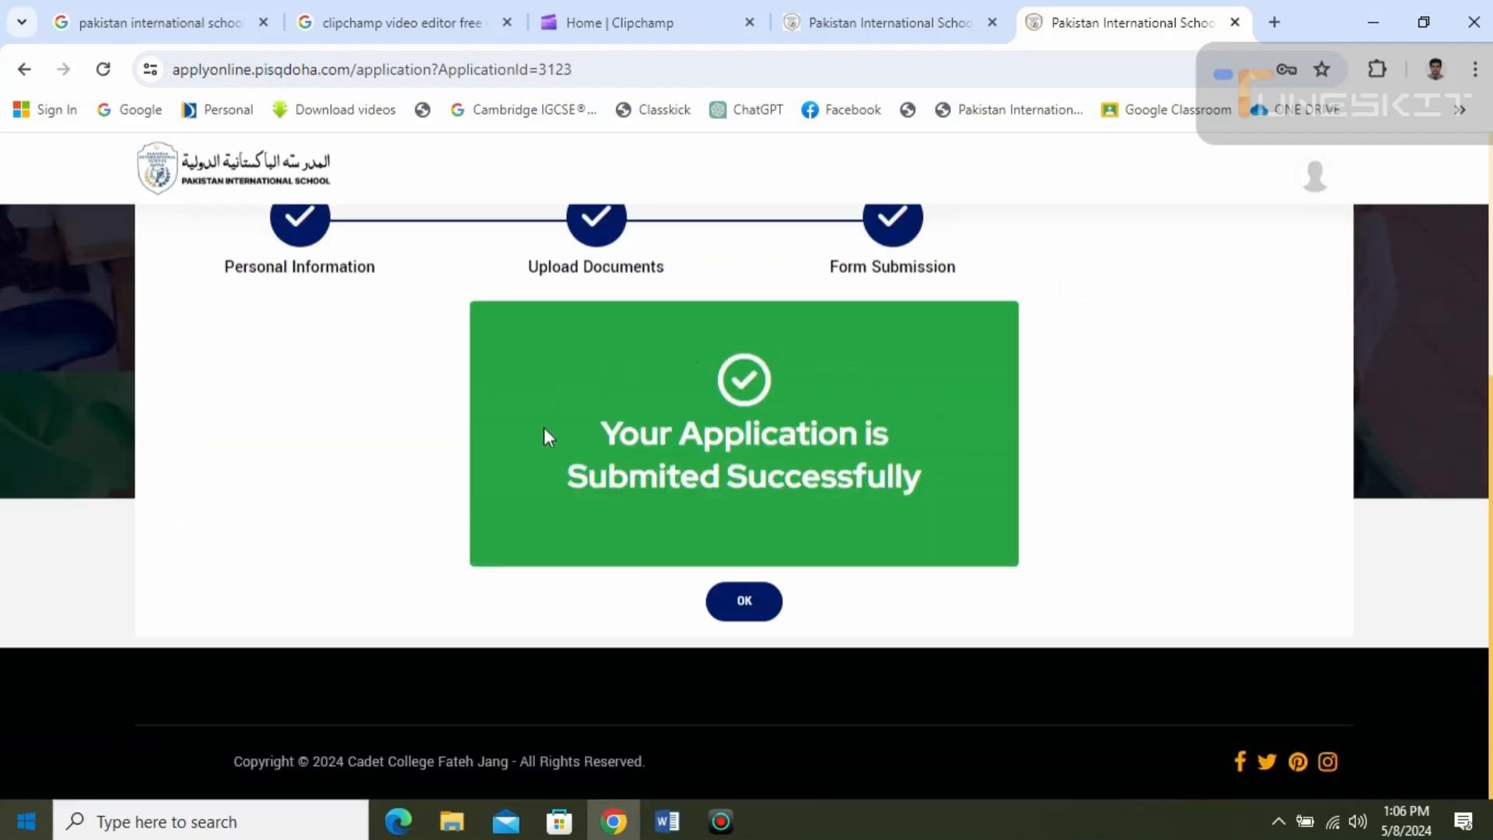
mouse_move(696, 514)
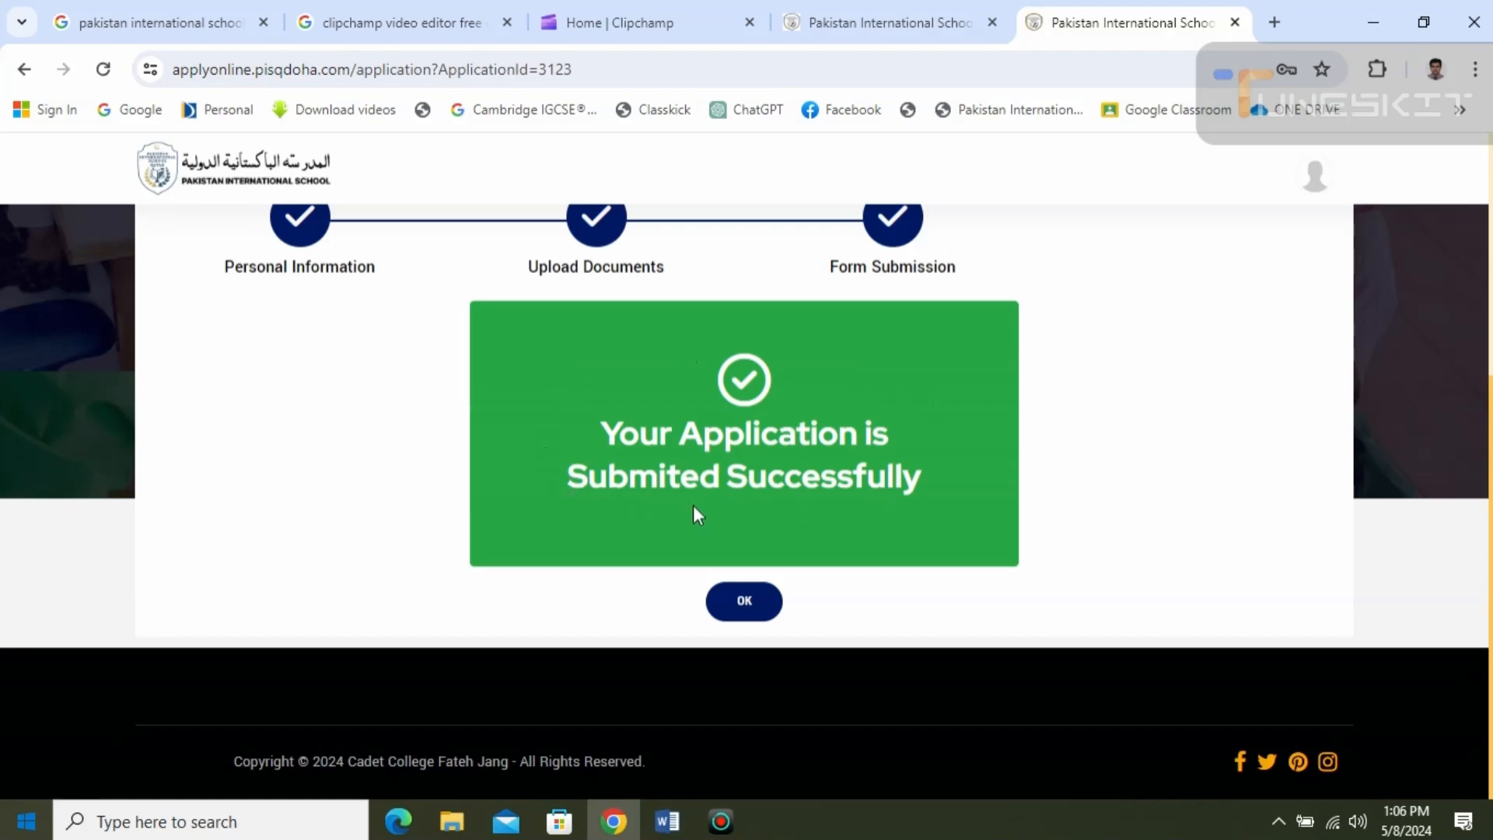
mouse_move(957, 530)
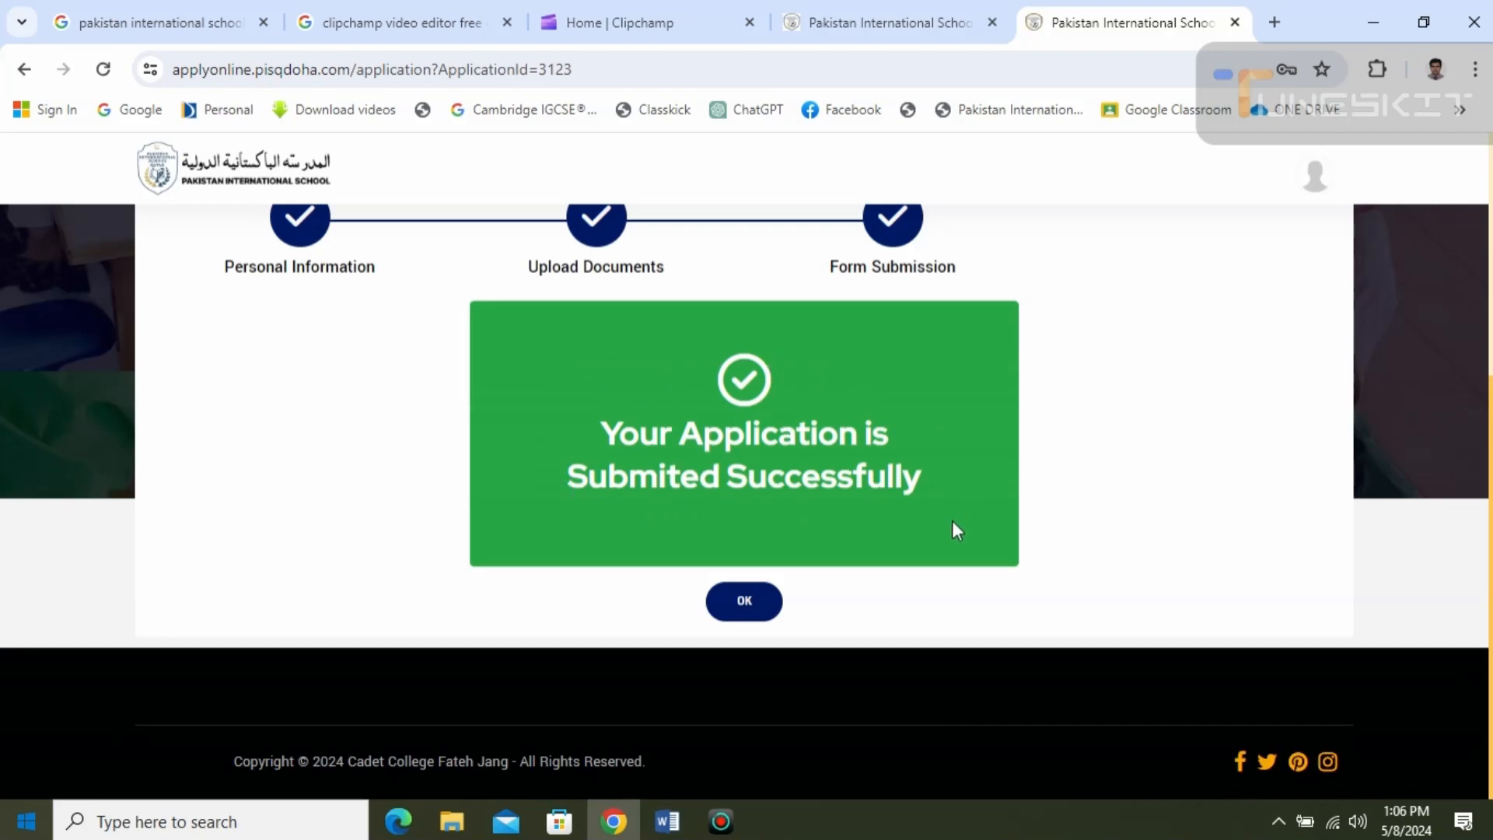